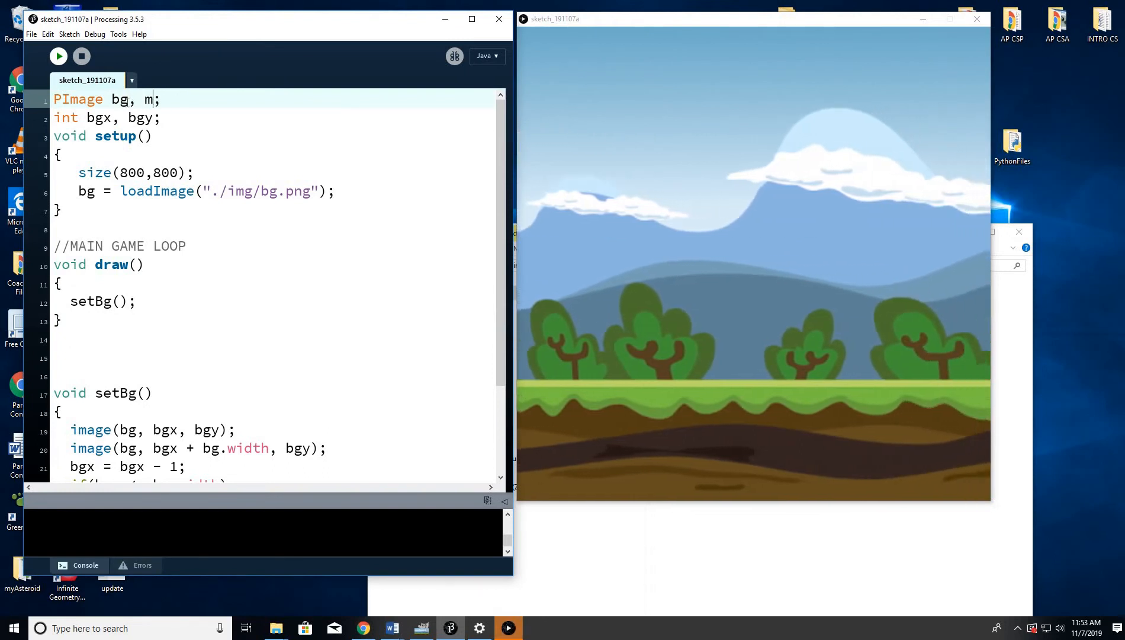
Append ', me' to the PImage bg declaration on line 1
type("e")
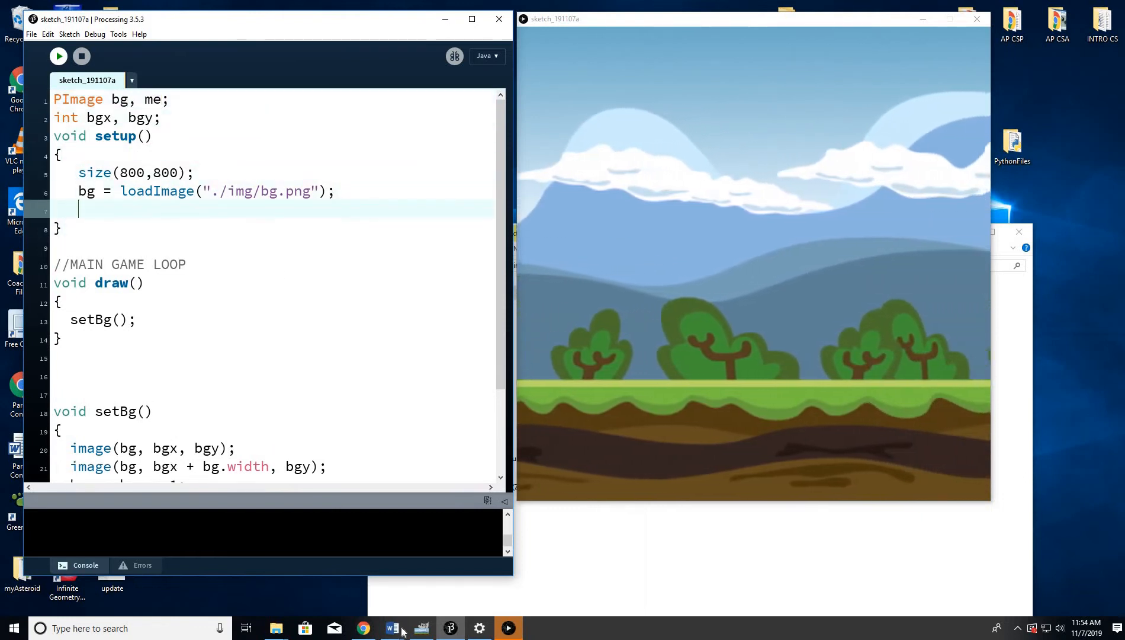
Save the pngall Kirby picture from the Google Images results to the Desktop as kirby
left_click(364, 627)
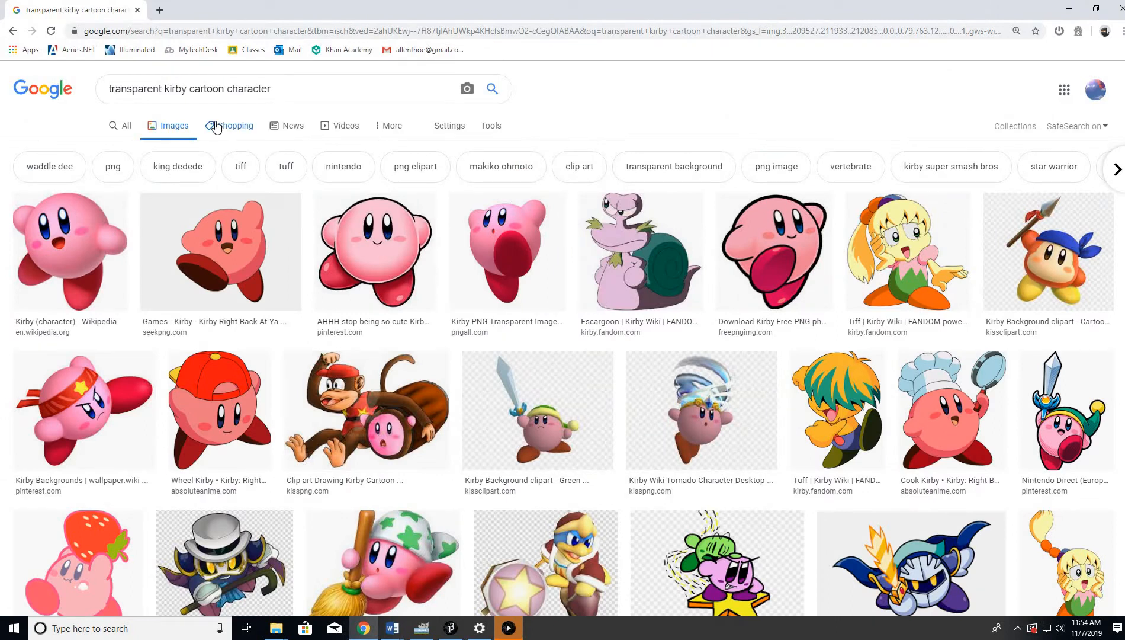
mouse_move(506, 255)
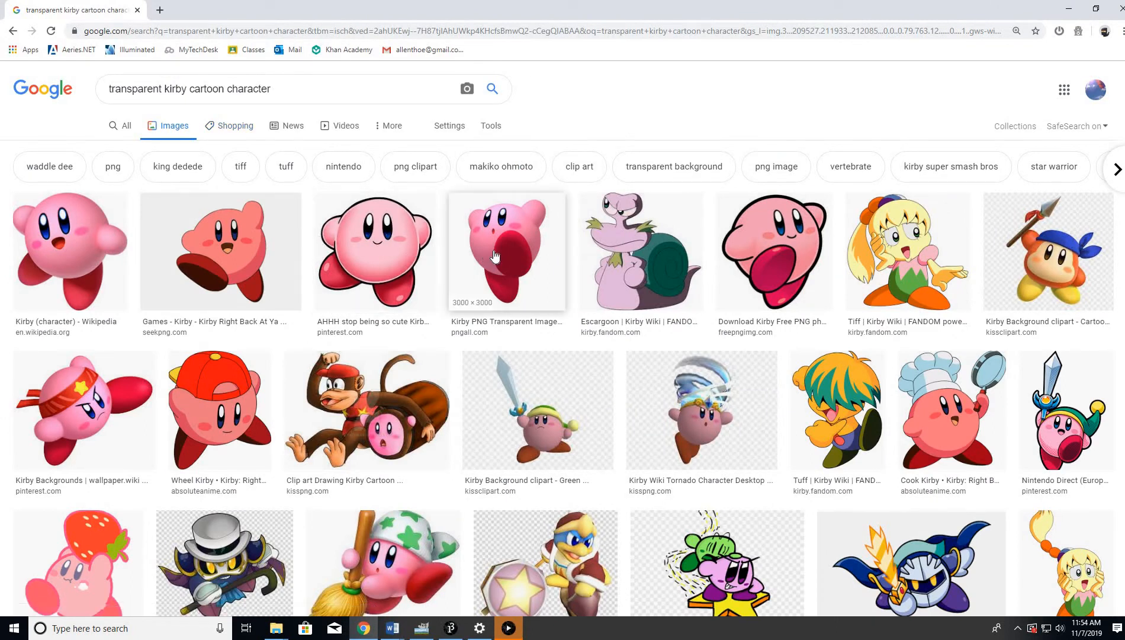
mouse_move(411, 401)
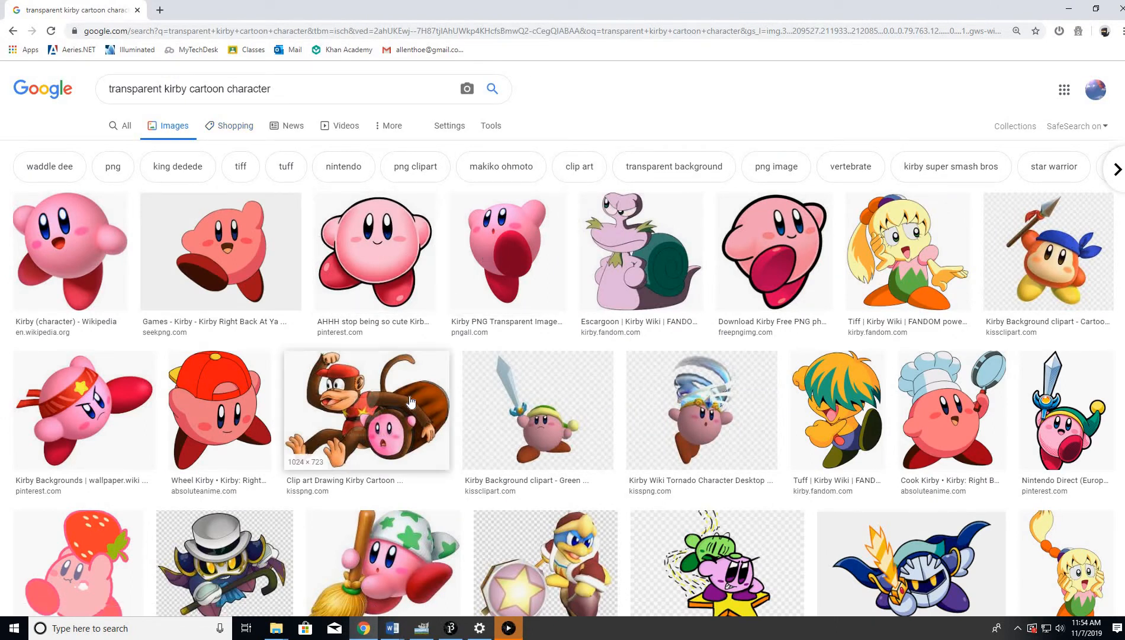
scroll("down", 3)
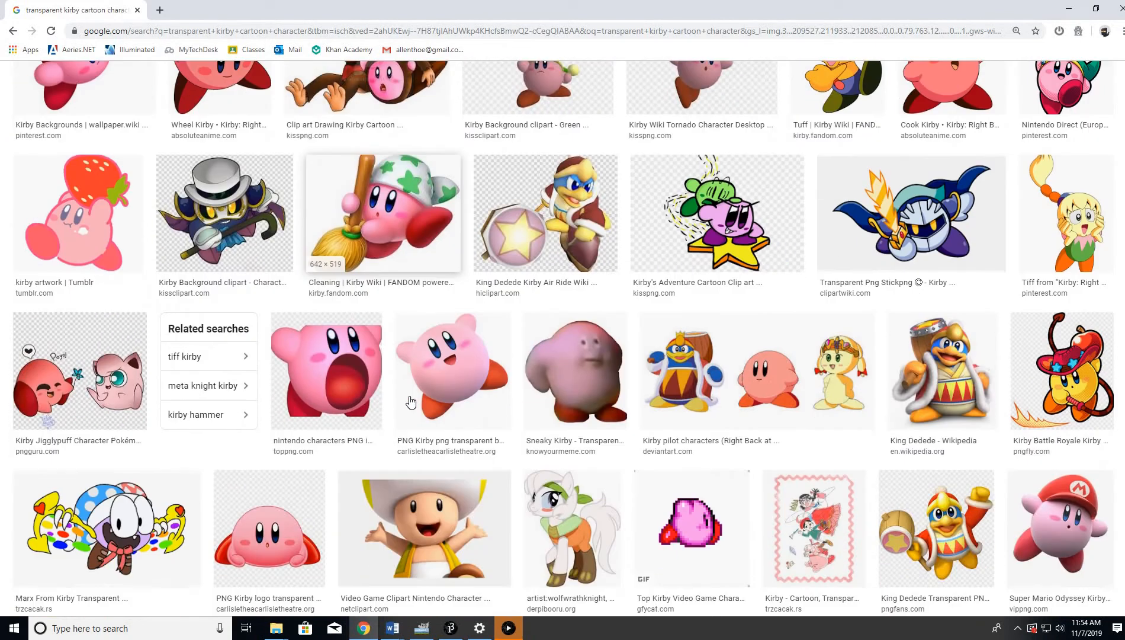
scroll("down", 3)
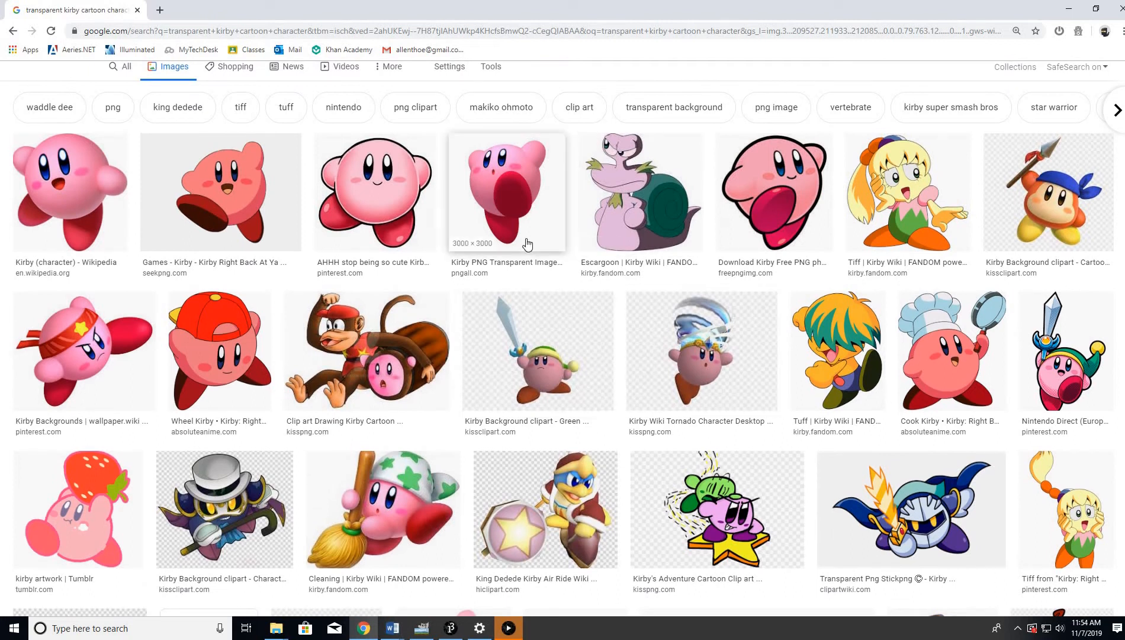
mouse_move(481, 250)
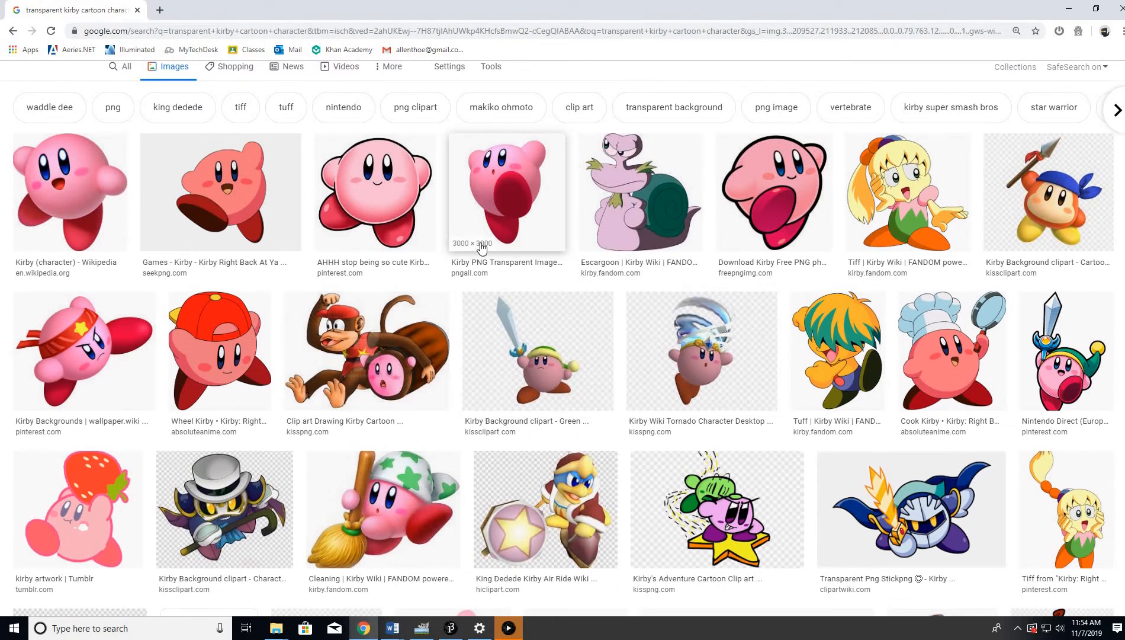
right_click(506, 192)
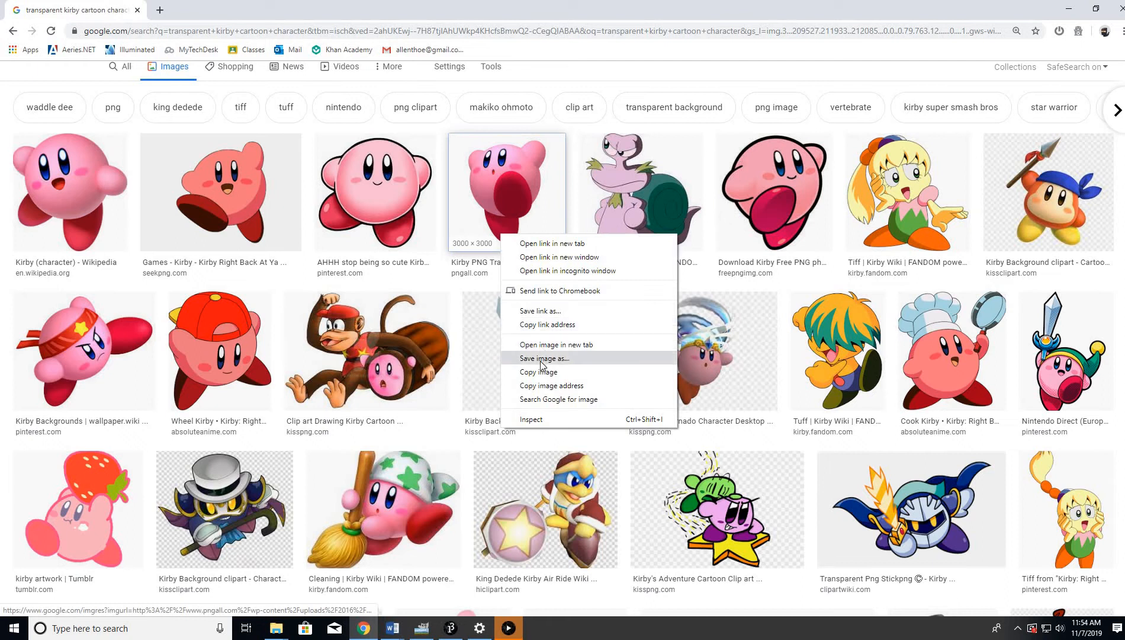
left_click(543, 358)
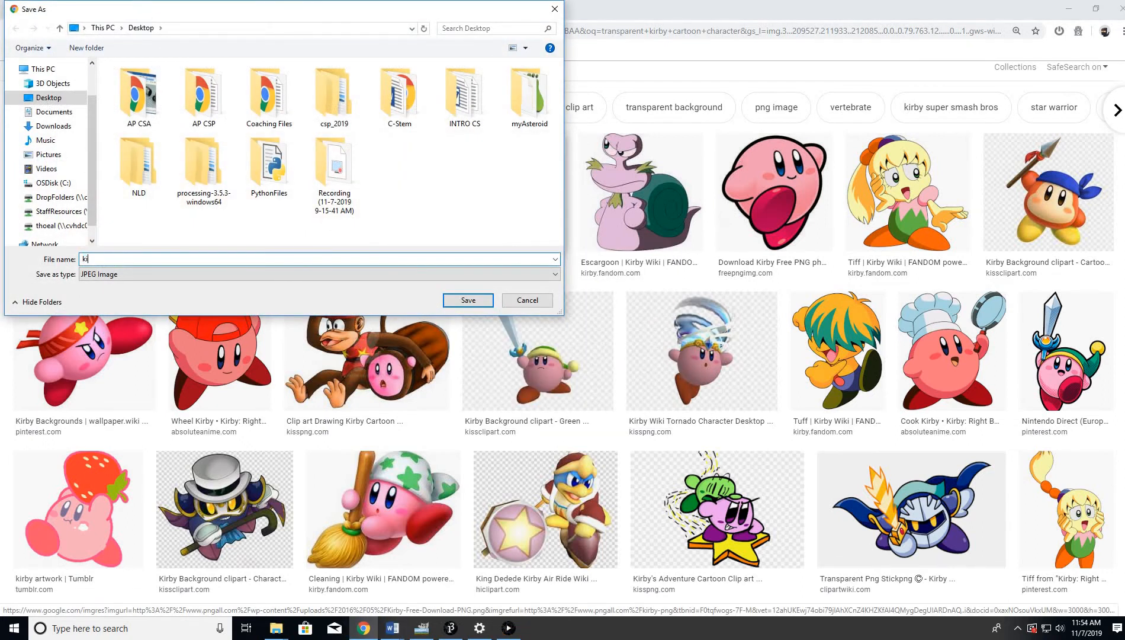
left_click(467, 300)
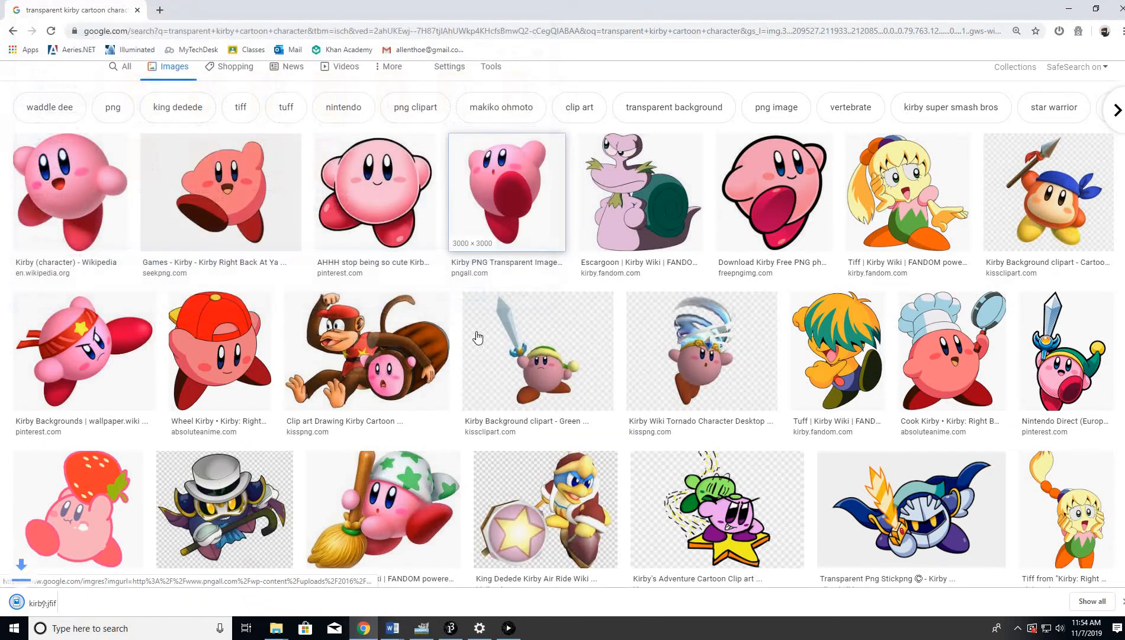
Open kirby.jfif from the Desktop as a new image in GIMP via File > Open
left_click(422, 627)
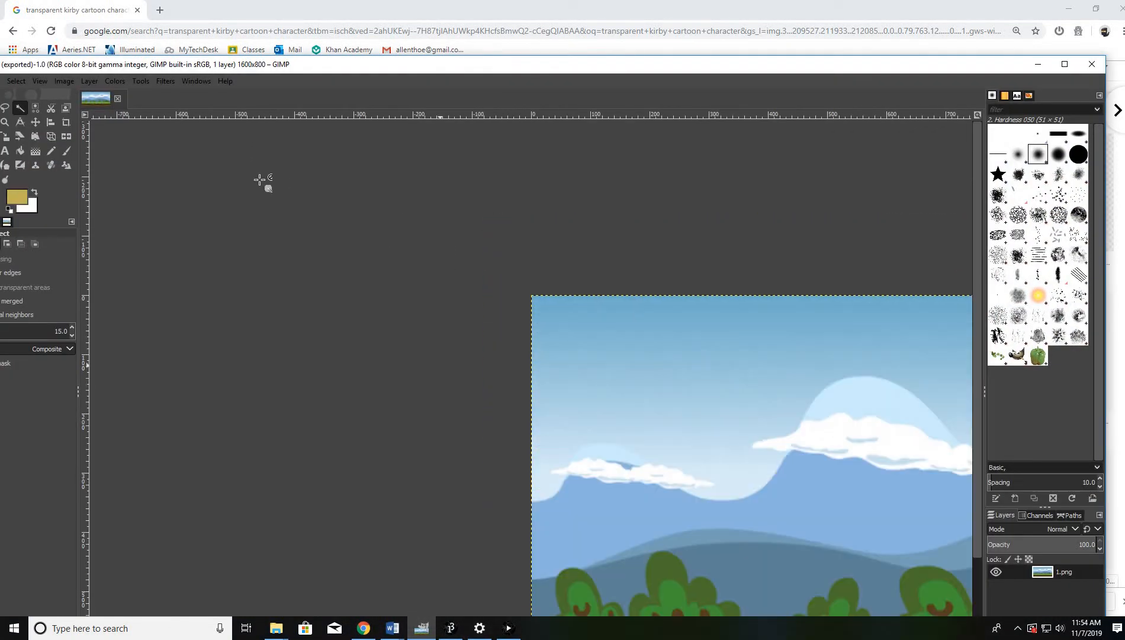
left_click(39, 81)
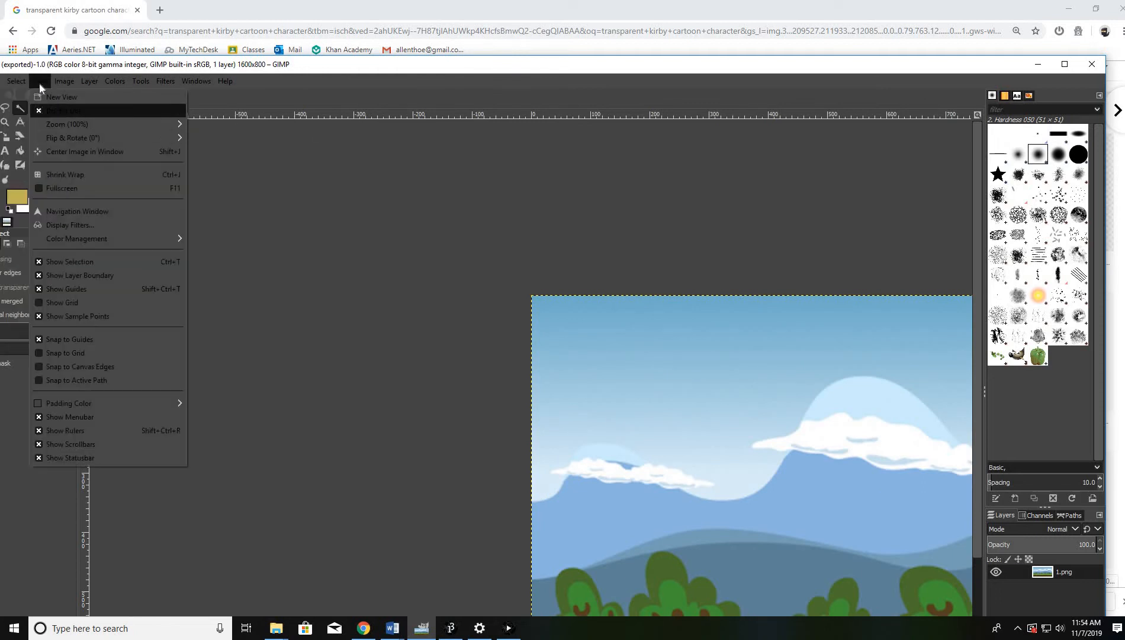
left_click(64, 80)
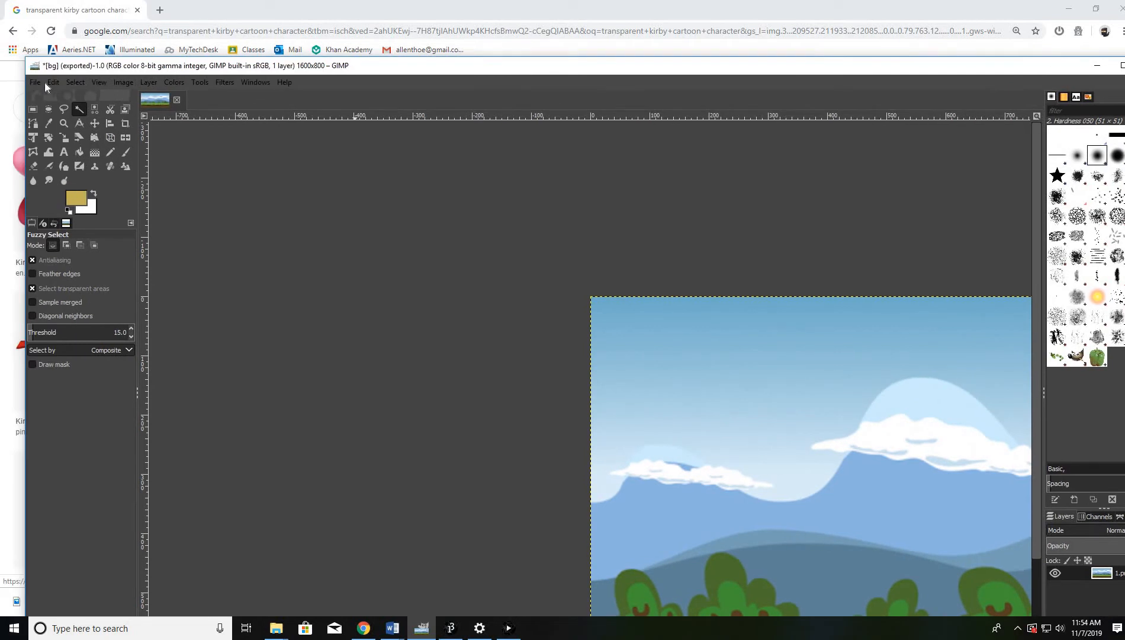
left_click(34, 82)
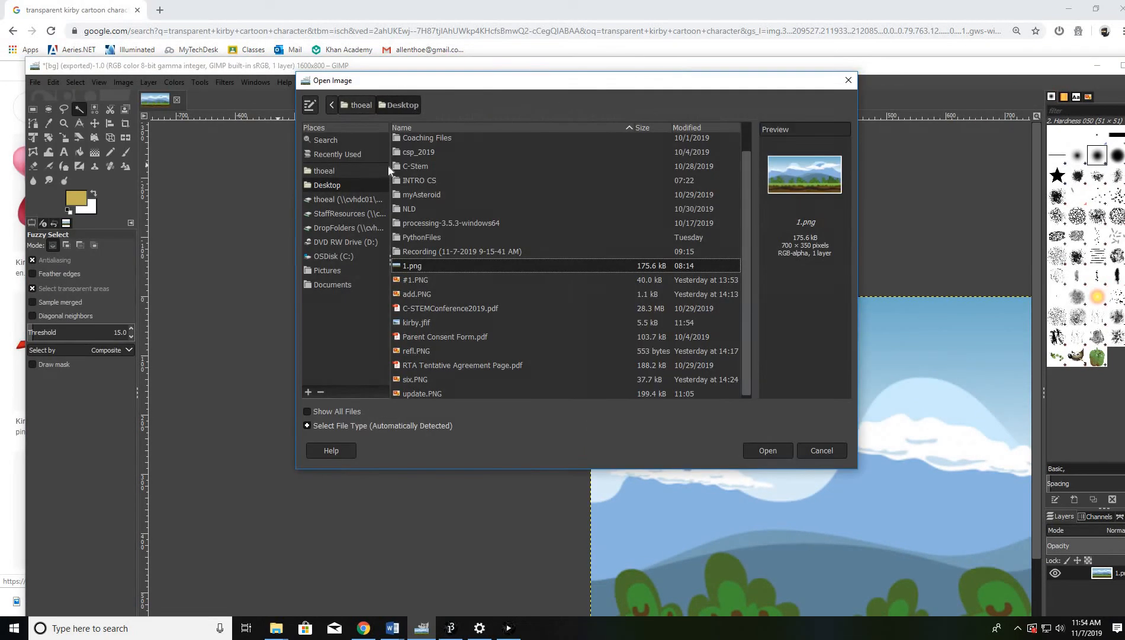
left_click(416, 322)
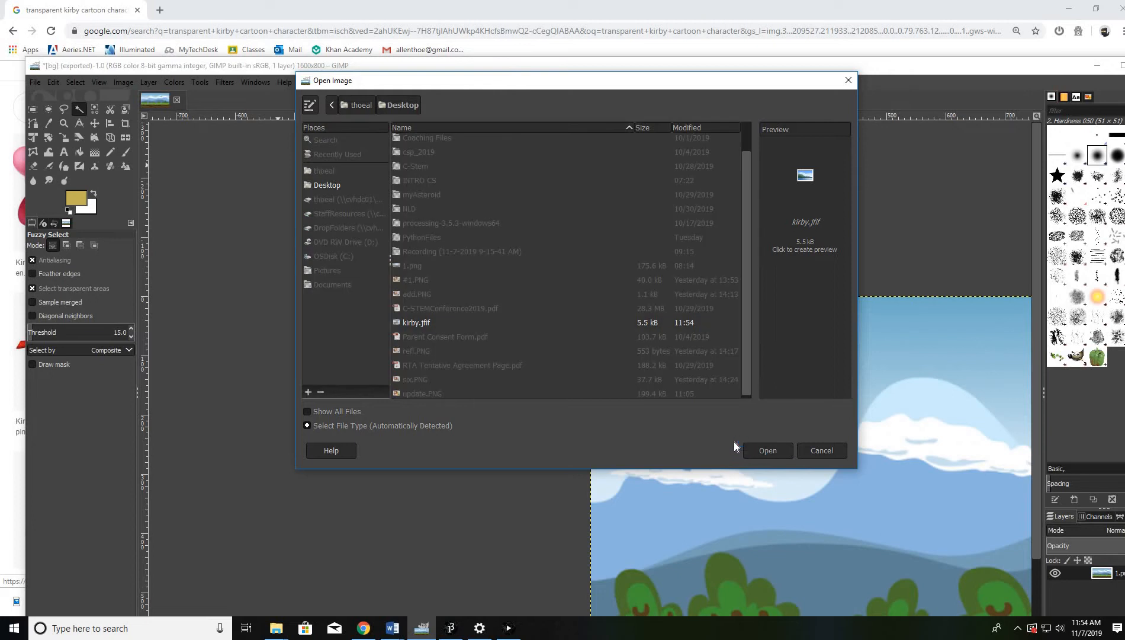
left_click(767, 450)
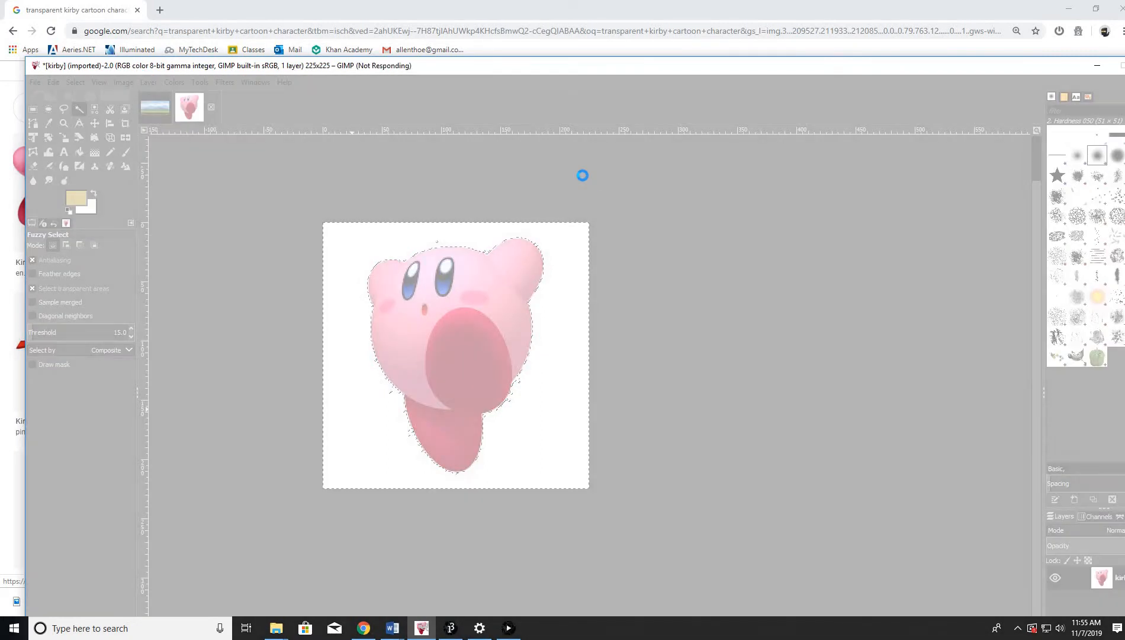
Turn the fuzzy-selected white background transparent using Colors > Color to Alpha
left_click(148, 82)
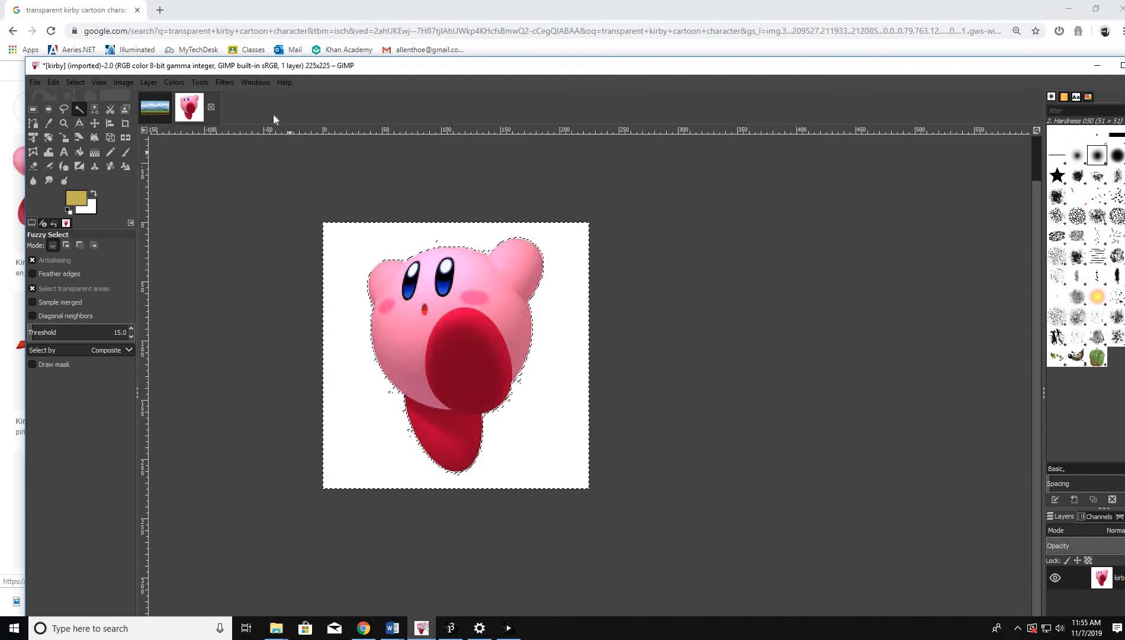
left_click(174, 82)
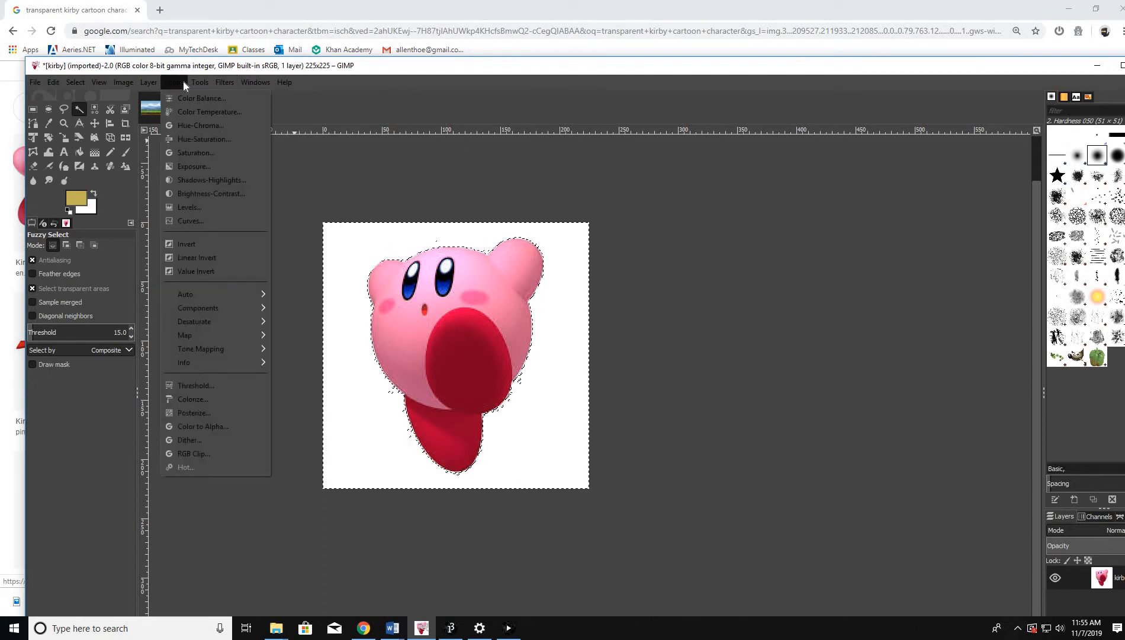
left_click(199, 82)
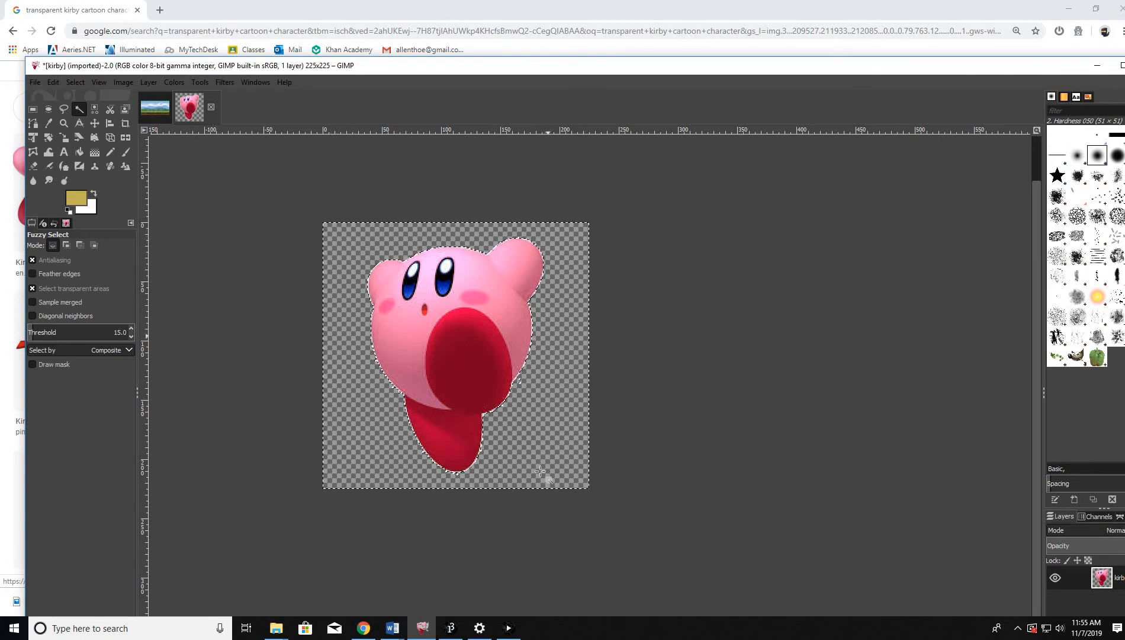
left_click(123, 82)
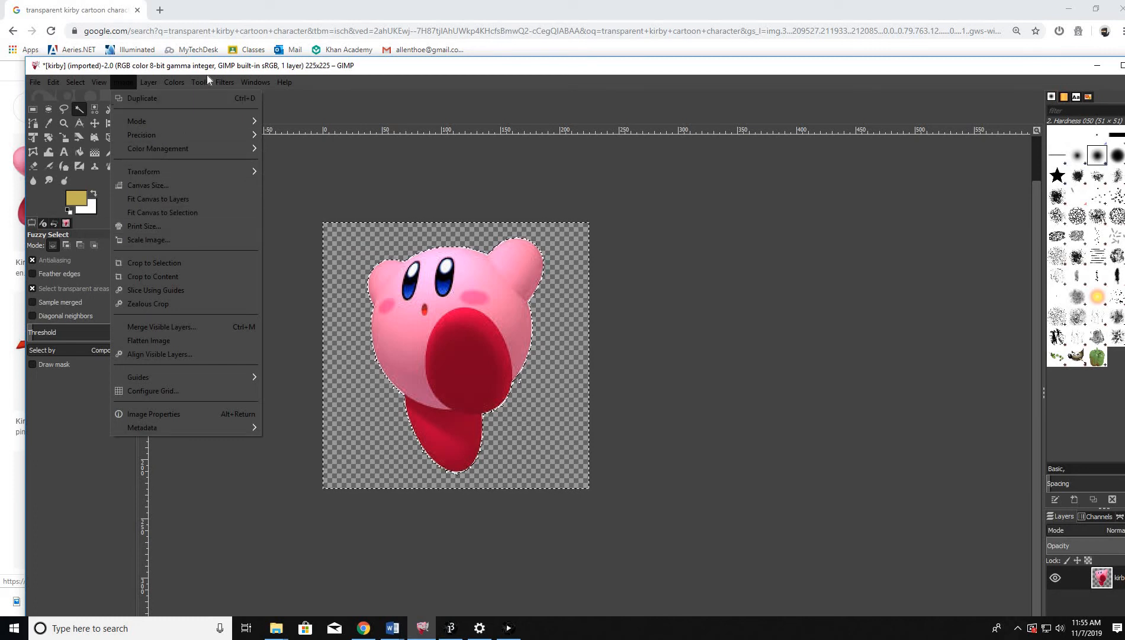
Rectangle-select Kirby and crop the image to the selection, leaving 153×199 pixels
left_click(405, 269)
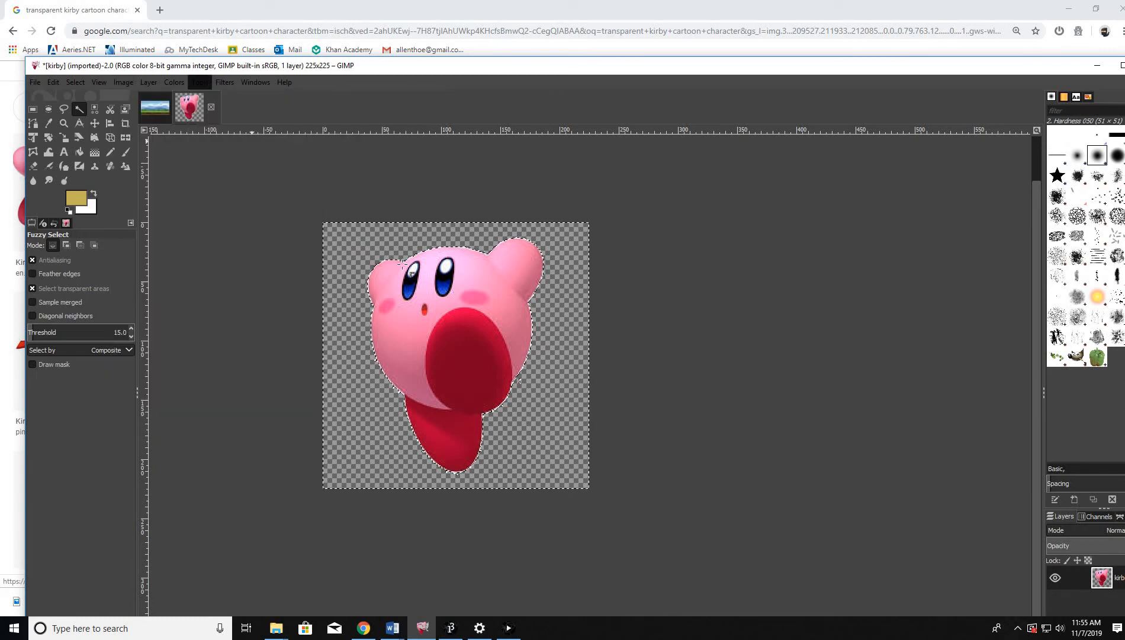
left_click(32, 109)
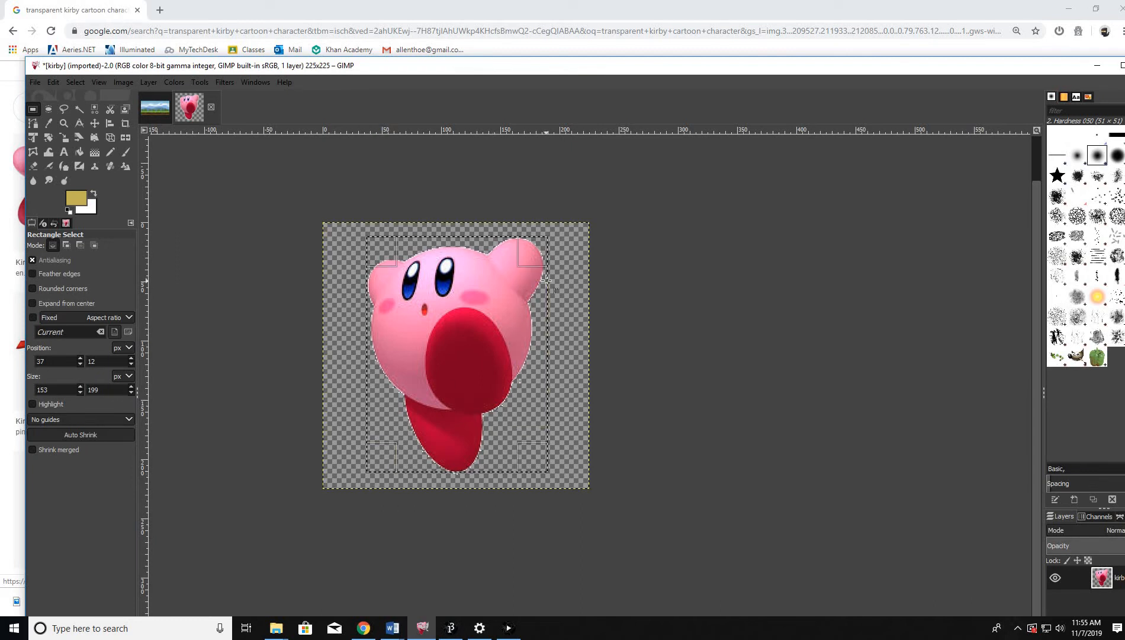
mouse_move(195, 150)
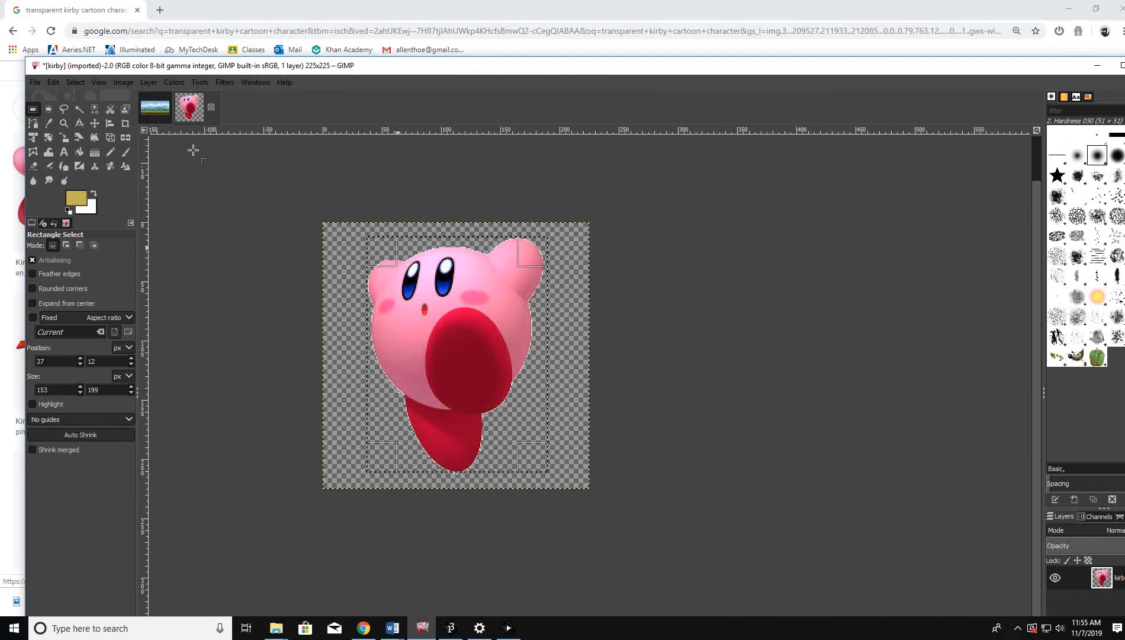
left_click(123, 81)
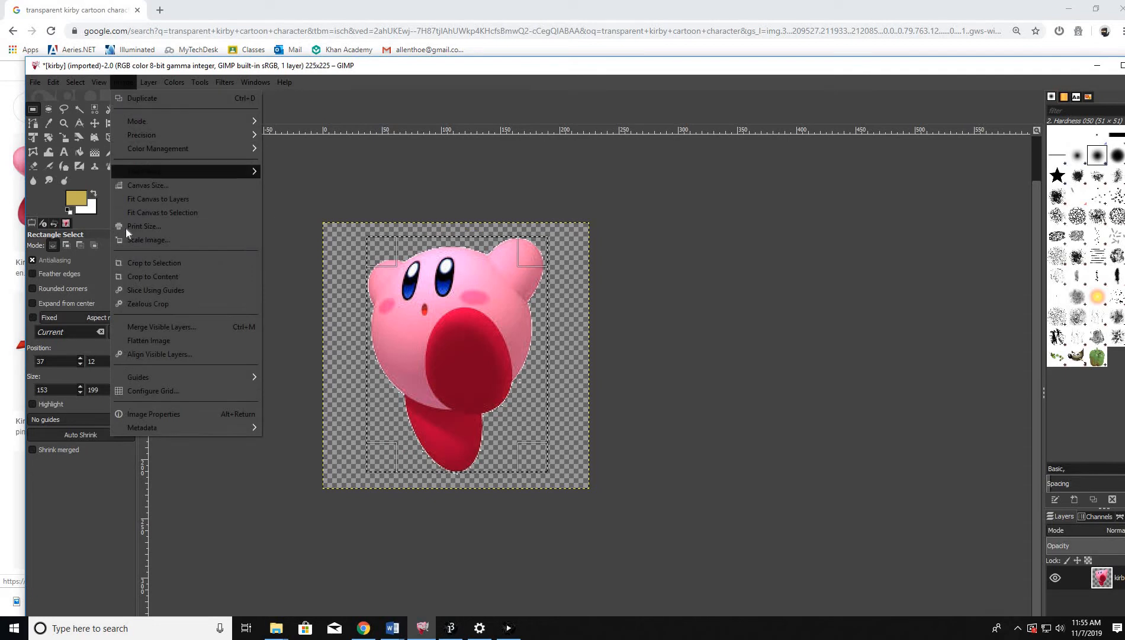
left_click(154, 262)
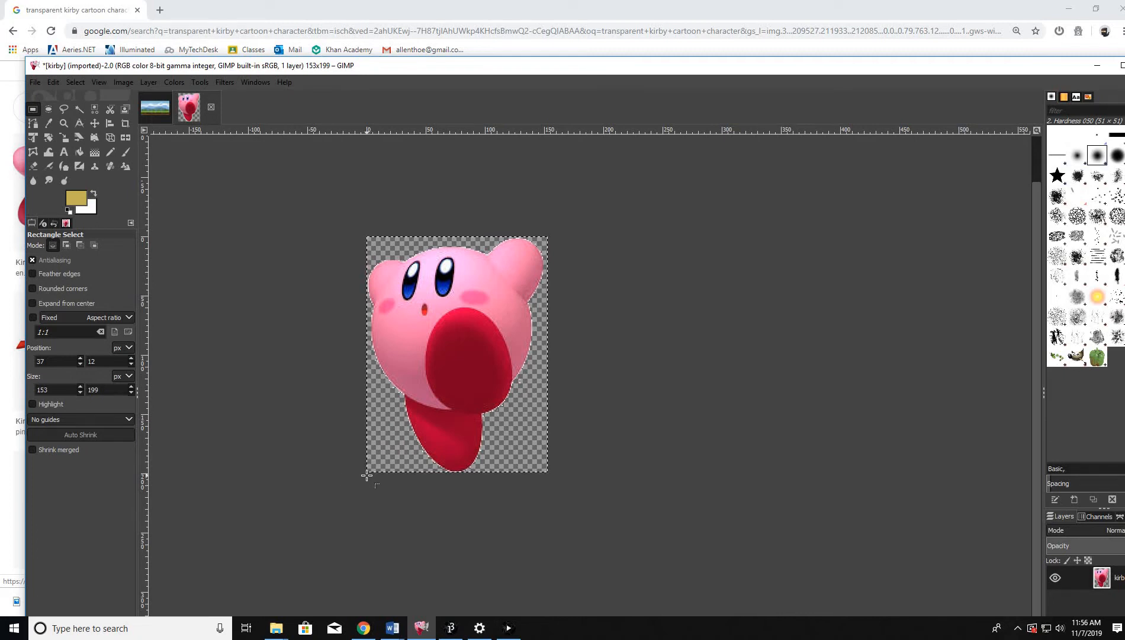
Scale the image with linked proportions to height 45 px, giving a 35×45 sprite
left_click(124, 82)
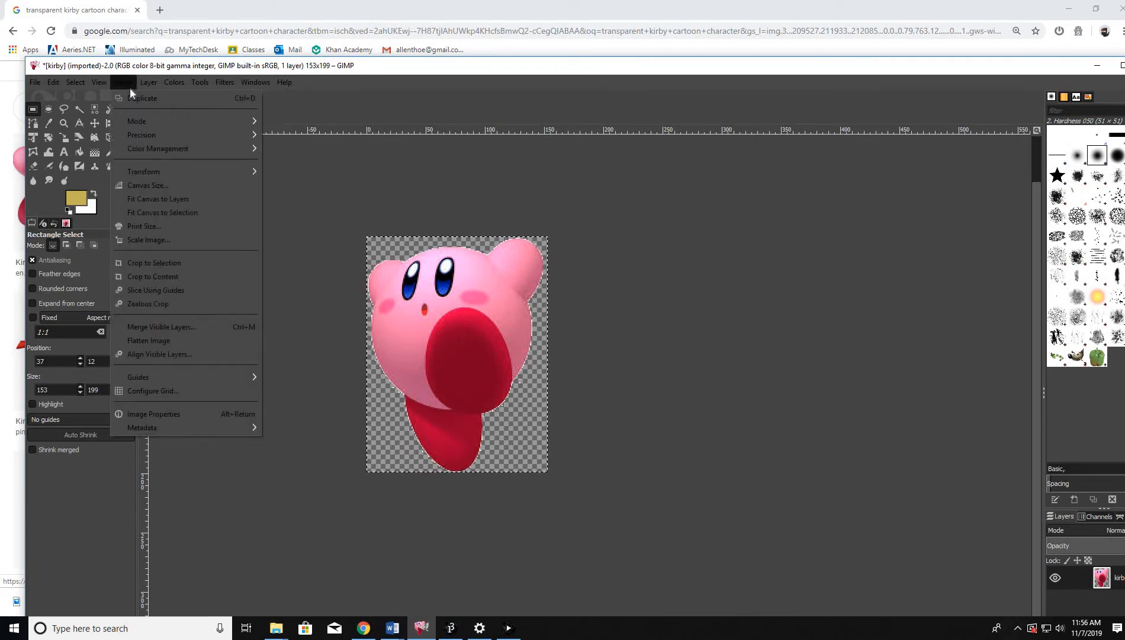
left_click(148, 240)
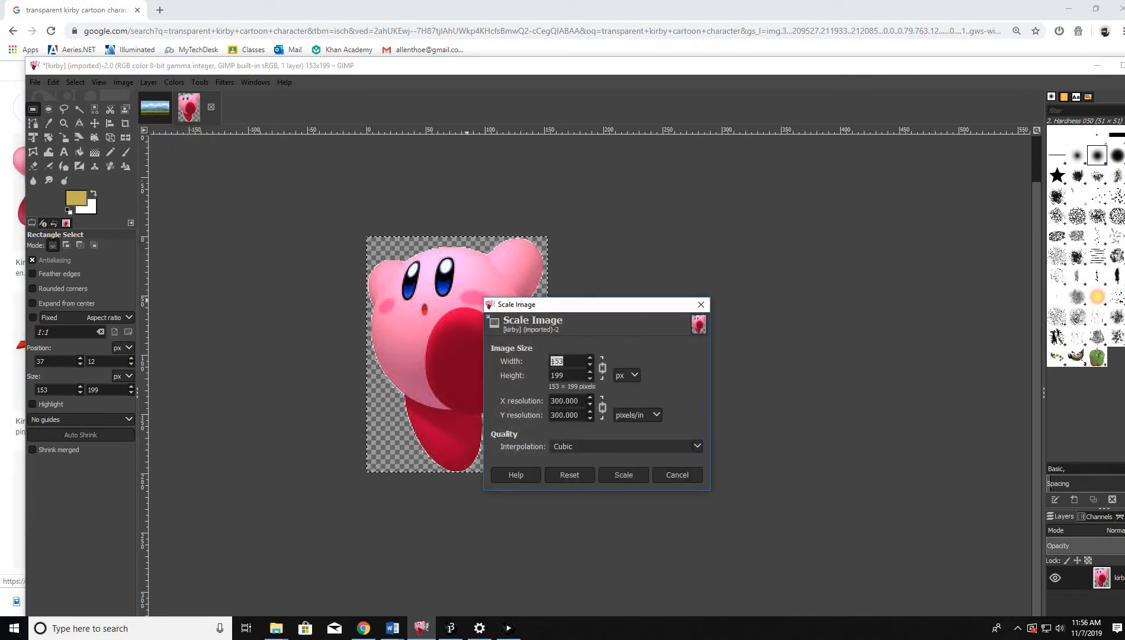
left_click(567, 375)
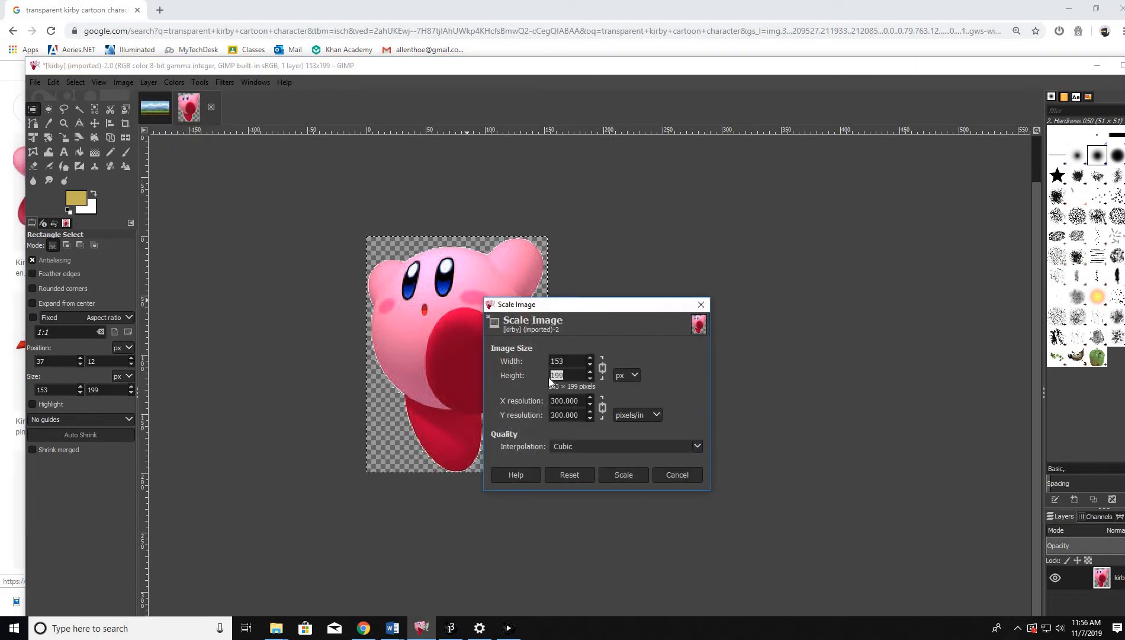
type("45")
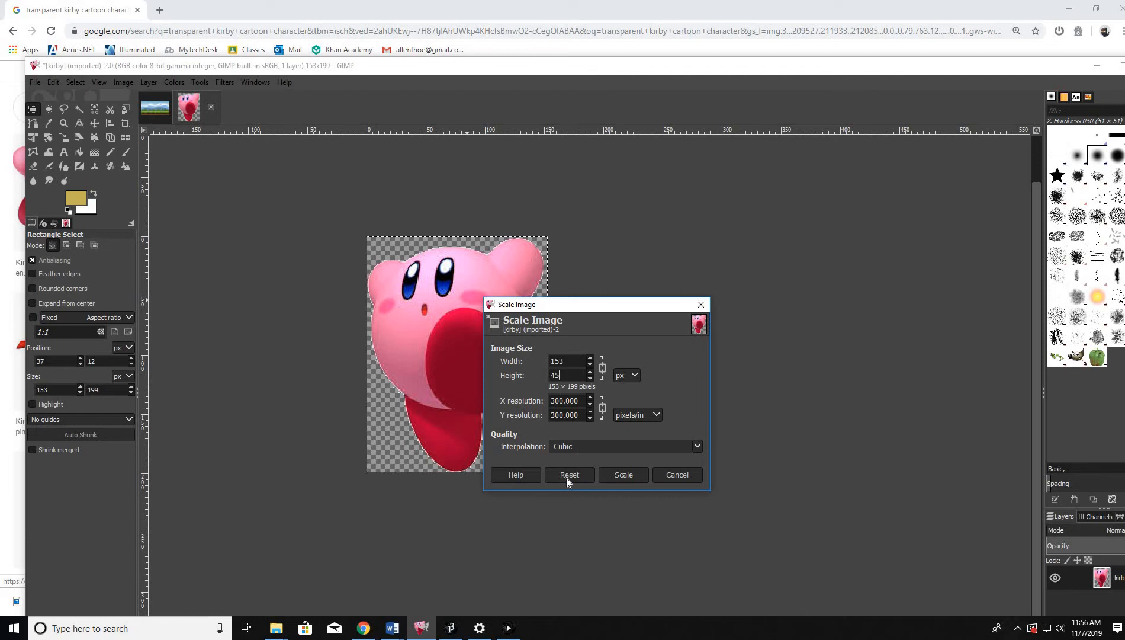
left_click(622, 475)
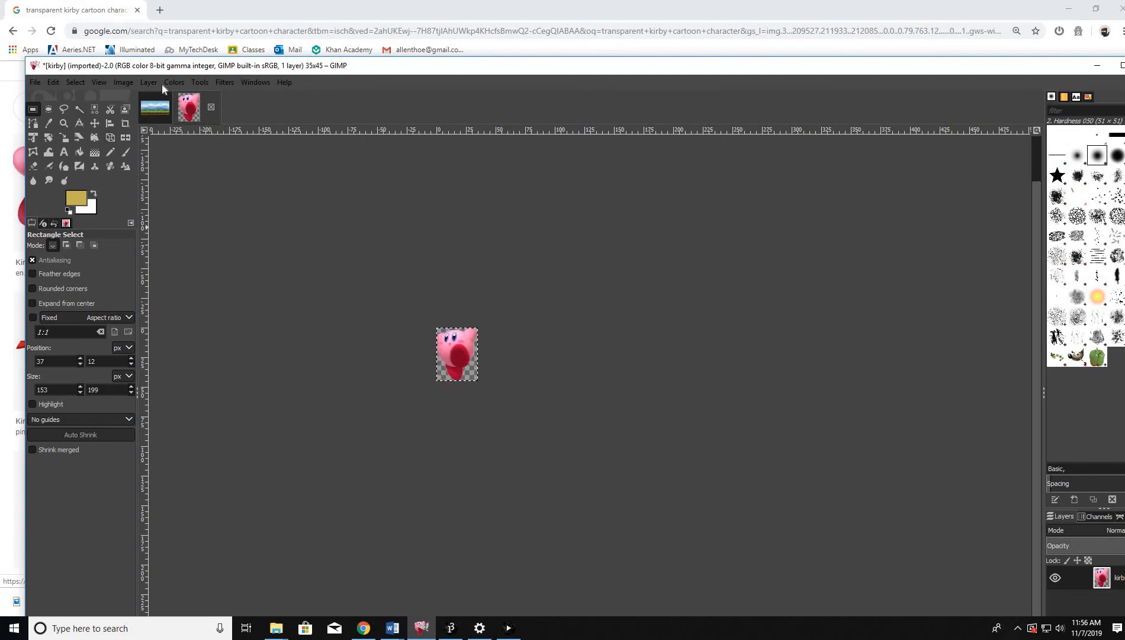
Zoom in on the canvas to inspect the 35×45 Kirby sprite
left_click(123, 81)
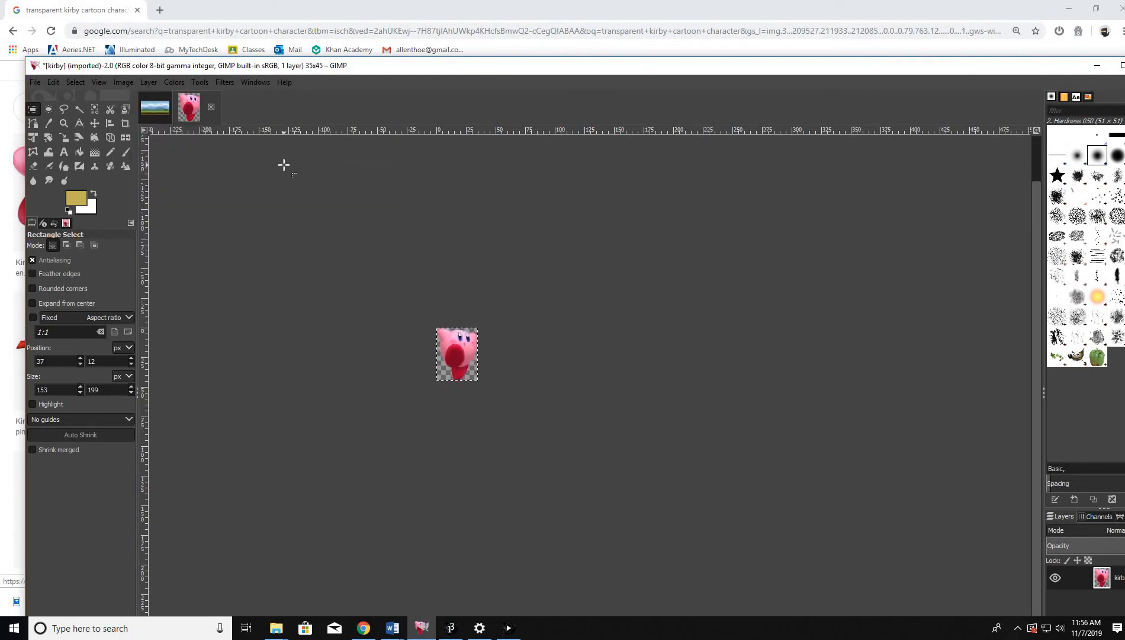
mouse_move(494, 436)
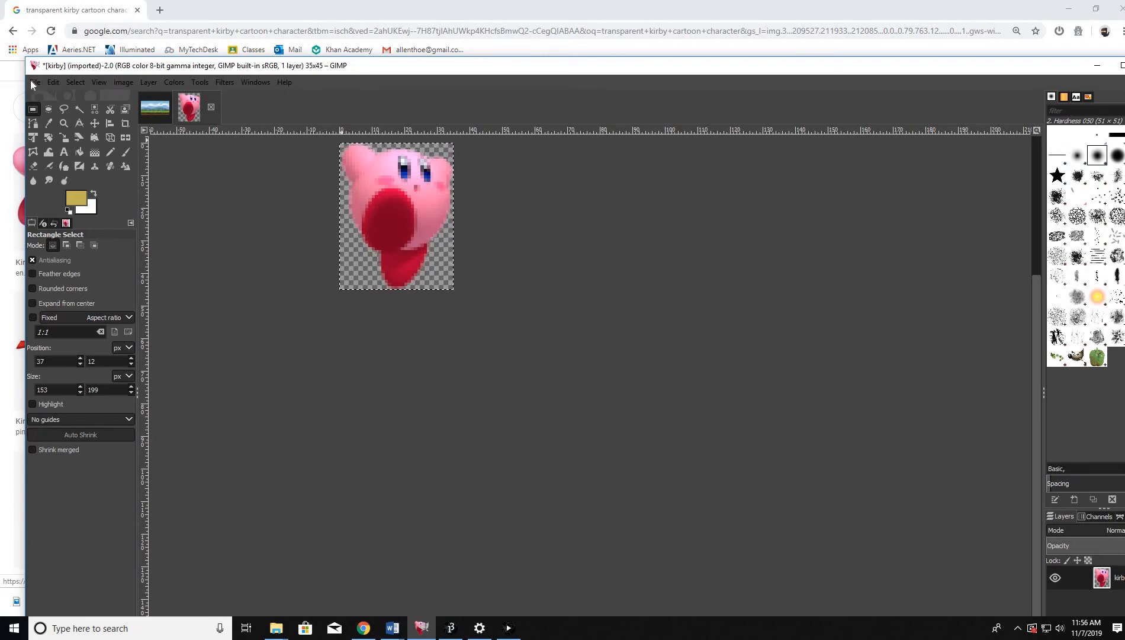
Export the sprite as kirby.png into processing-3.5.3-windows64/processing-3.5.3/img
left_click(33, 82)
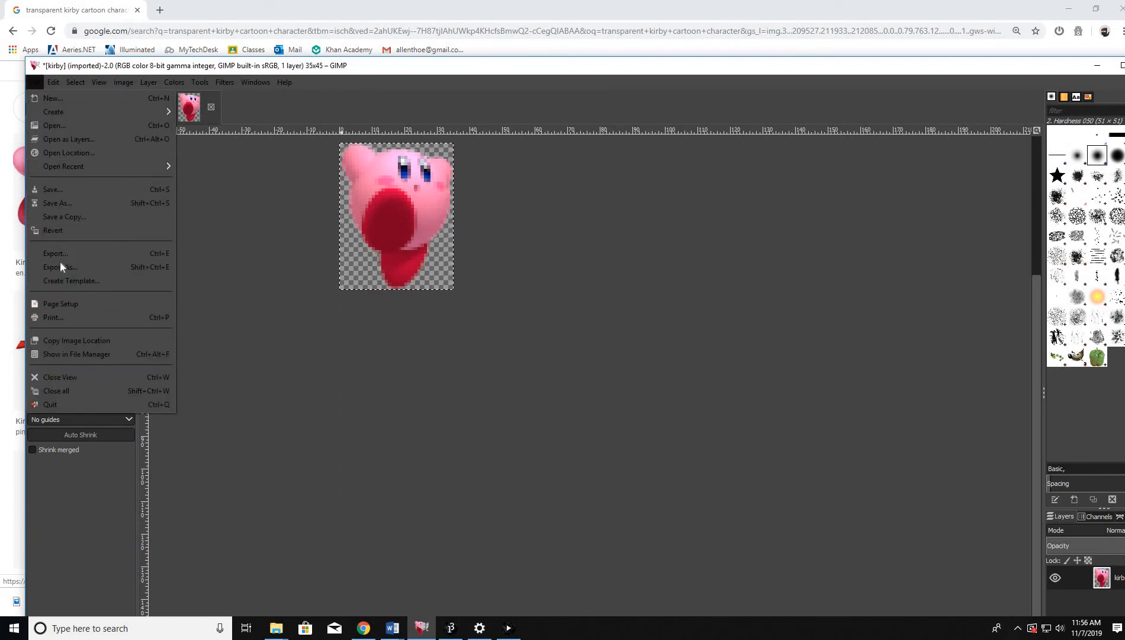
left_click(61, 267)
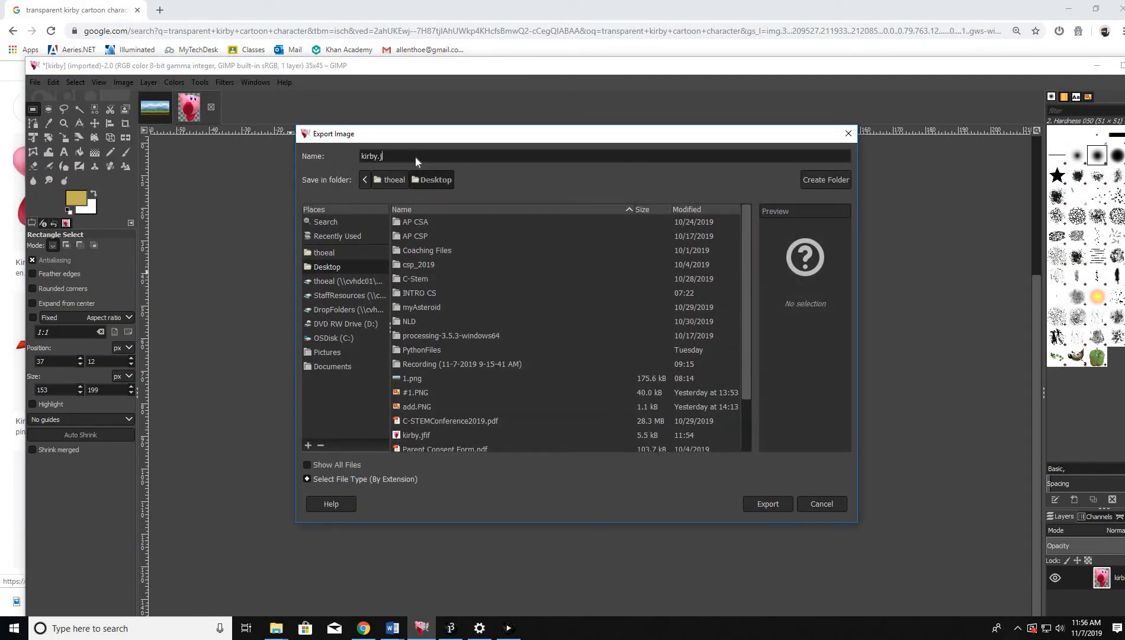
type("png")
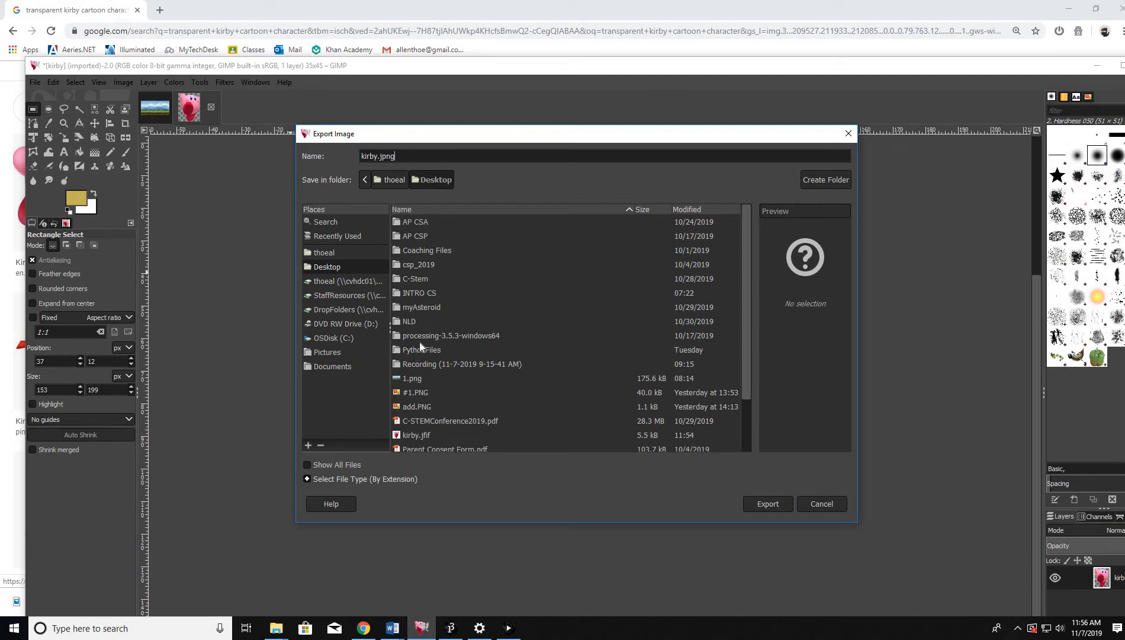
double_click(450, 336)
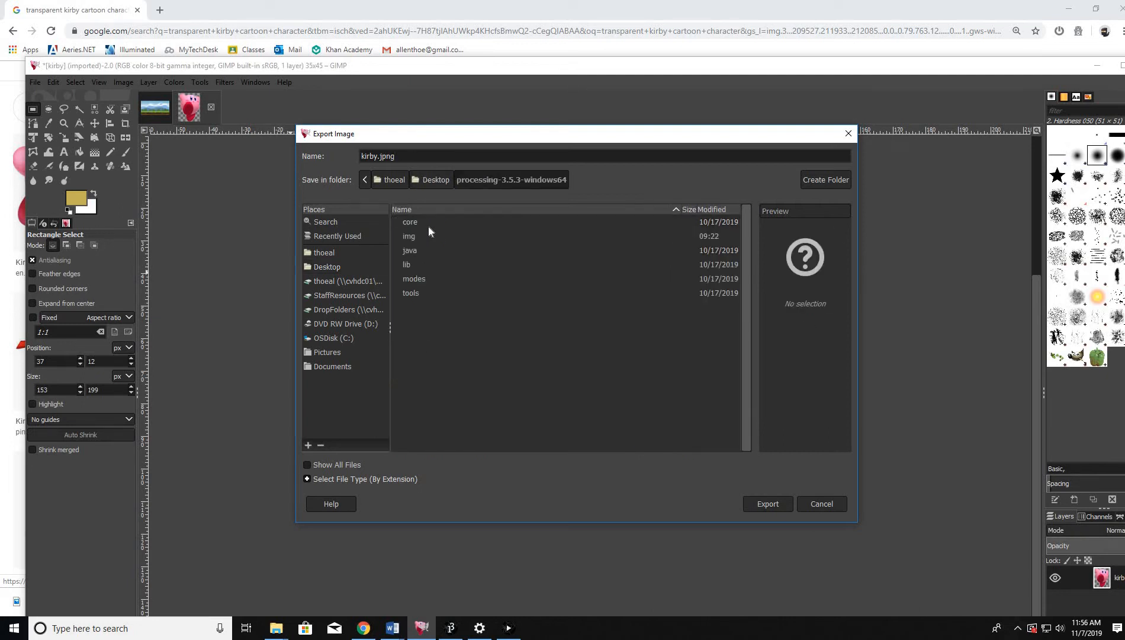
double_click(408, 236)
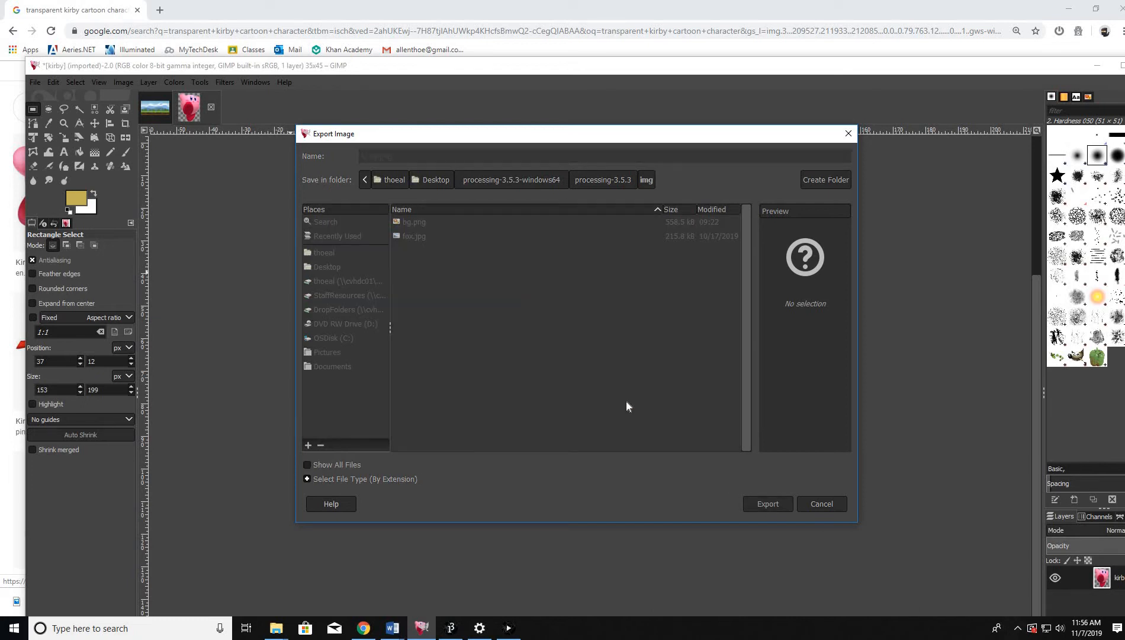
left_click(768, 504)
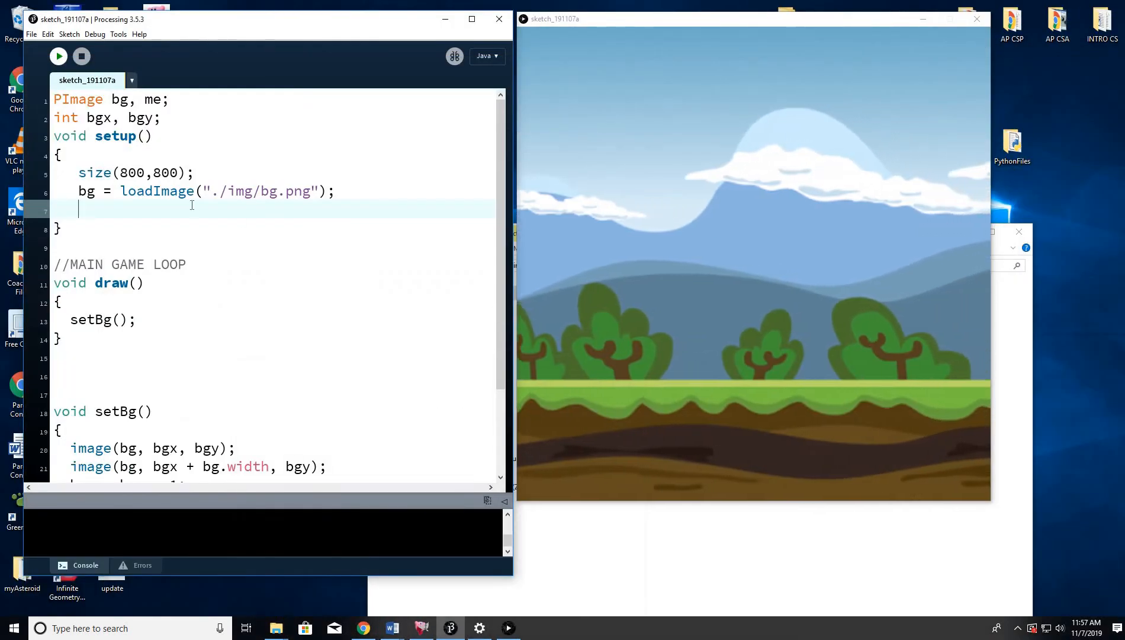
Rename the variable to kirby, add kirby = loadImage("./img/kirby.png"); in setup, and run
type("me")
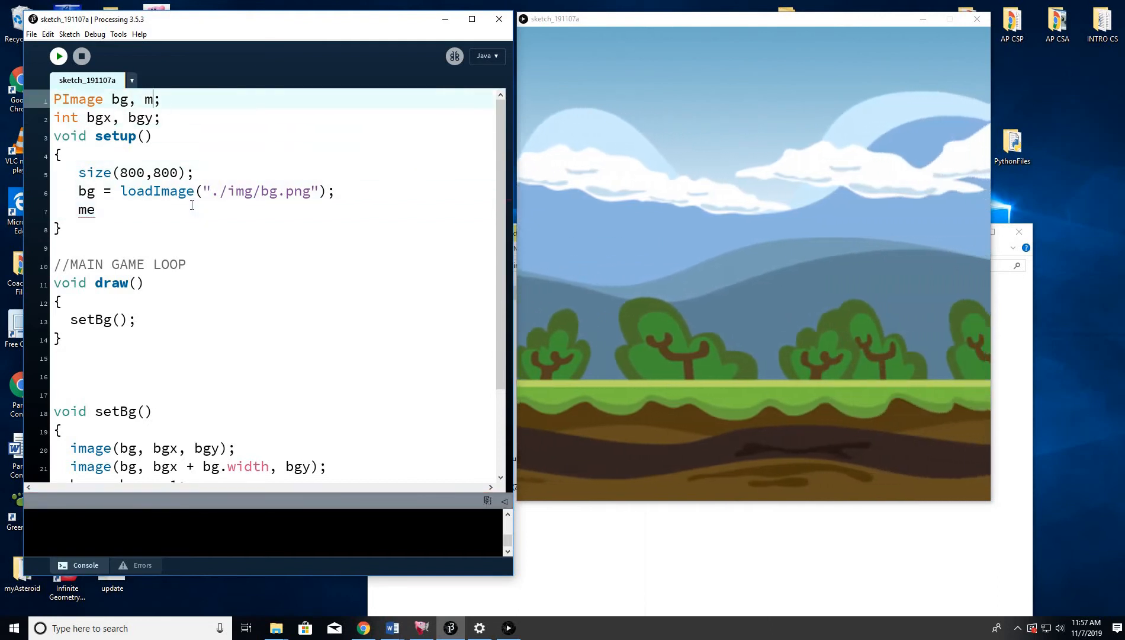
type("kirby")
left_click(275, 208)
type("kl")
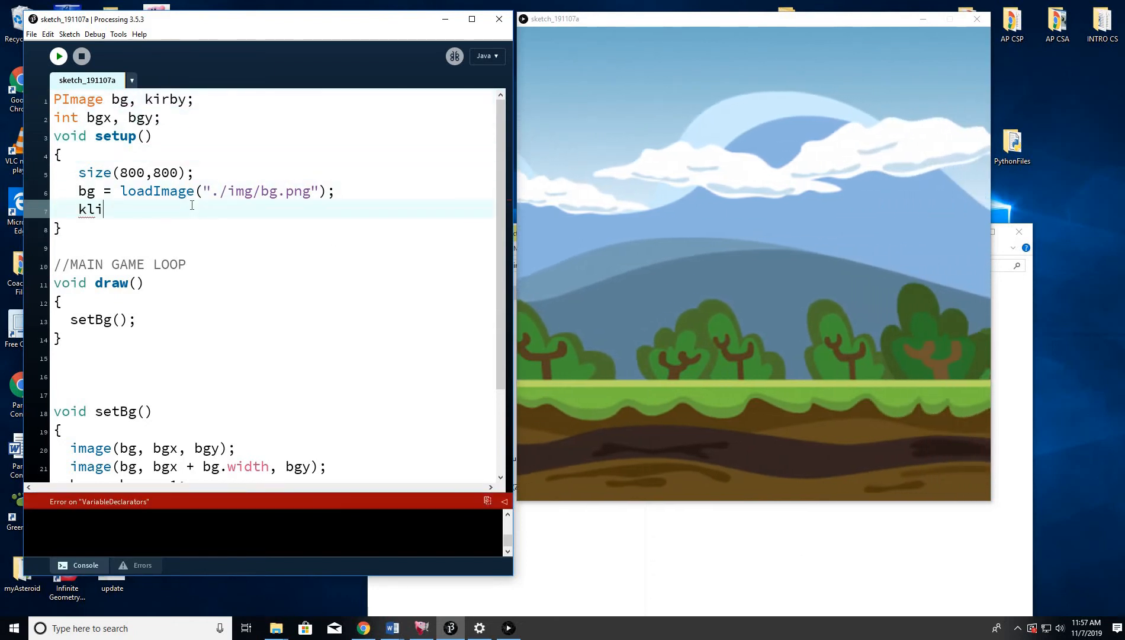
type("irby = loadIma")
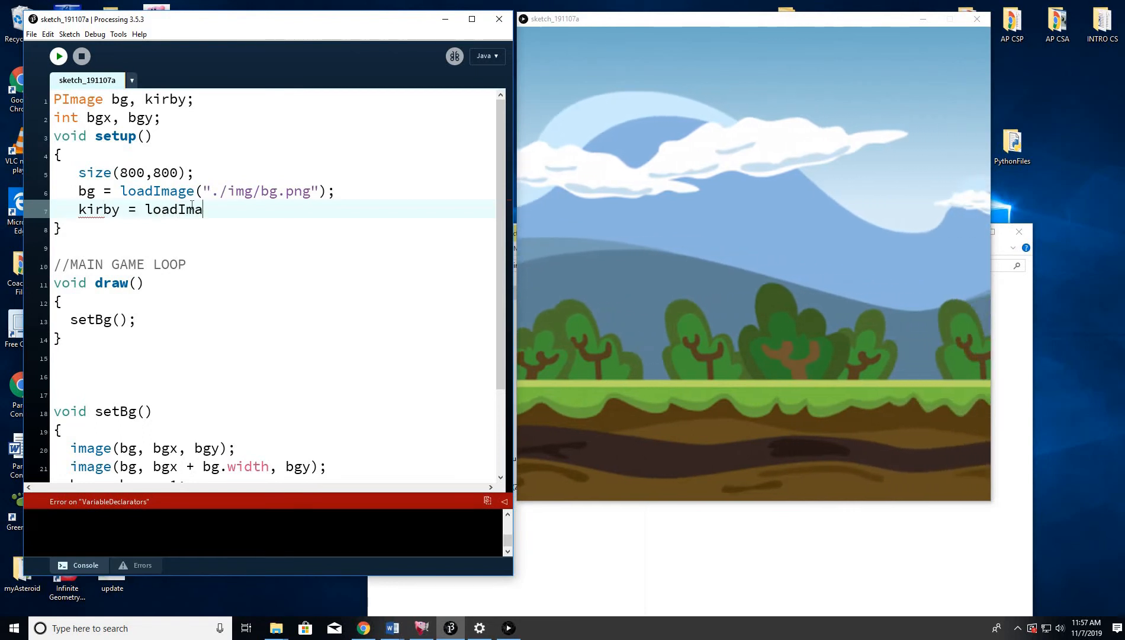
type("ge(\".")
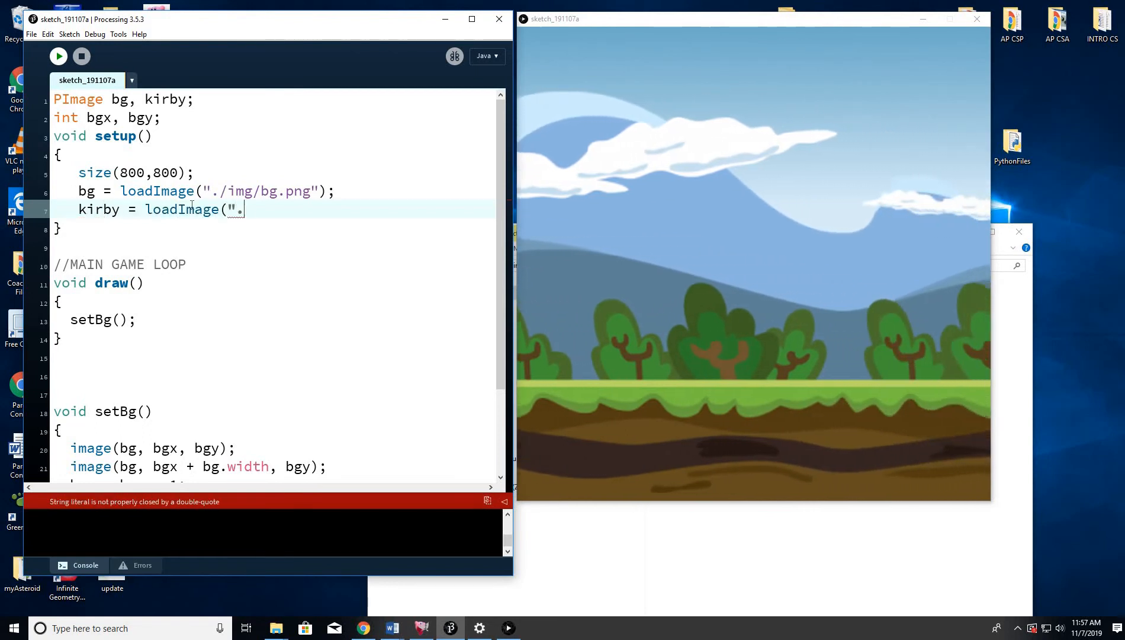
type("/img")
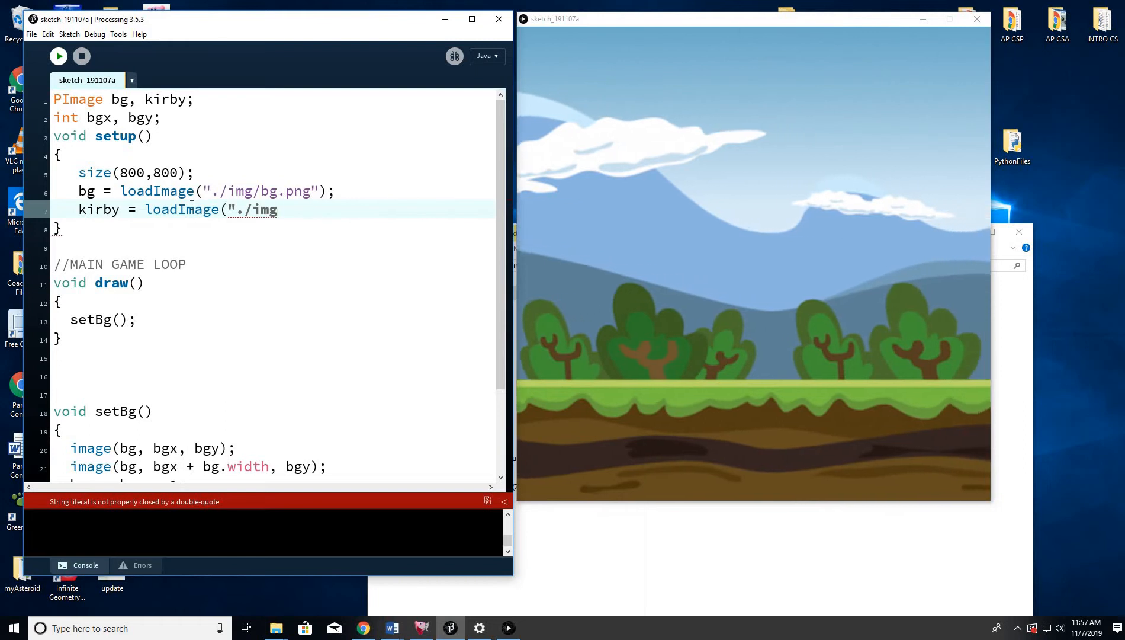
type("/kirby")
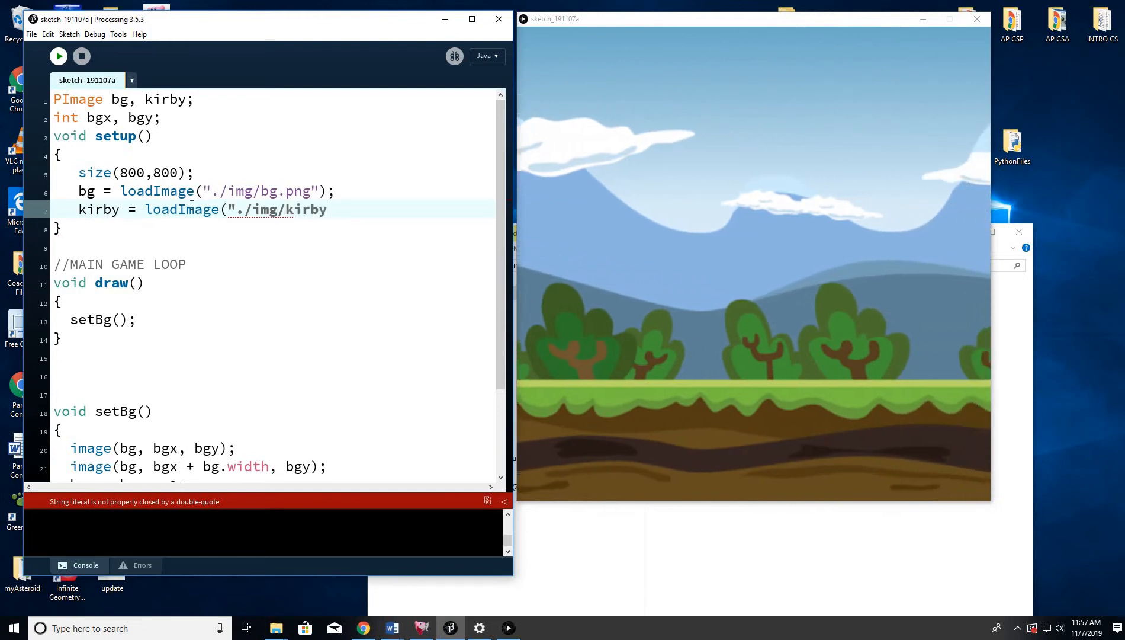
type(".png\");")
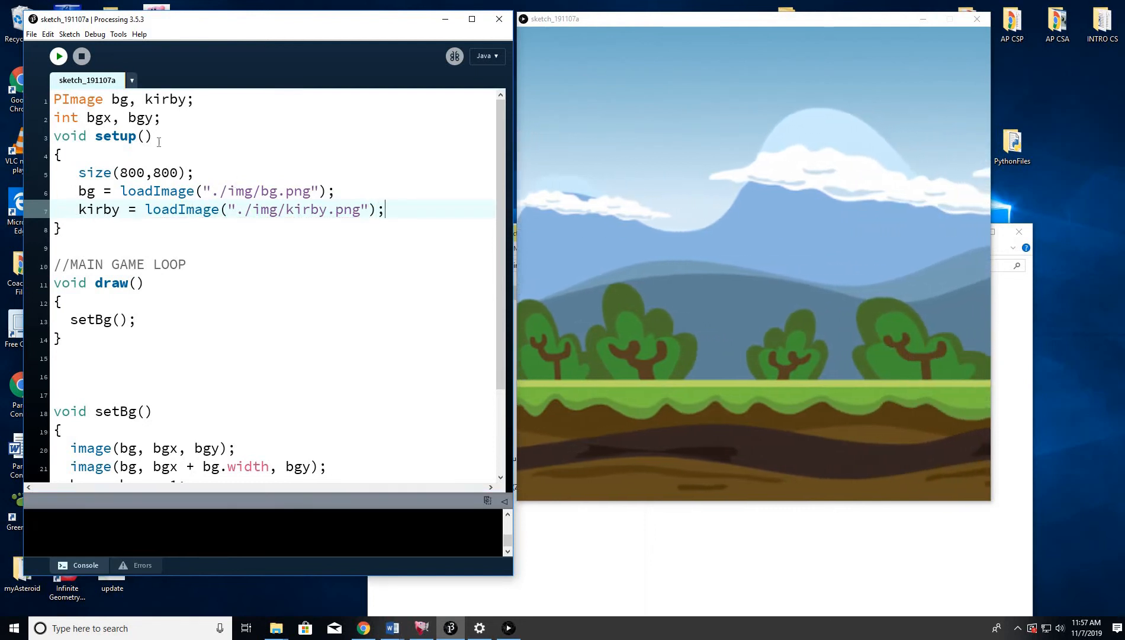
left_click(58, 56)
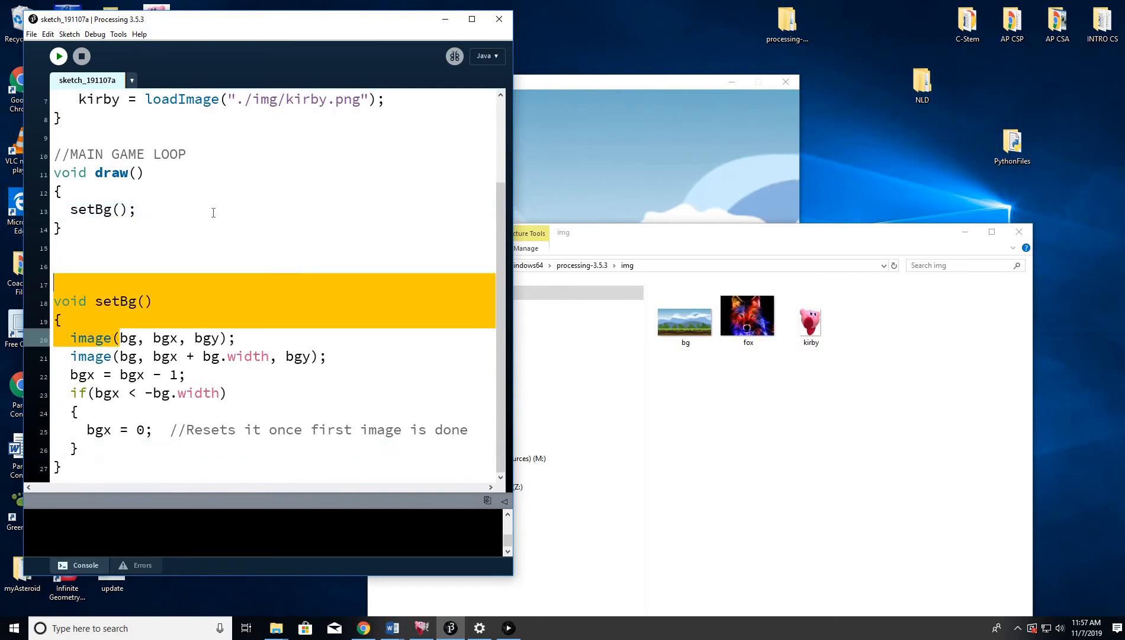
Add image(kirby, 100, 50); below setBg(); in draw() and run the sketch
type("image(kirby, 100,")
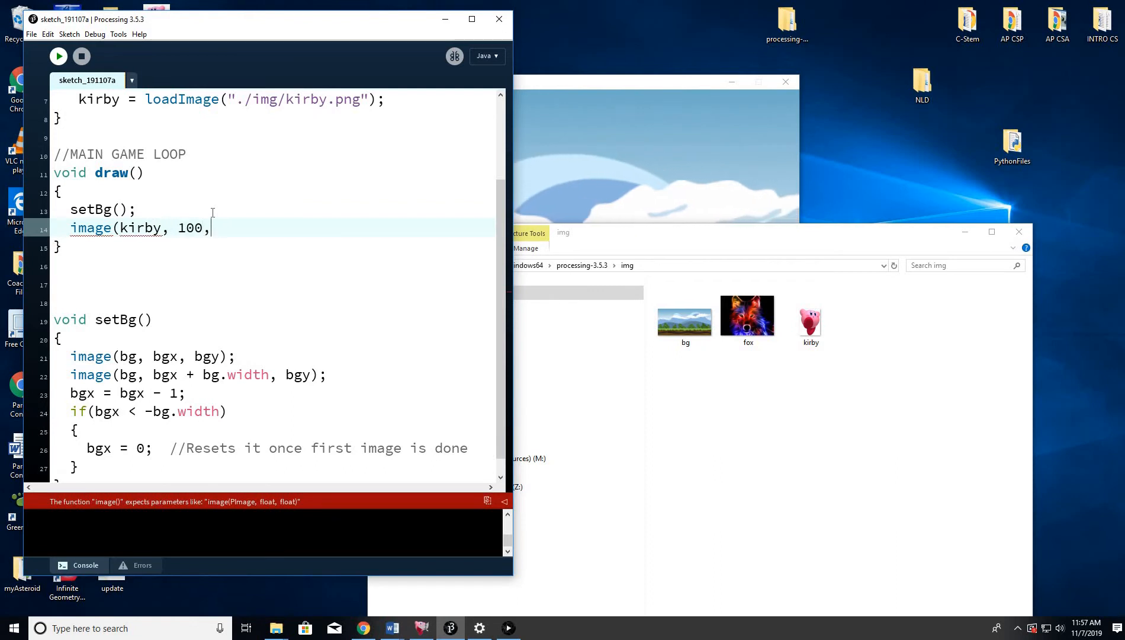
type("50)")
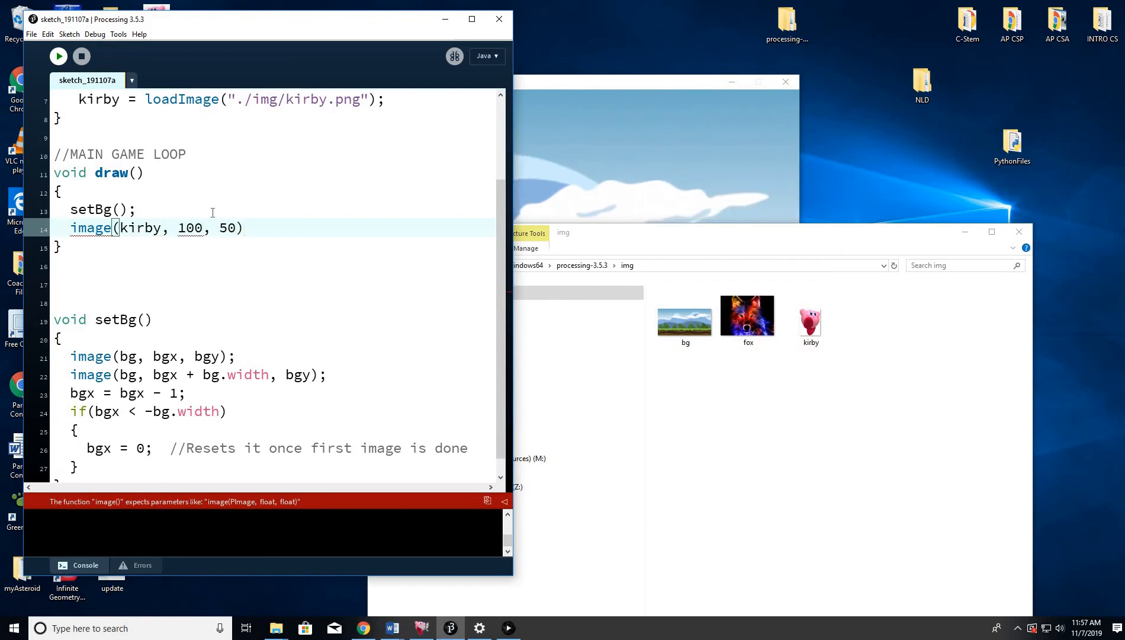
type(";")
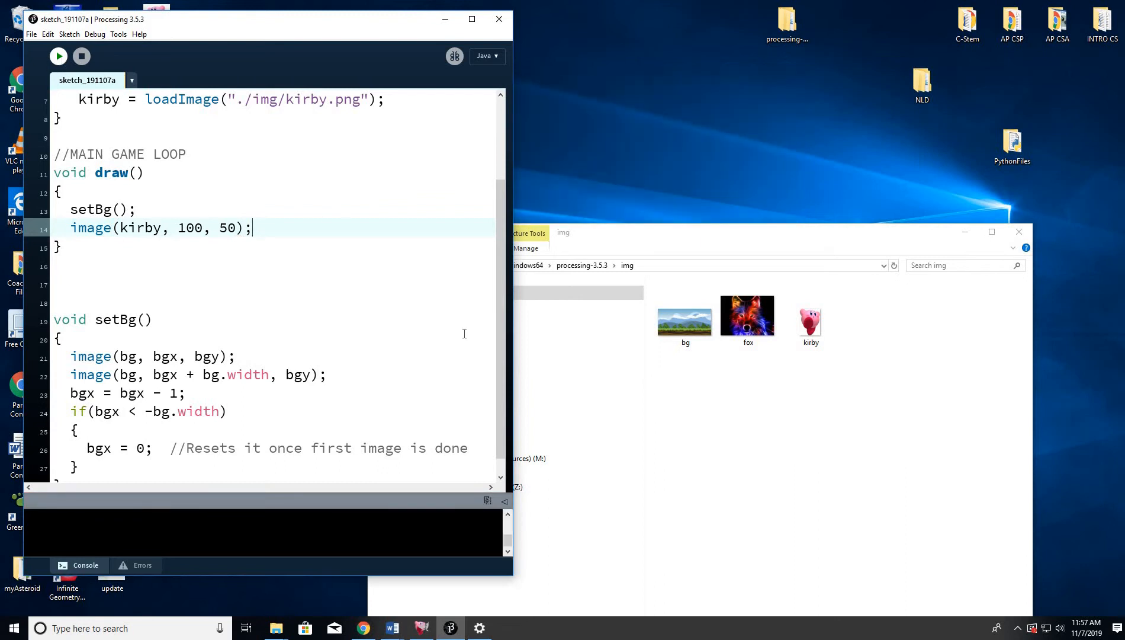
left_click(58, 56)
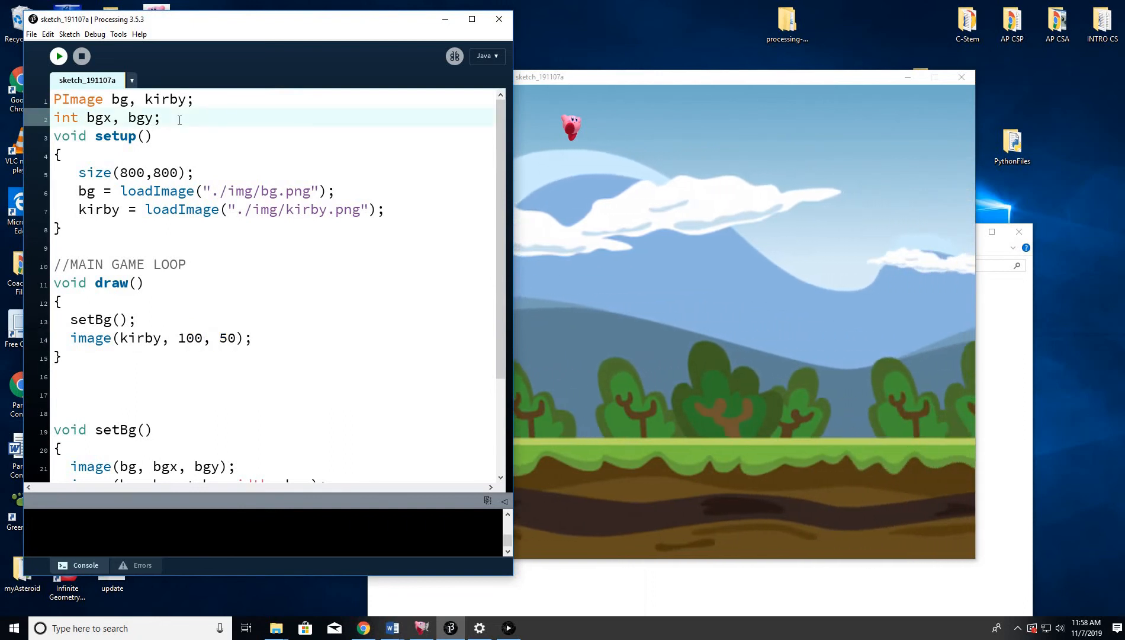
Add kx, ky to the integer declaration at the top of the sketch
type("kx,")
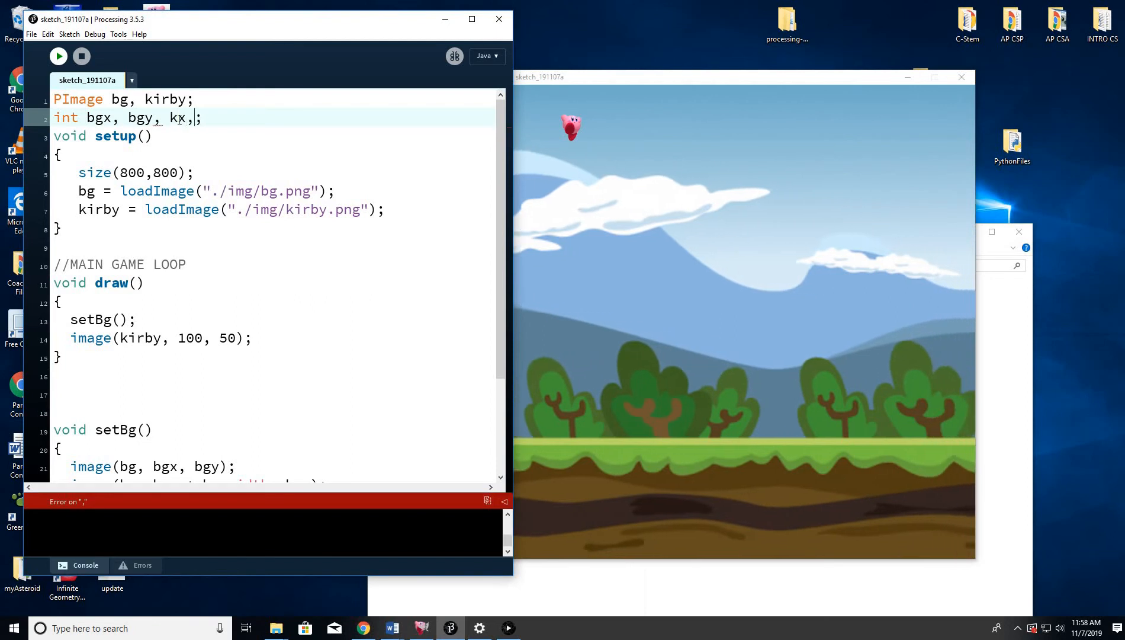
type("ky")
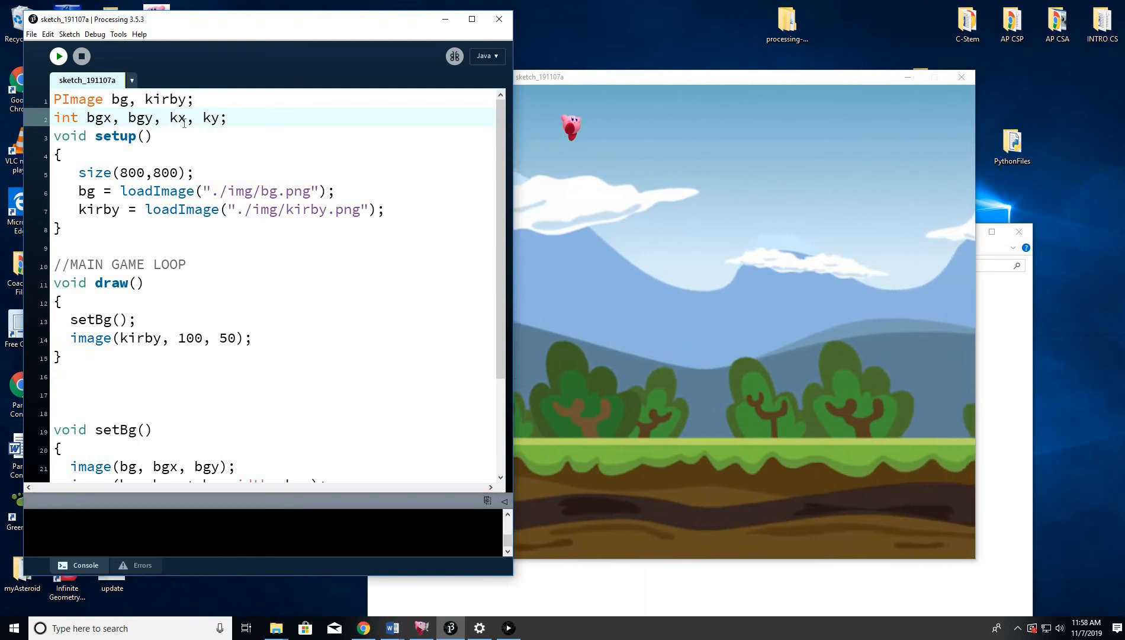
double_click(174, 118)
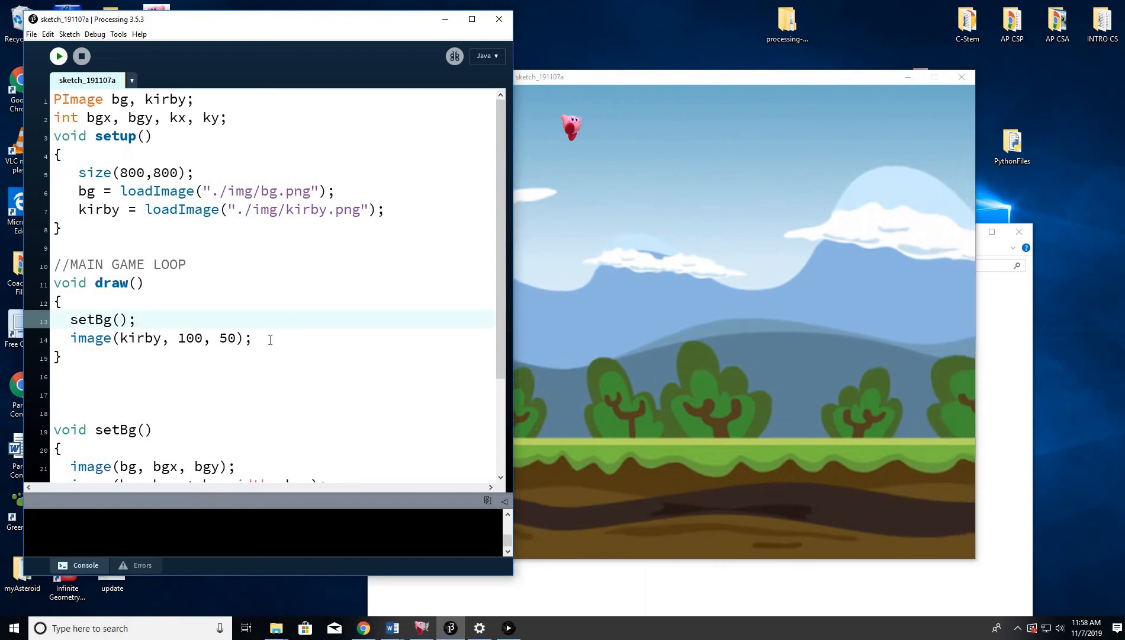
Draw Kirby at kx, ky instead of 100, 50 and initialise kx = 100, ky = 50 in setup
double_click(188, 338)
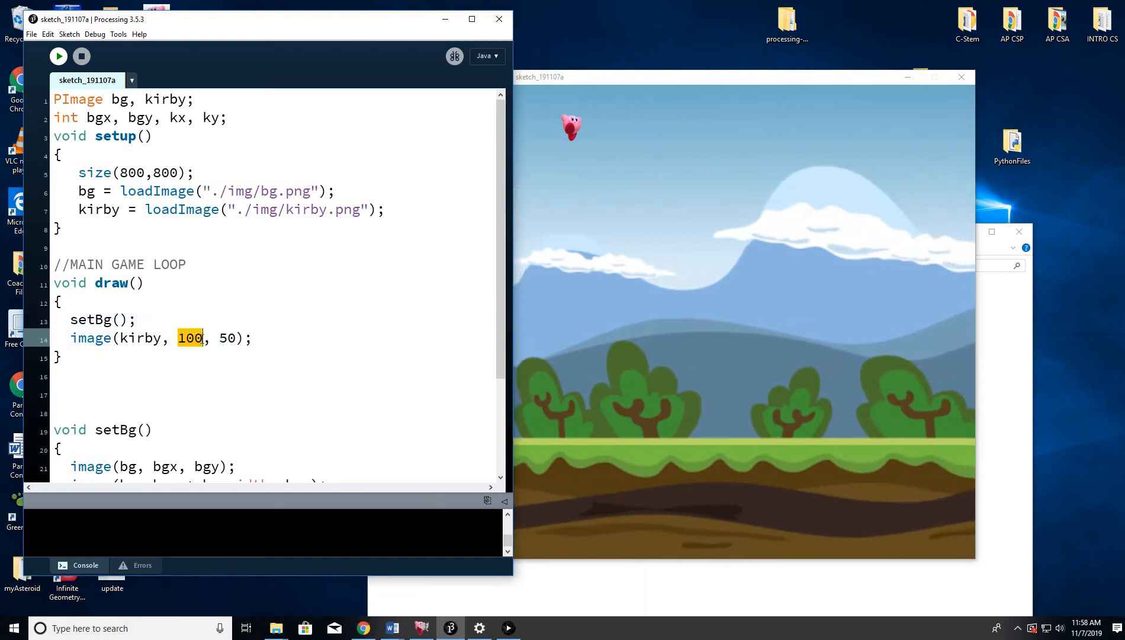
type("kx,")
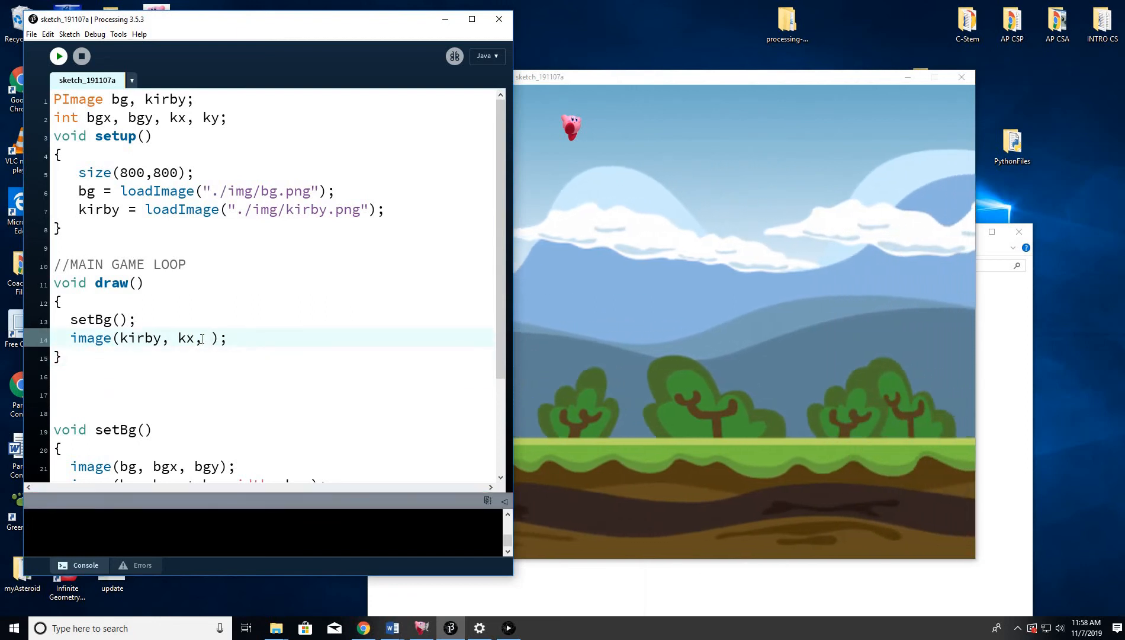
type("ky")
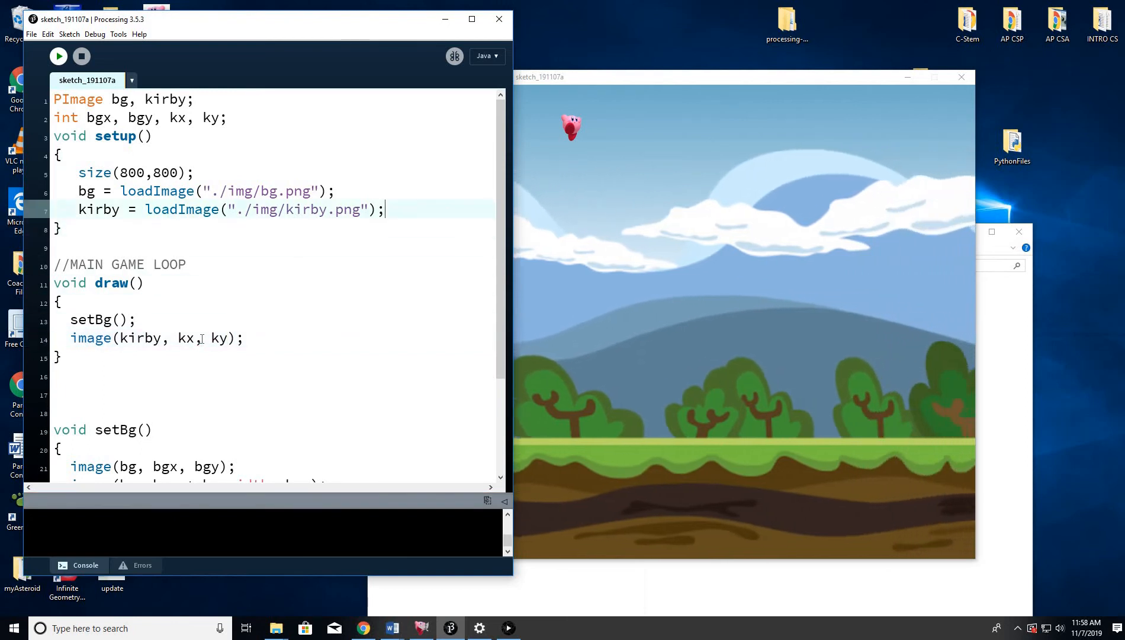
type("kx = 100;")
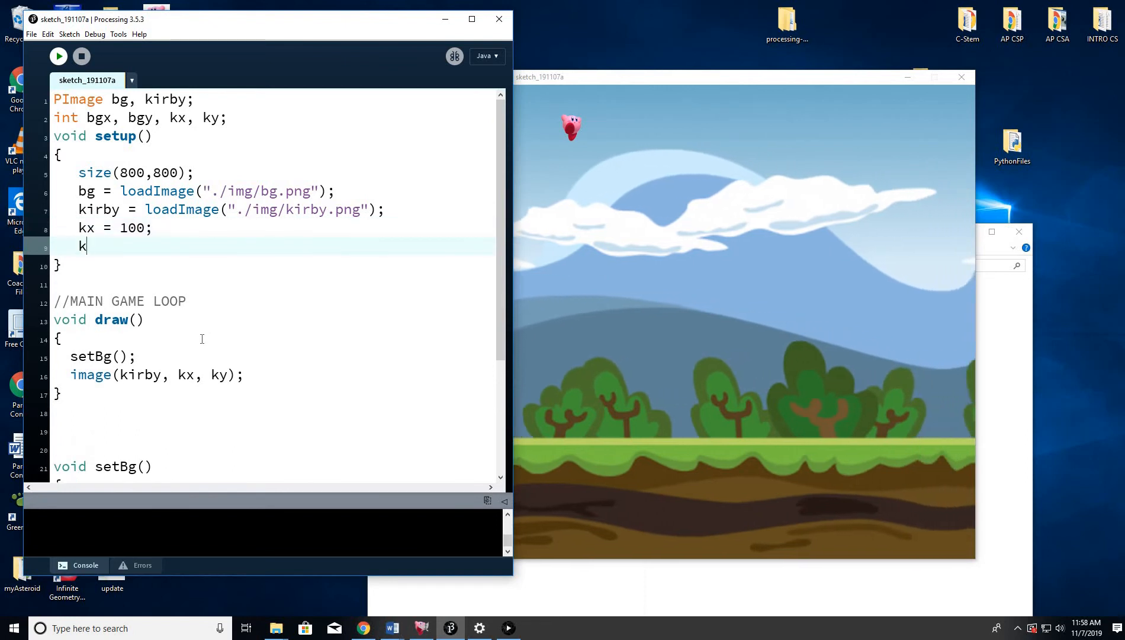
type("y = 50;")
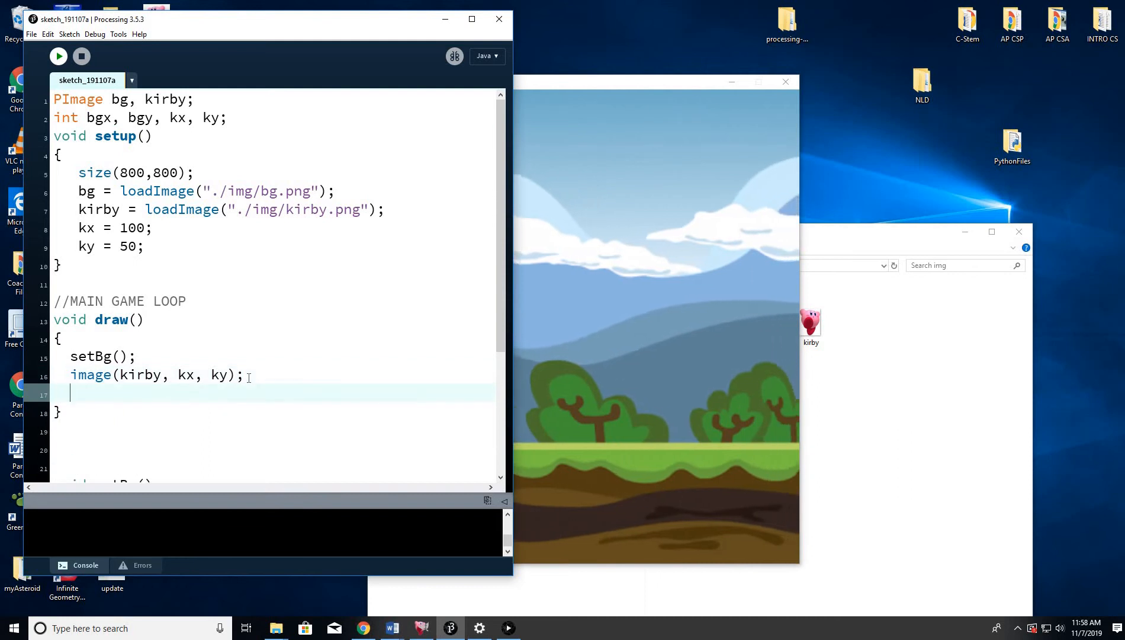
Add ky = ky + g in draw and declare g alongside the other integers
type("kx = kx +")
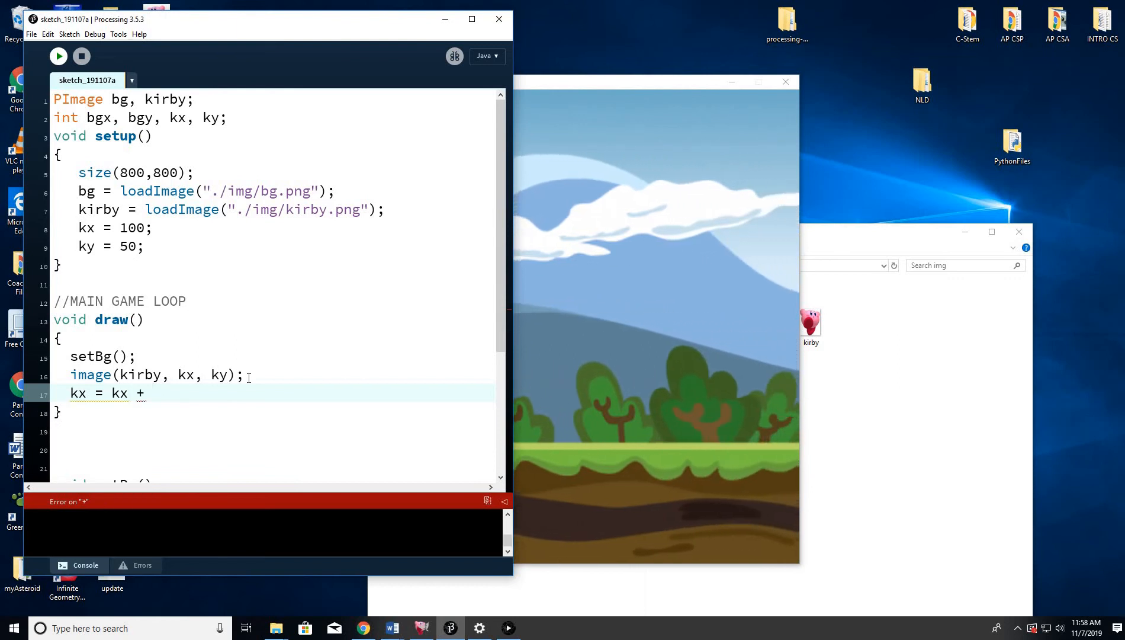
type("Vkx;l")
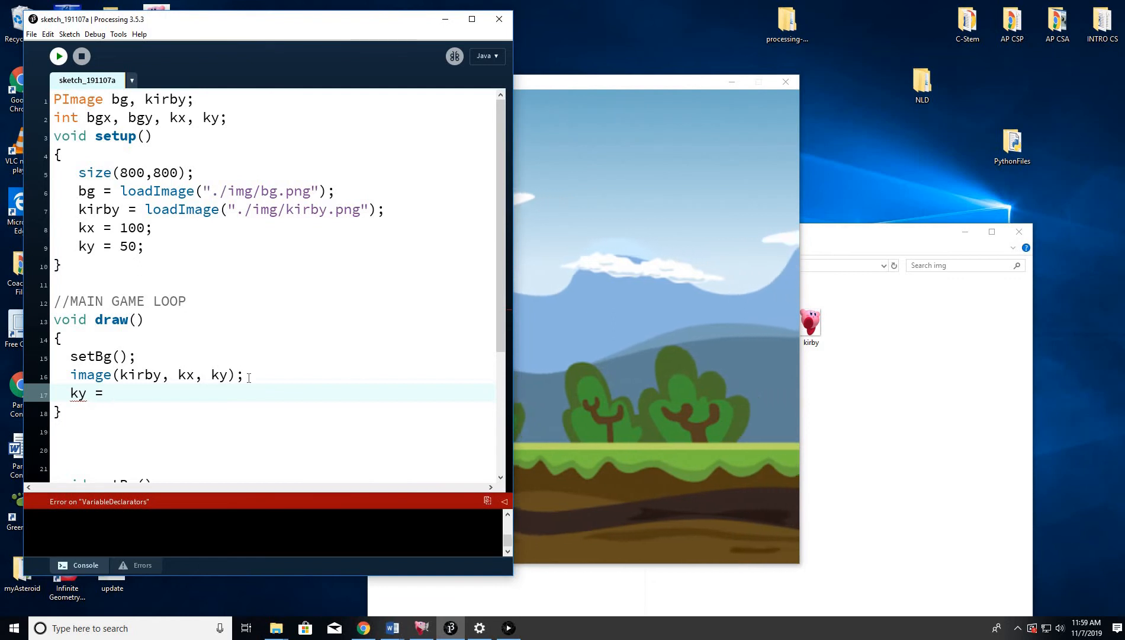
type("ky")
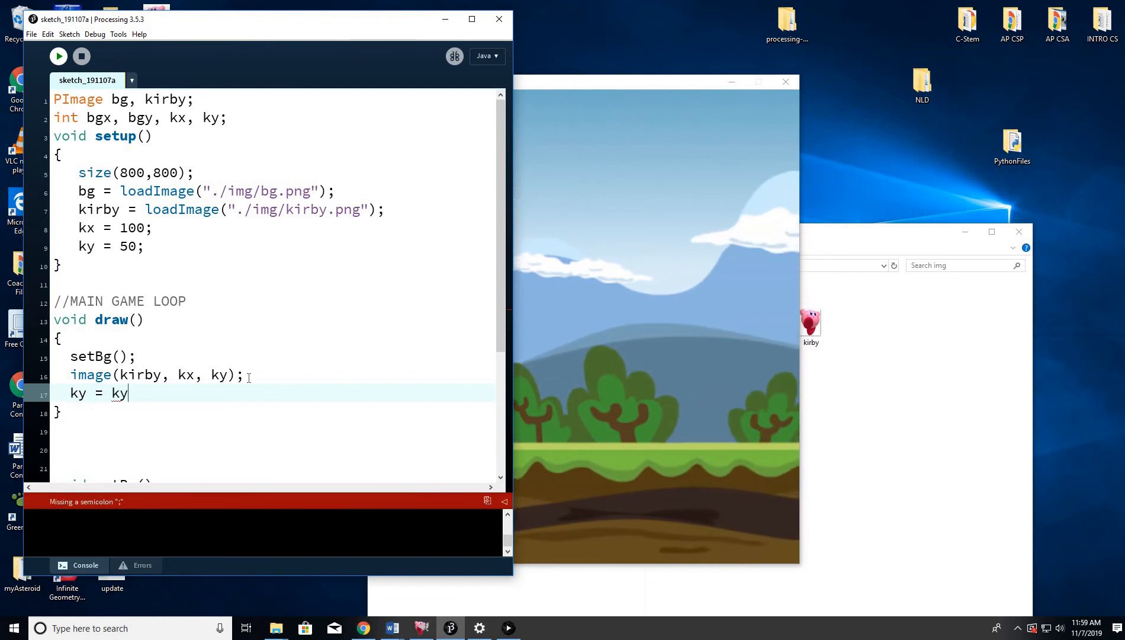
type("+ Vky;")
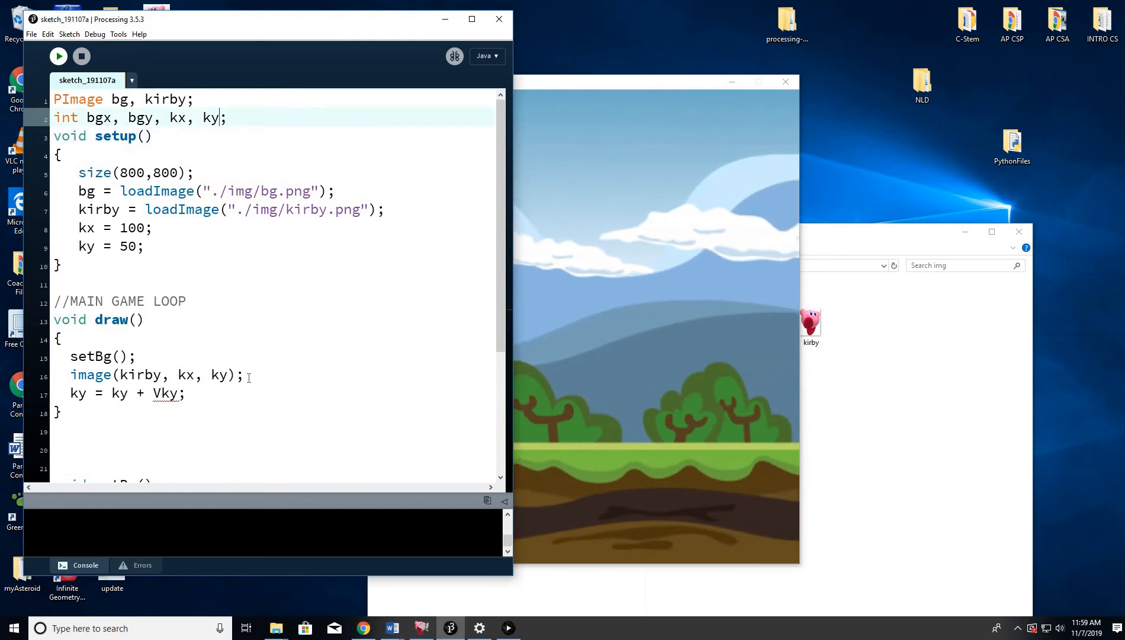
type(",")
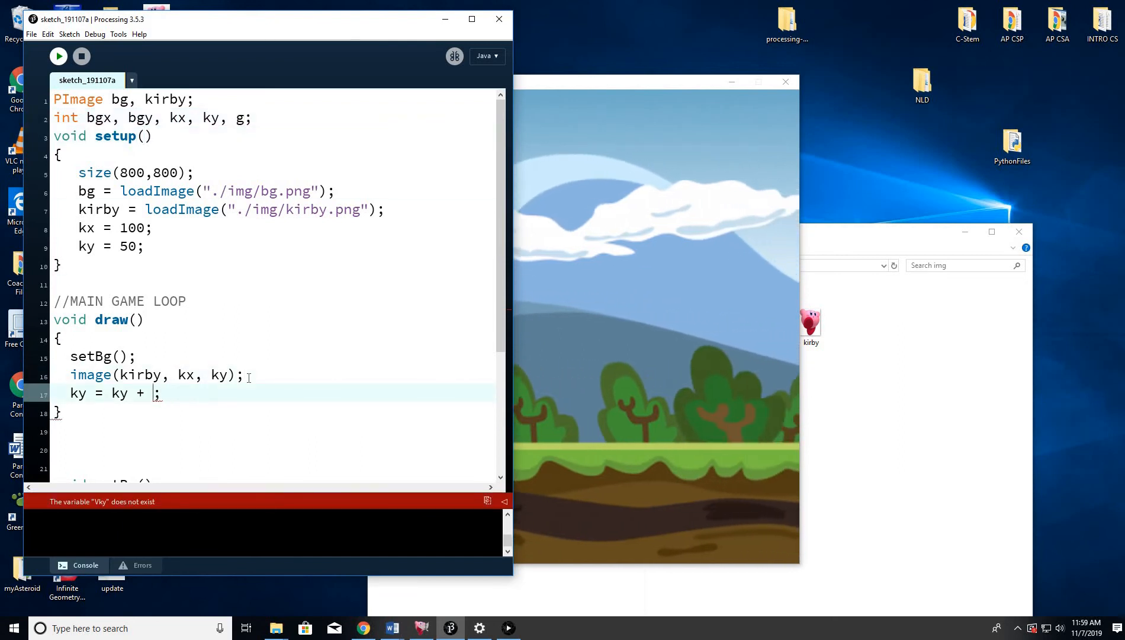
type("g")
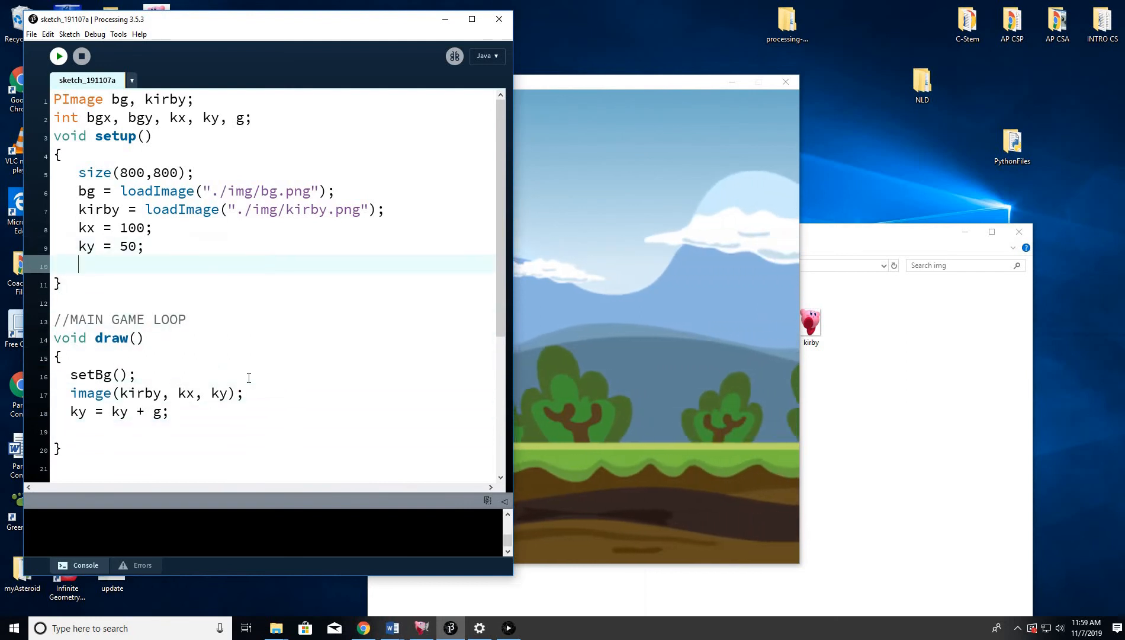
Set g = 5 in setup and run the sketch to watch Kirby fall
type("g = 5;")
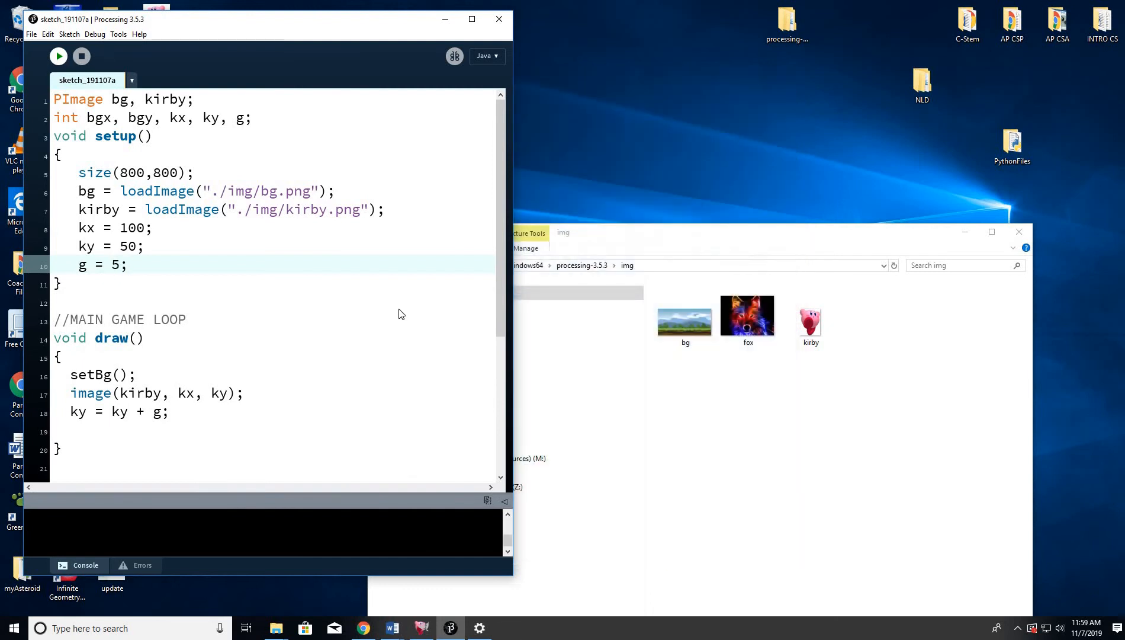
left_click(58, 56)
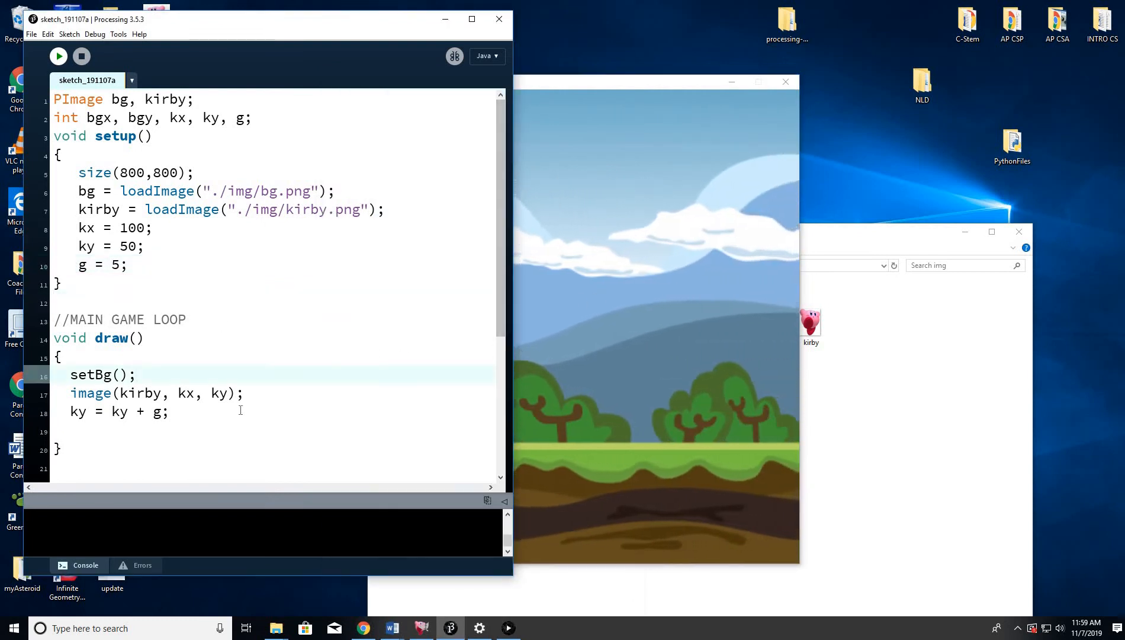
left_click(58, 56)
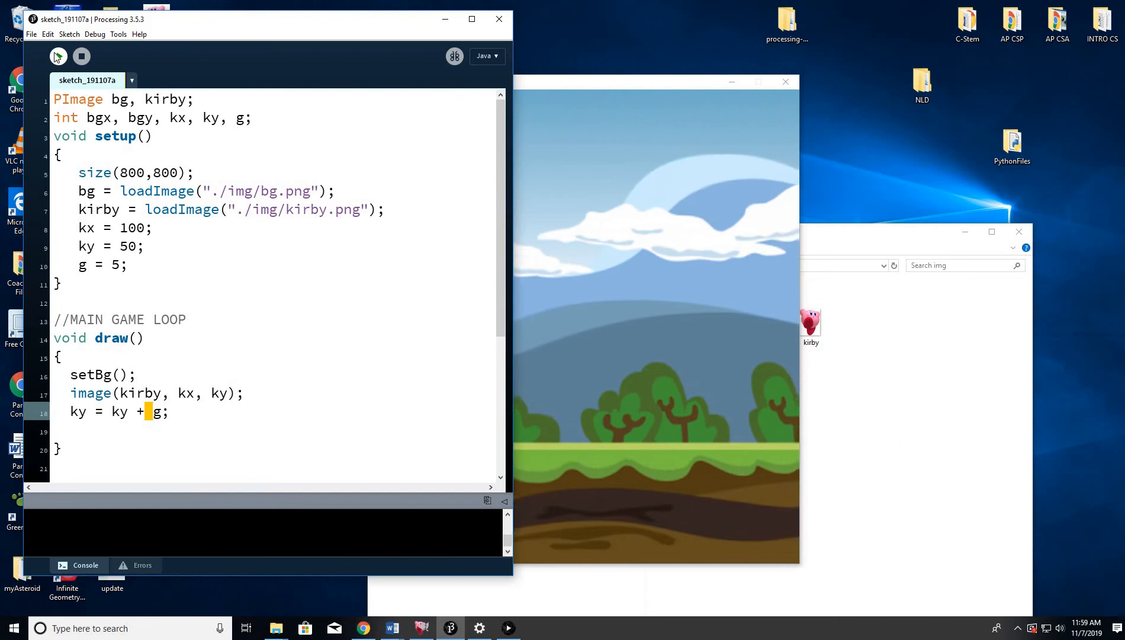
left_click(58, 56)
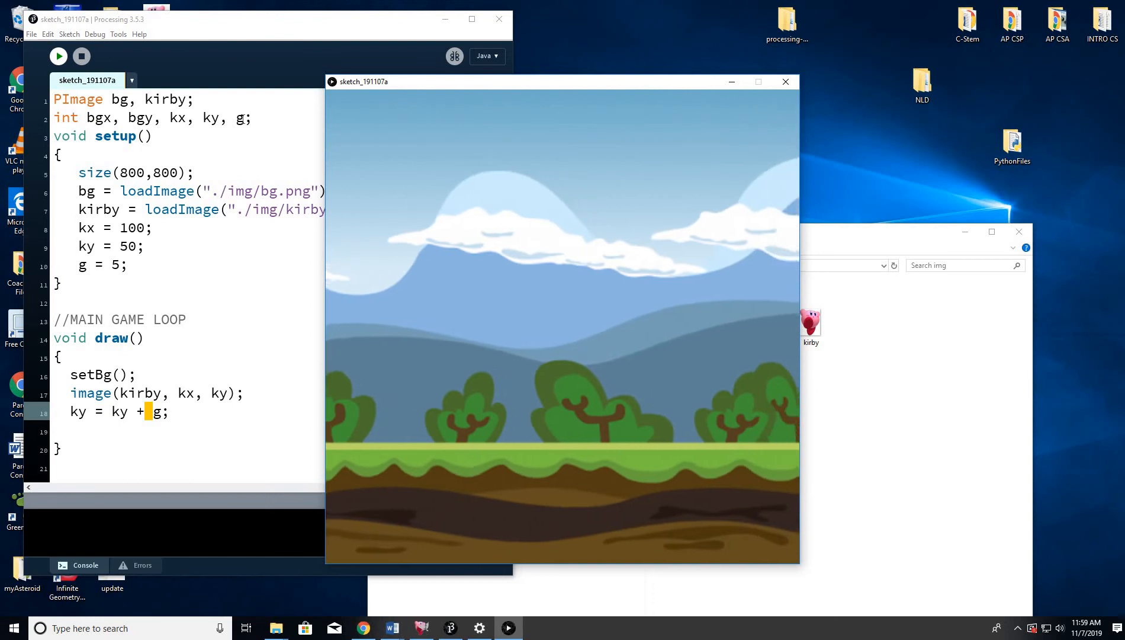
Finish declaring the vertical speed variable as Vkx in the int list
type("V")
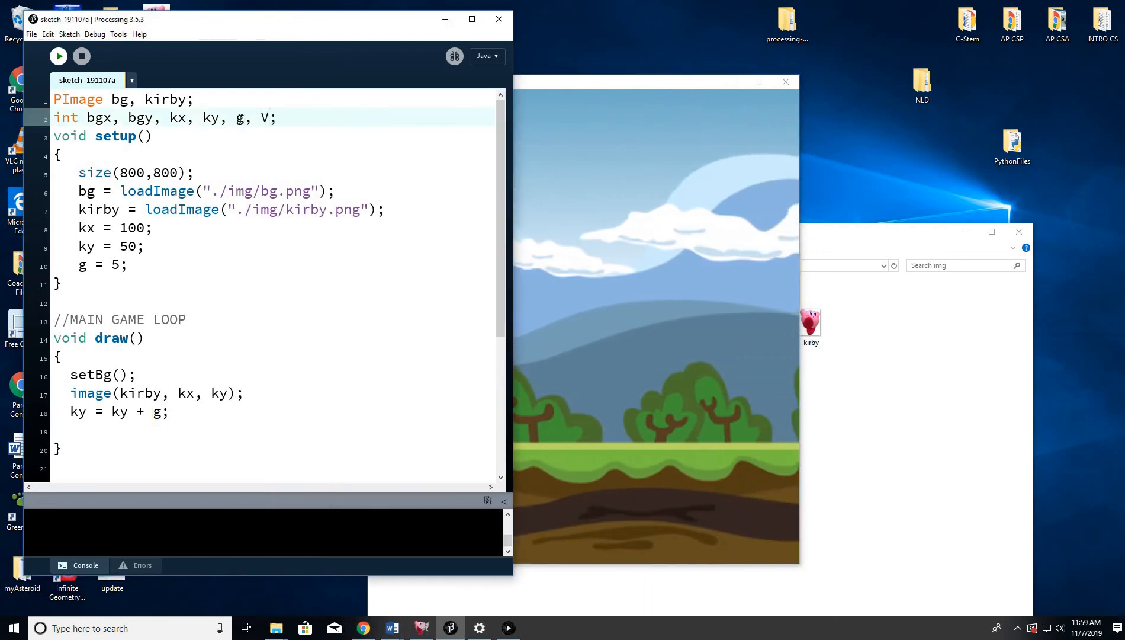
type("k")
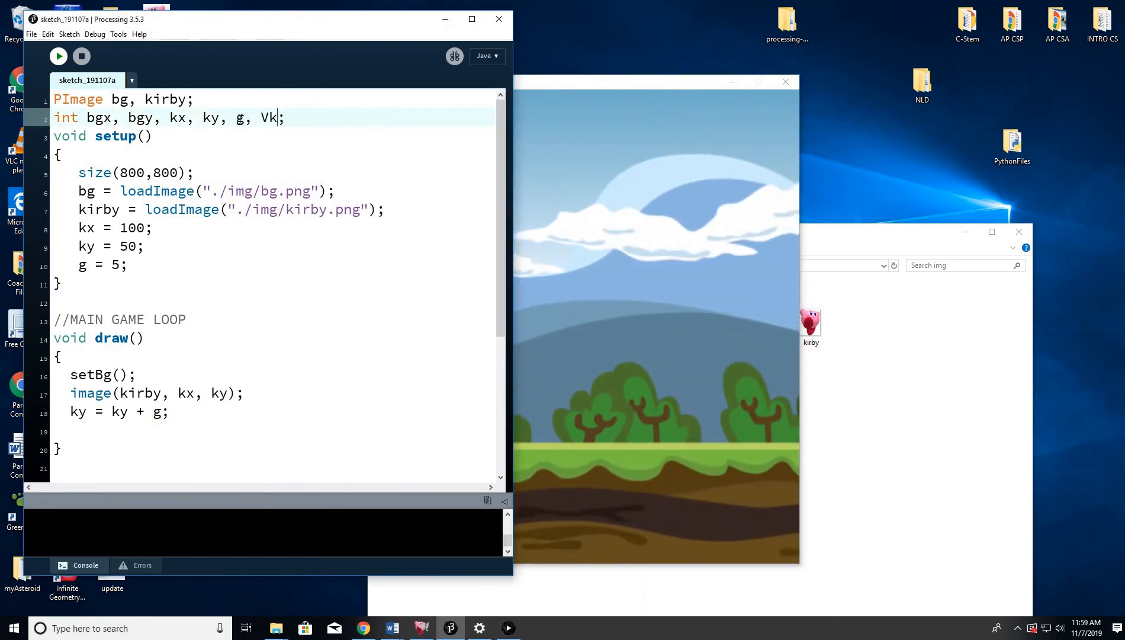
type("x")
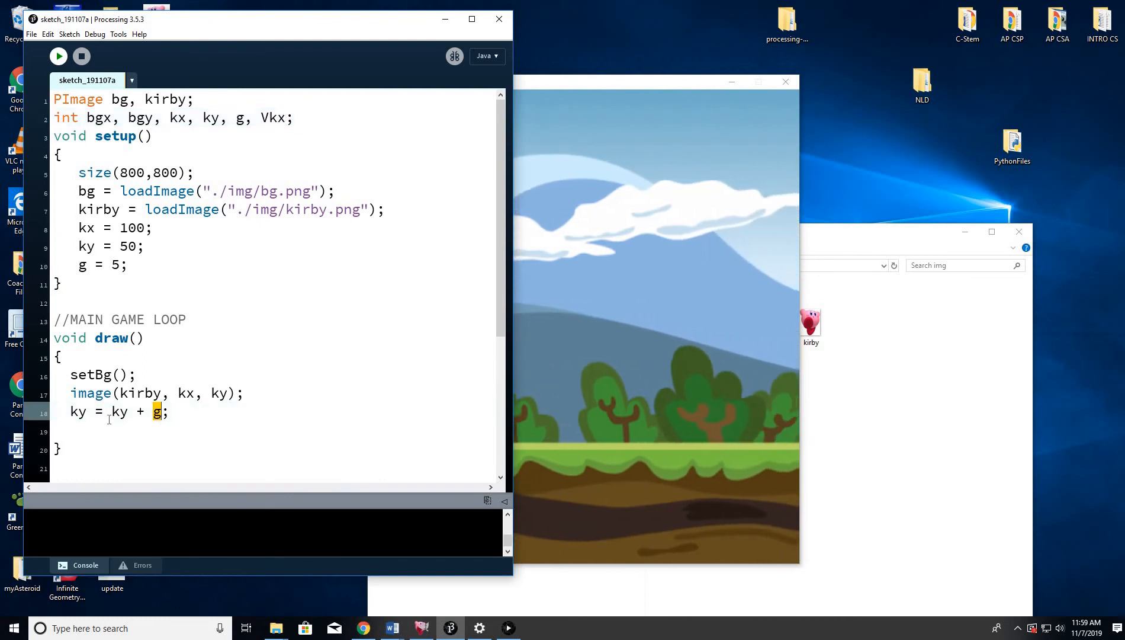
Change Kirby's position update to ky = ky + Vky instead of adding g
double_click(77, 411)
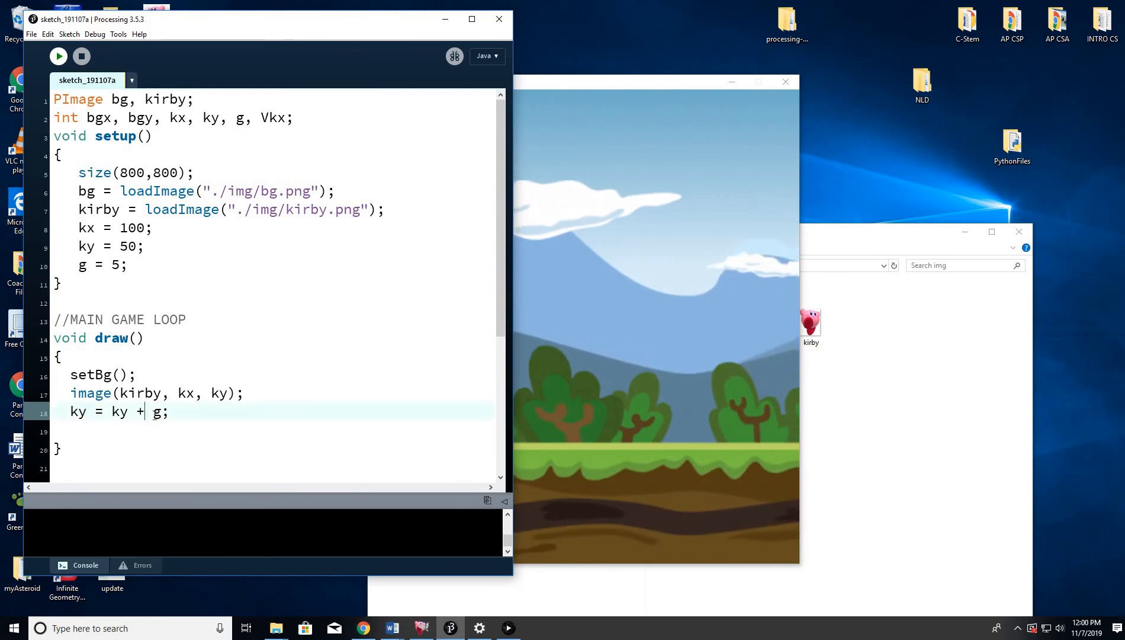
double_click(155, 411)
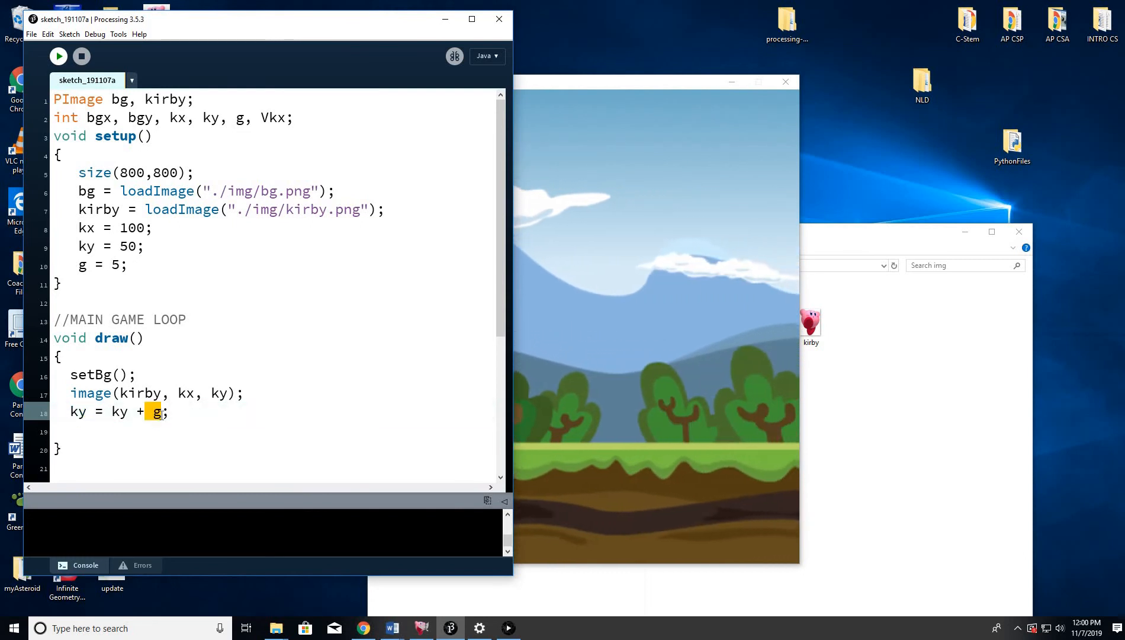
type("Vky")
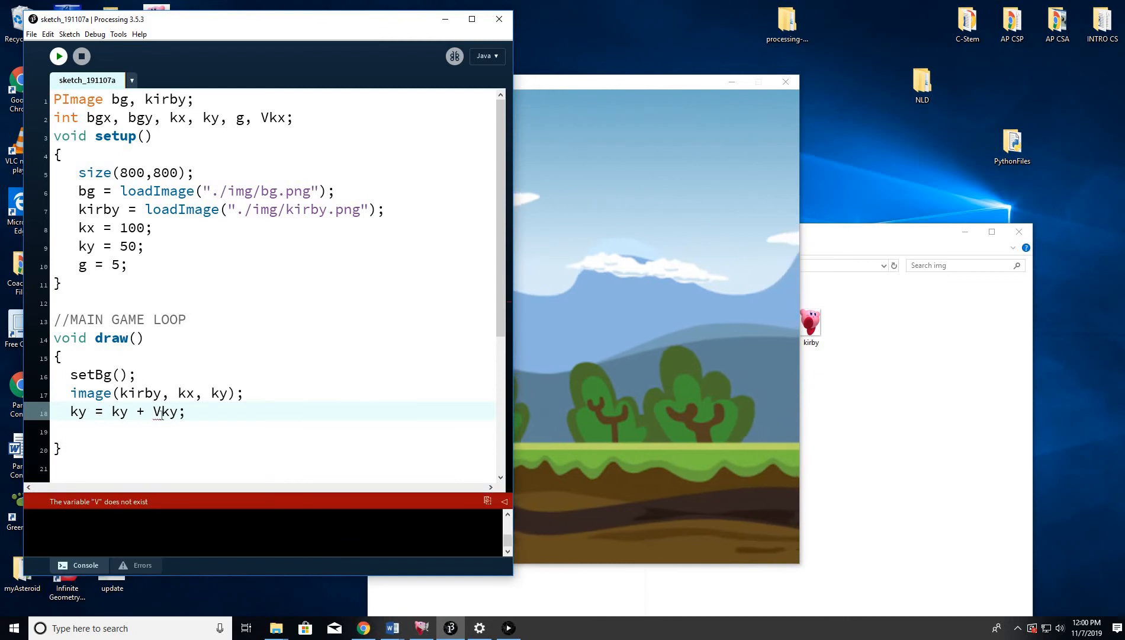
type("ky")
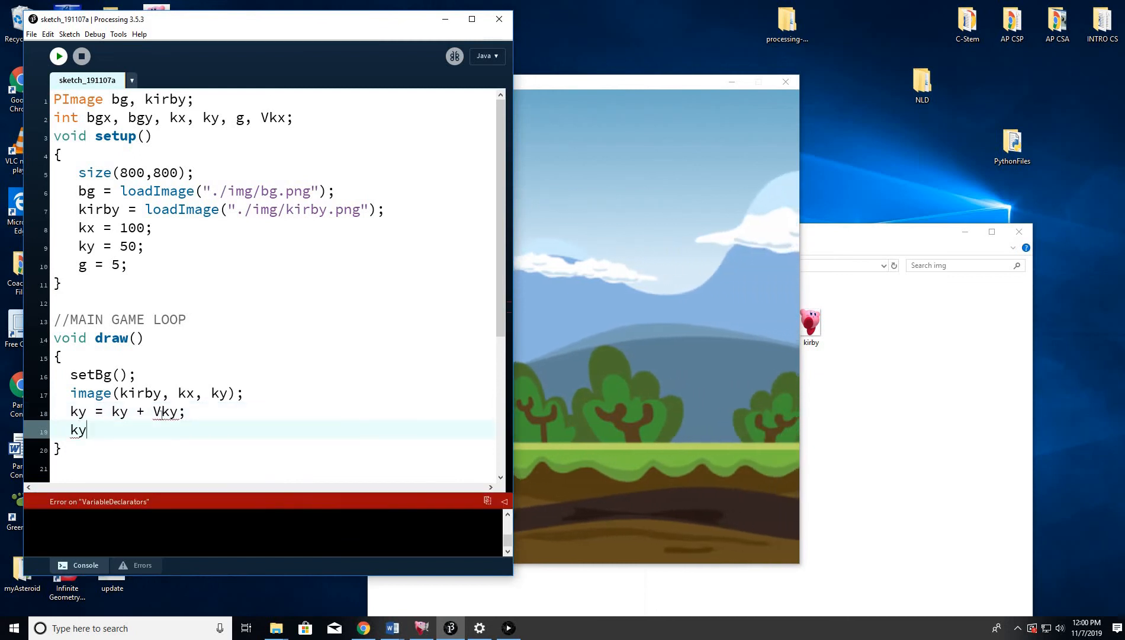
Add Vky = Vky + g; so vertical speed grows by gravity each frame
type("V")
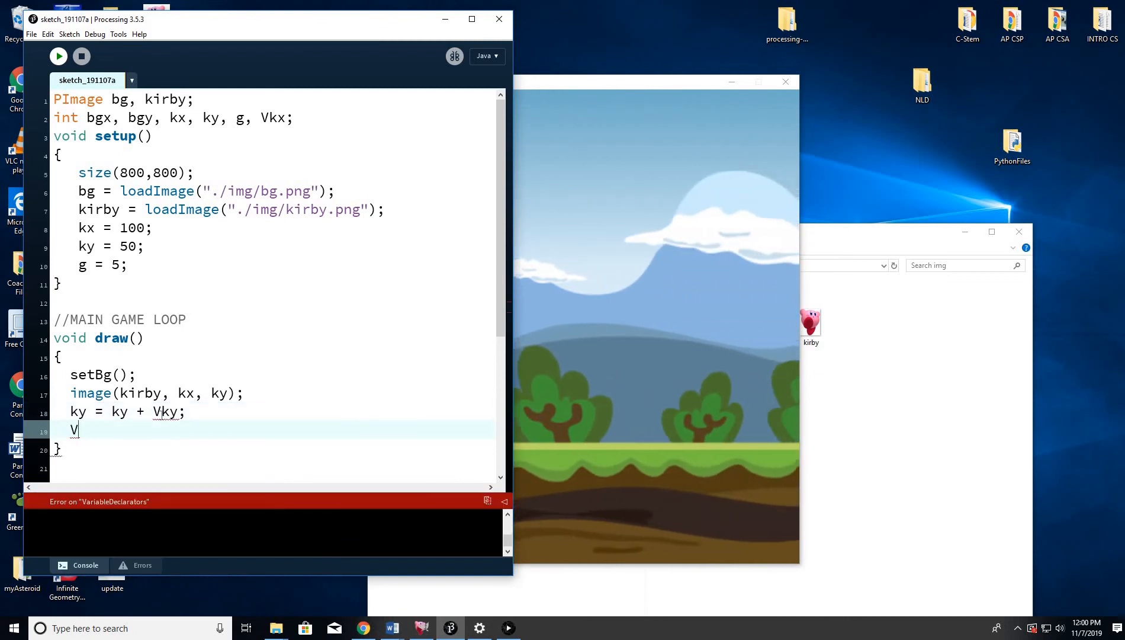
type("ky =")
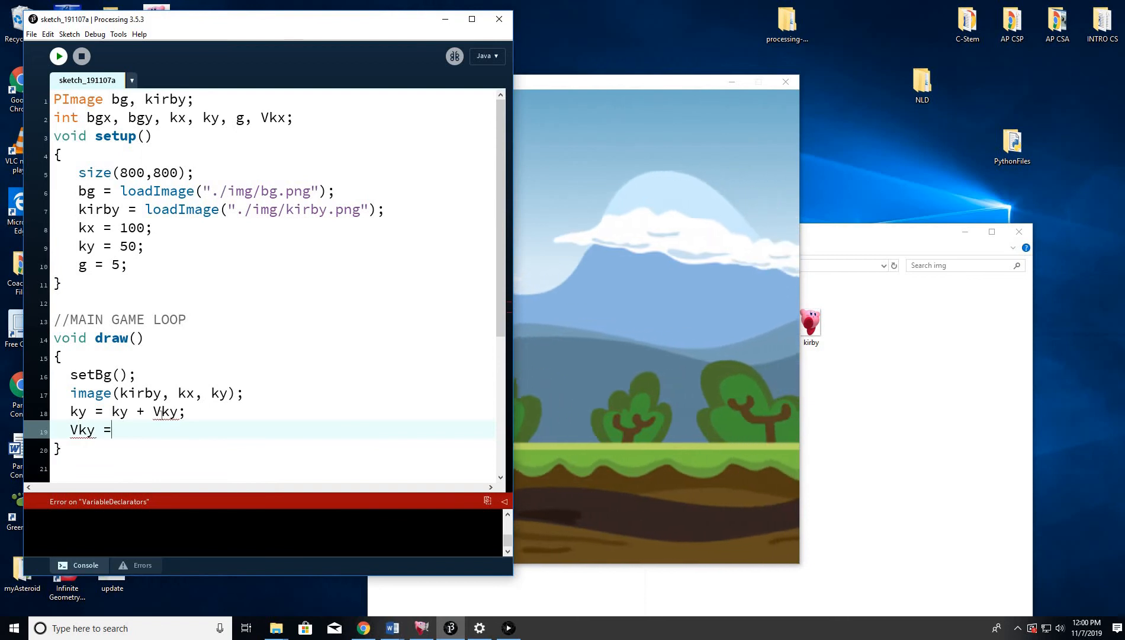
type("Vky")
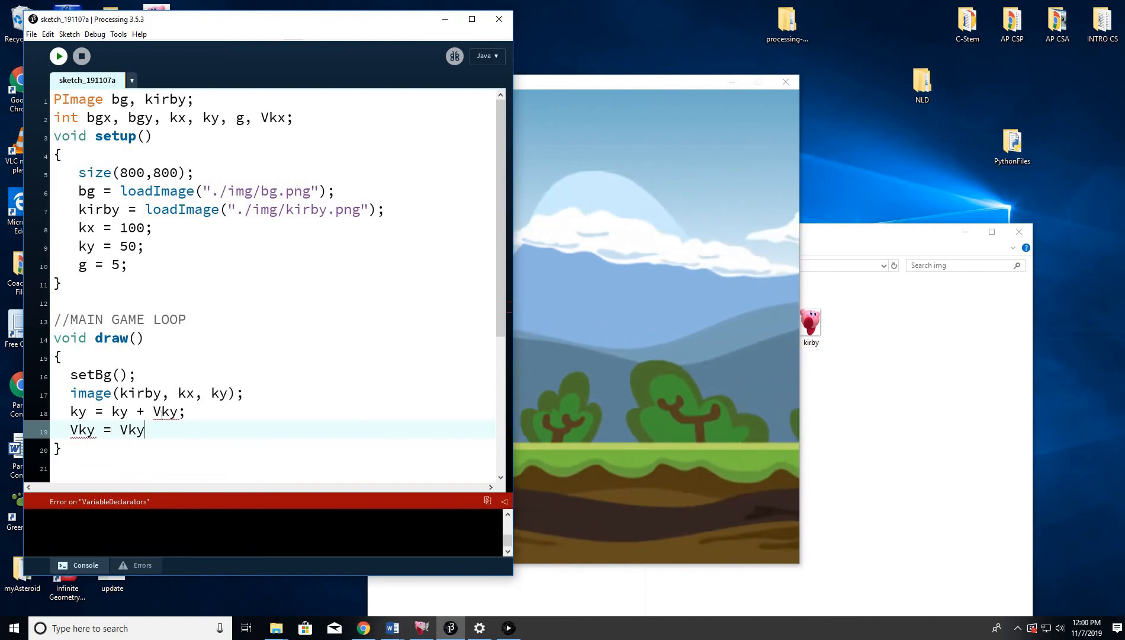
type("+")
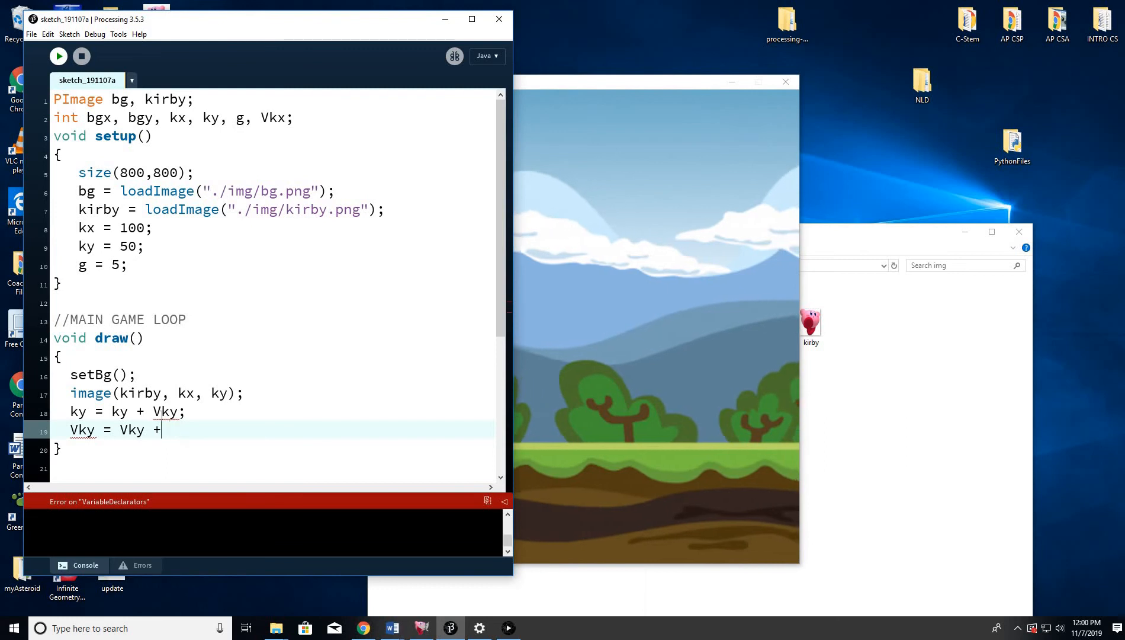
type("g;")
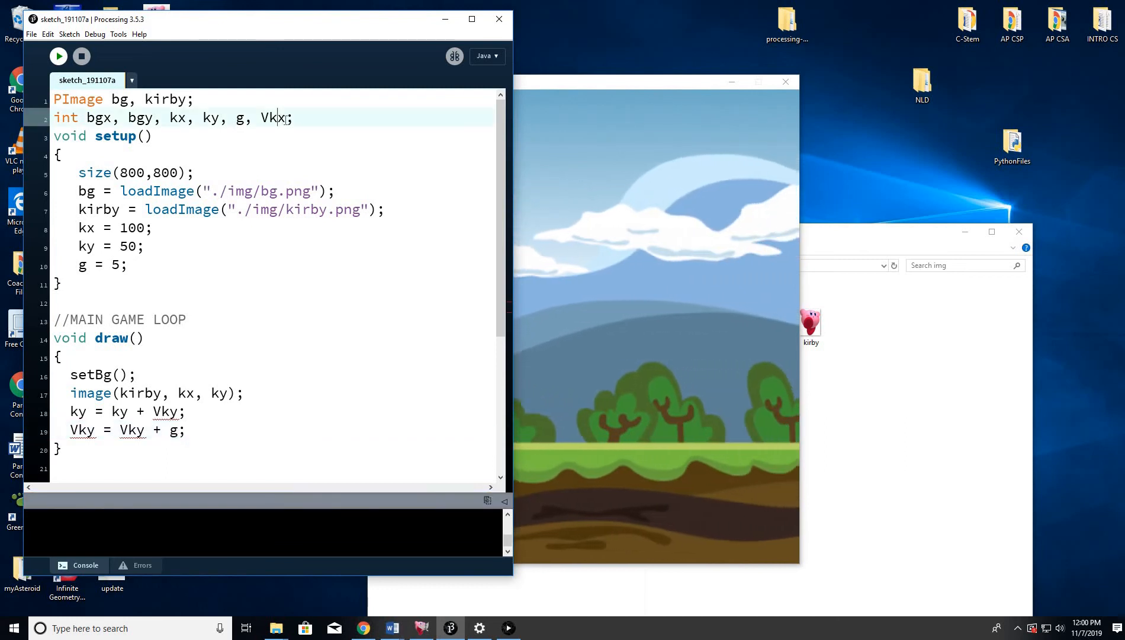
Run the sketch to watch Kirby fall, then change gravity g in setup from 5 to .5
left_click(59, 56)
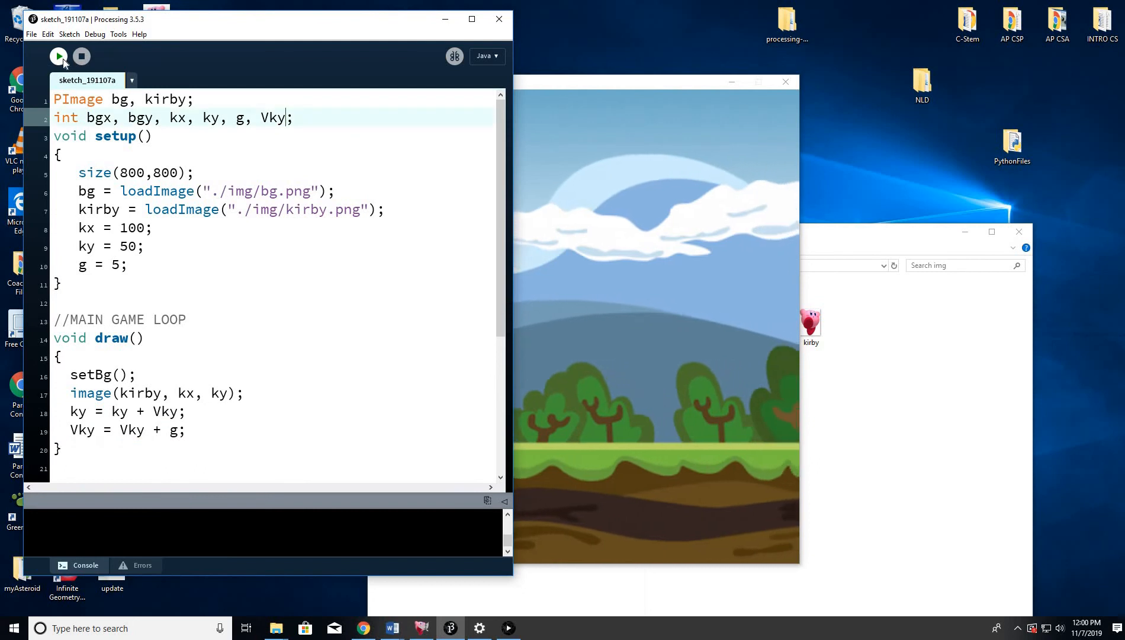
left_click(58, 56)
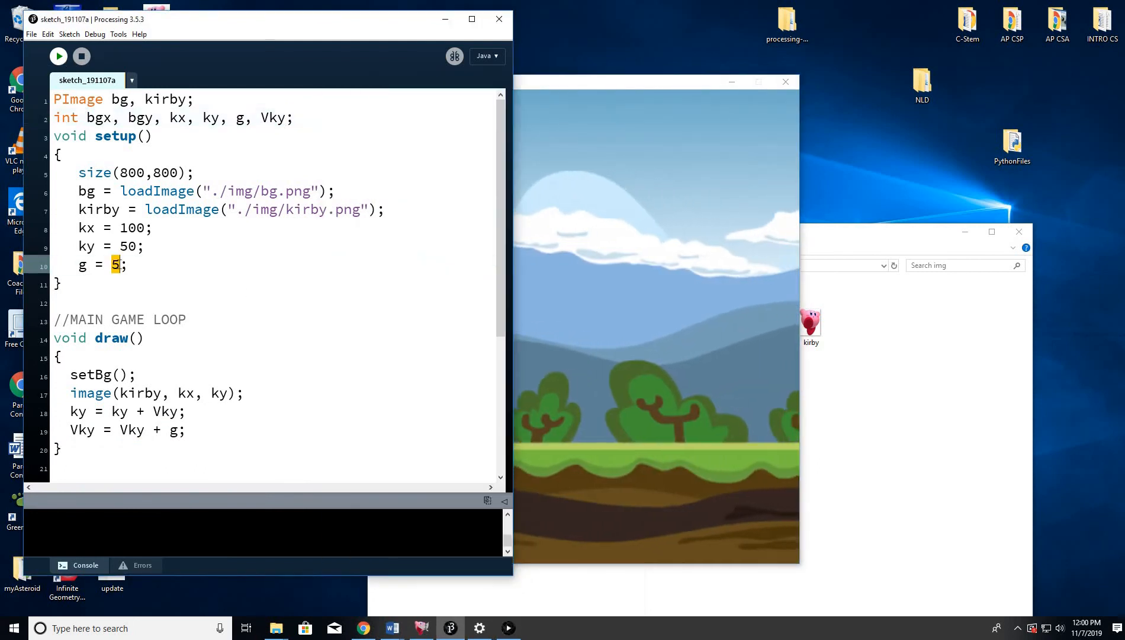
type("1")
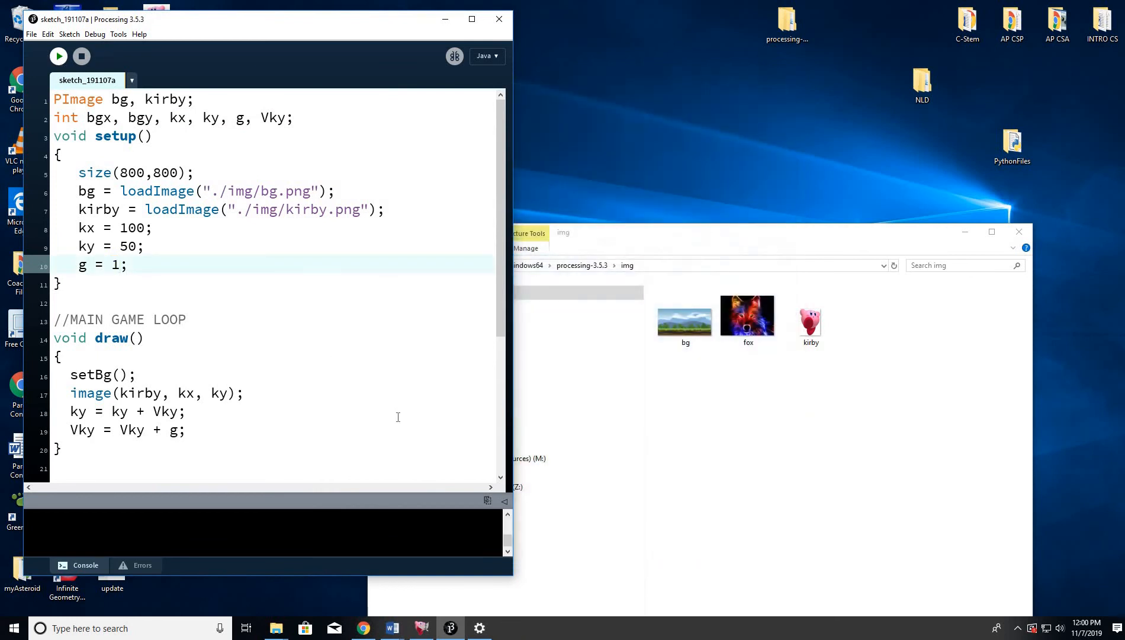
left_click(58, 56)
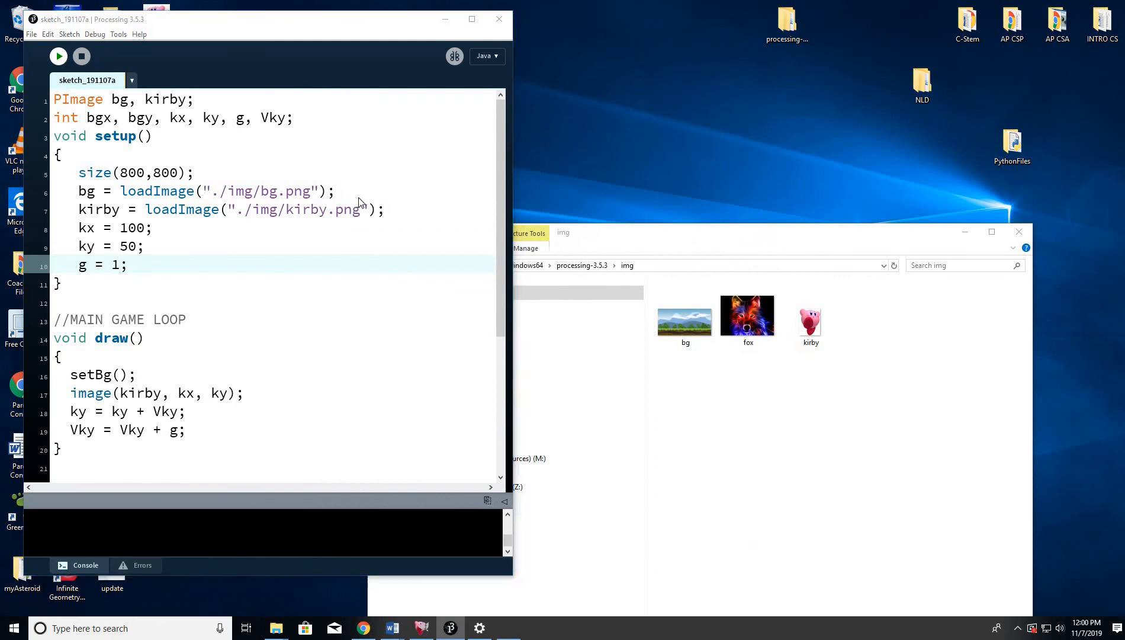
left_click(58, 56)
type(".5")
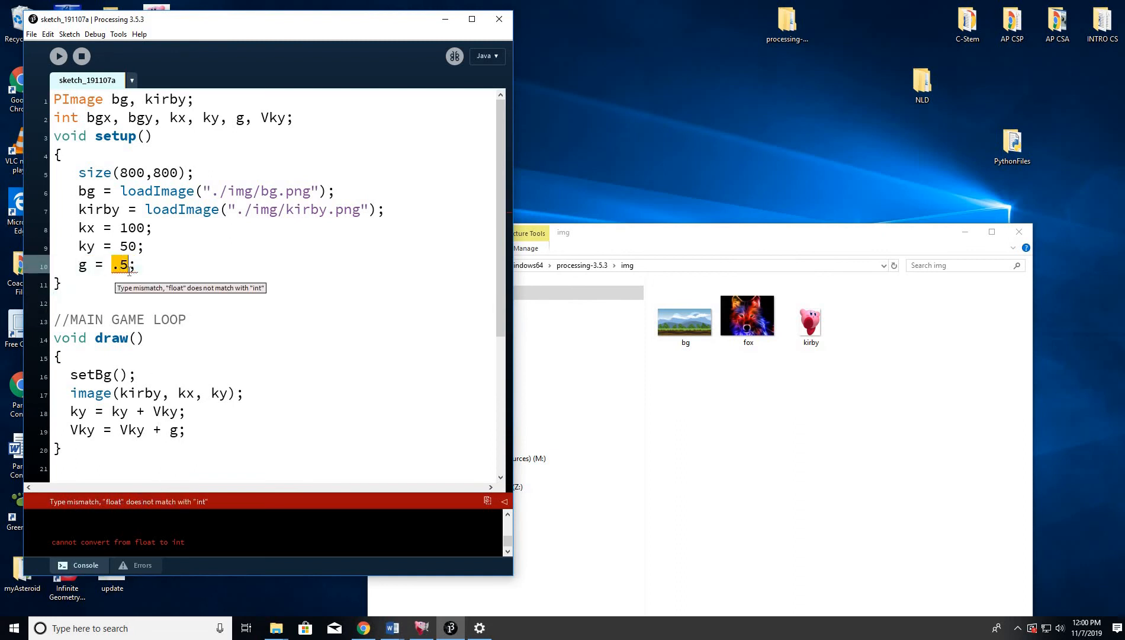
Set g = 1 with the comment '//Gravity == Speed of downward acceleration'
type("1")
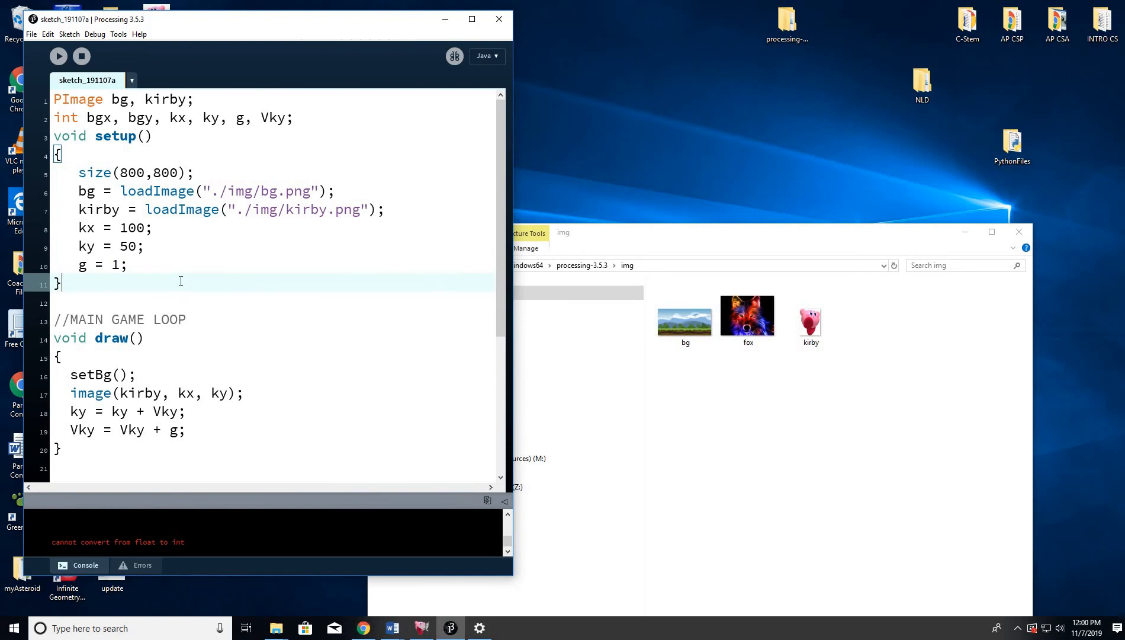
left_click(126, 264)
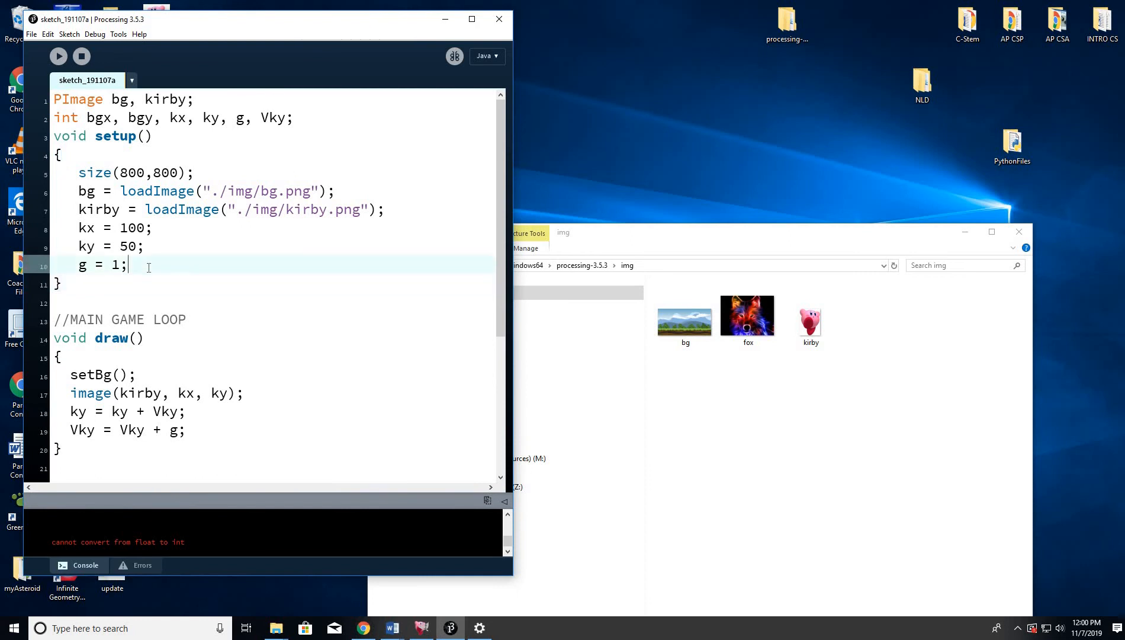
type("//")
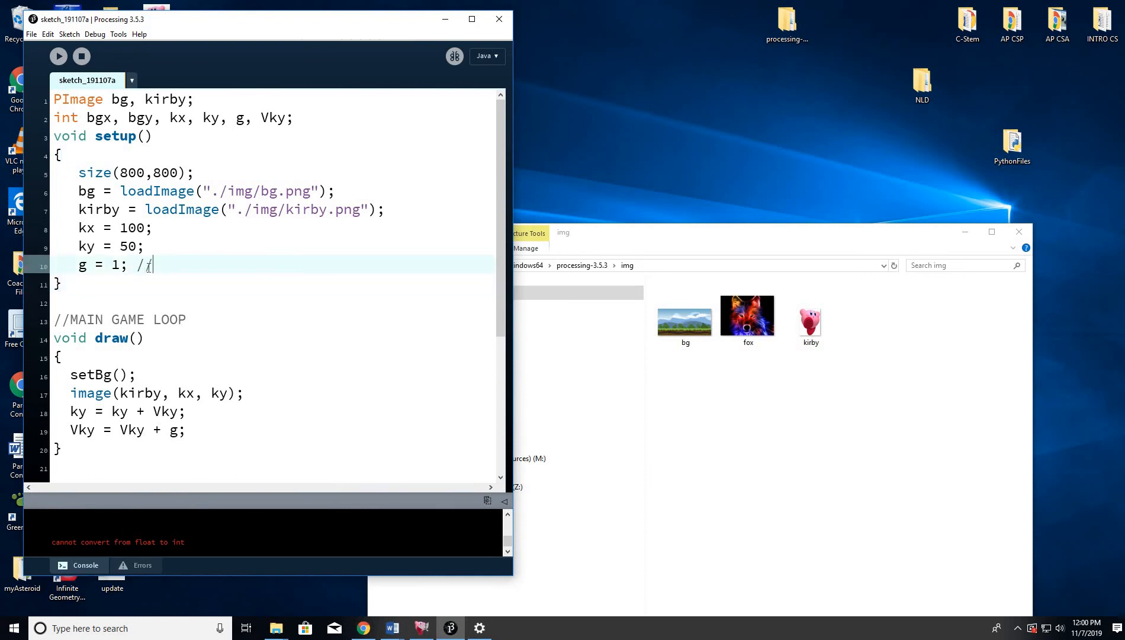
type("Grav")
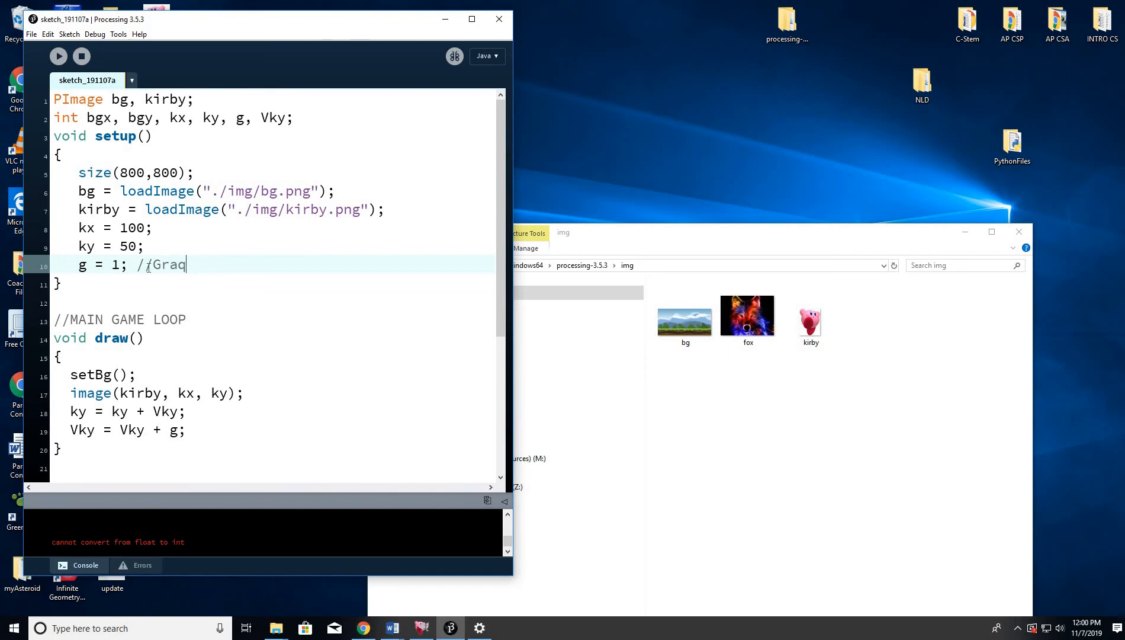
type("vity ==")
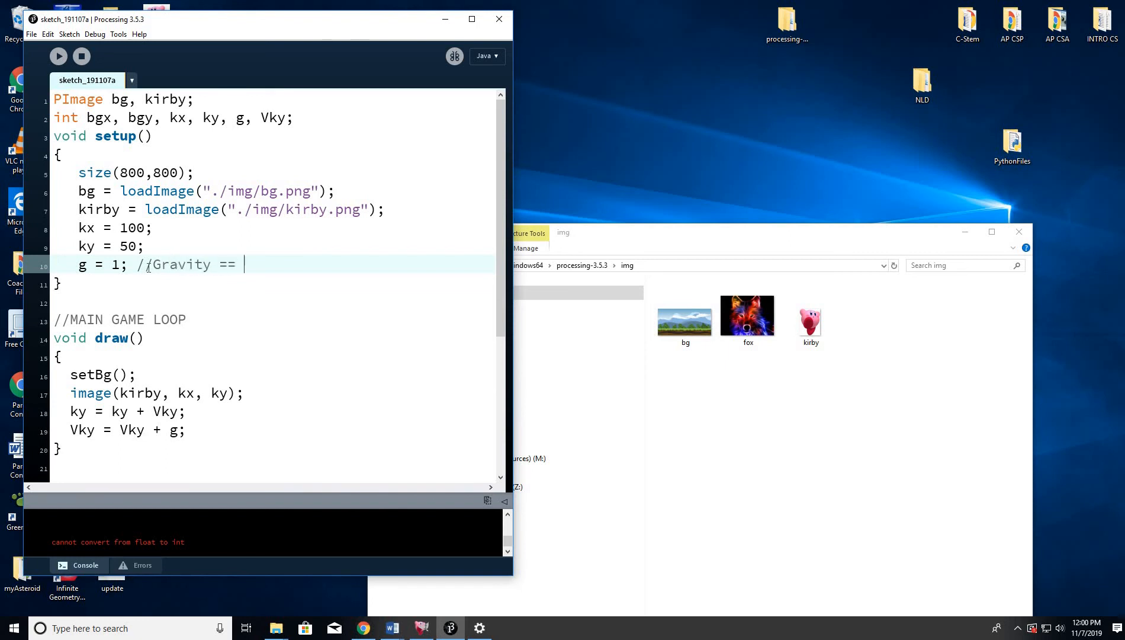
type("Speed of")
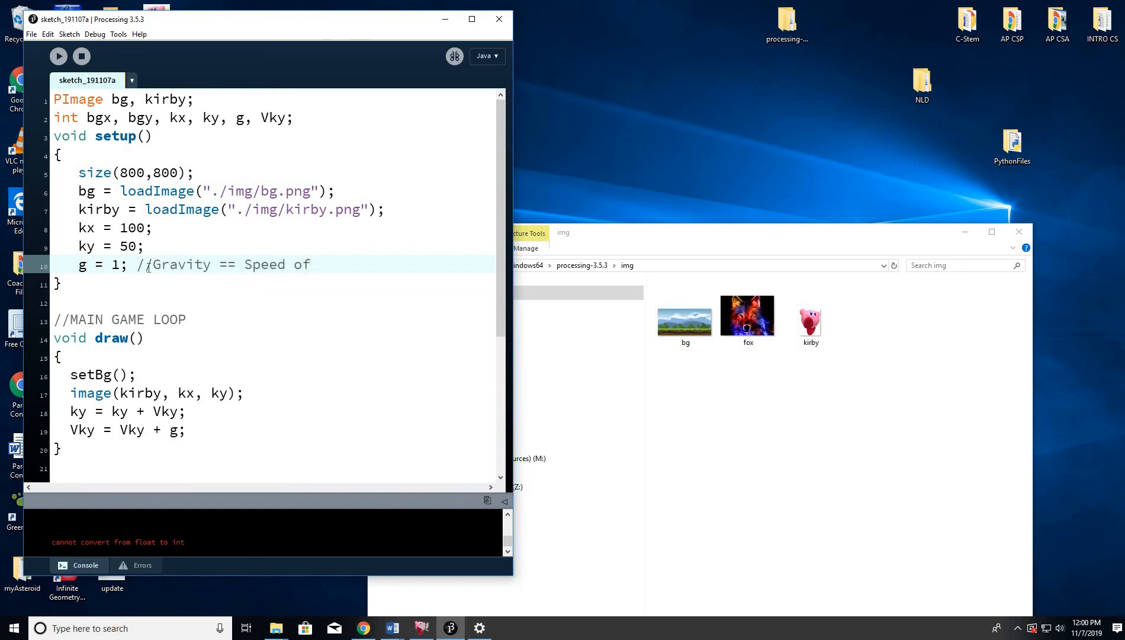
type("downward acce")
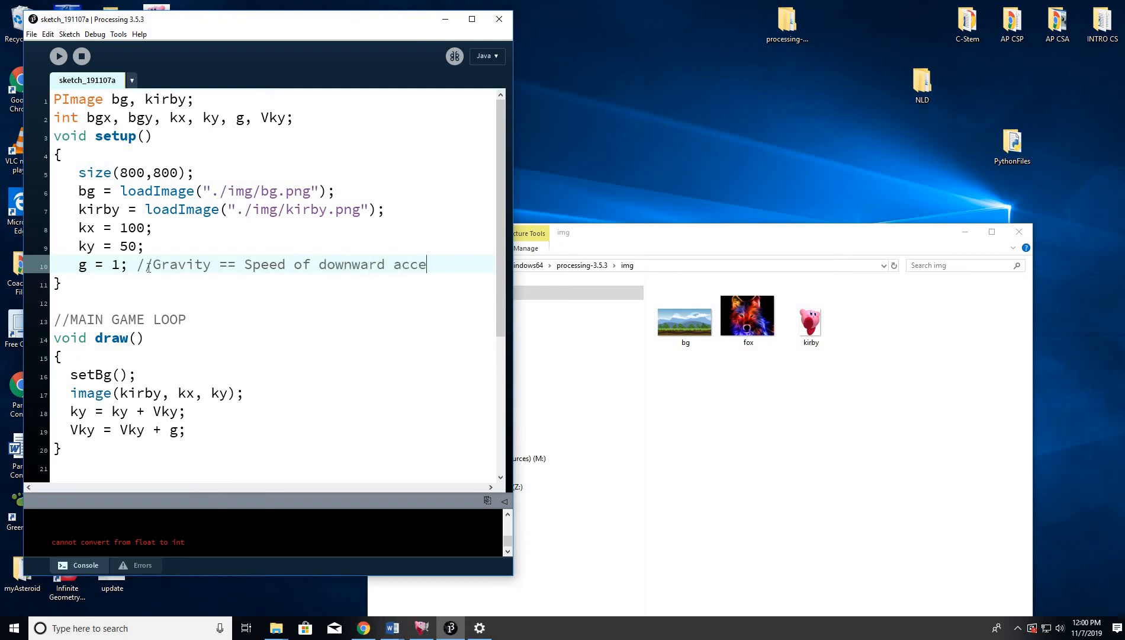
type("leration")
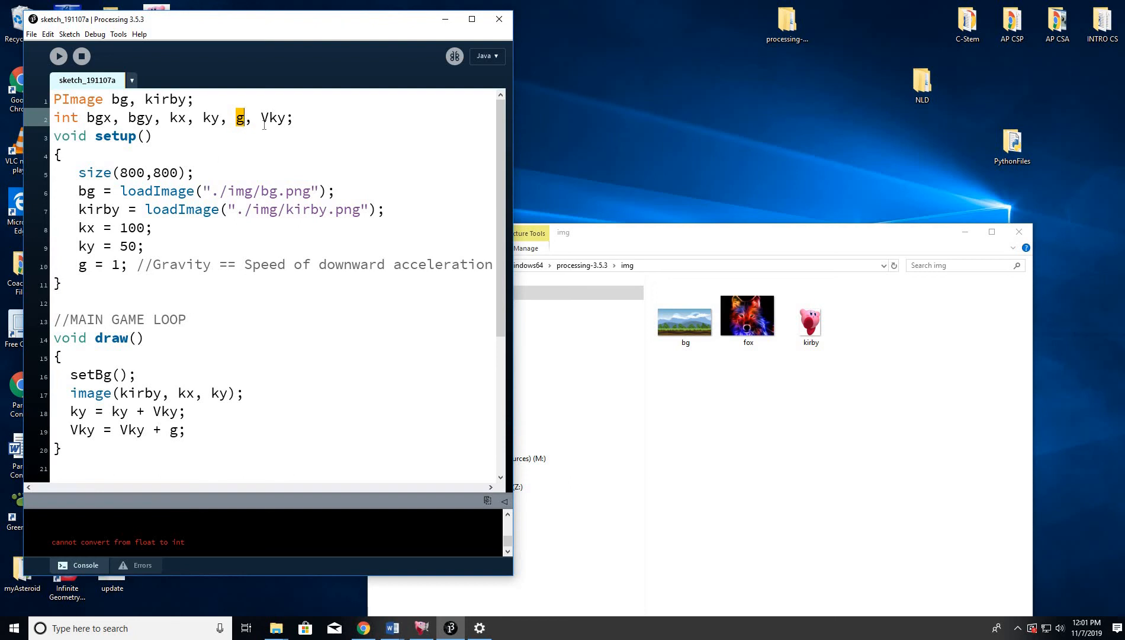
Select g in the declarations before opening a blank line after draw()
double_click(272, 117)
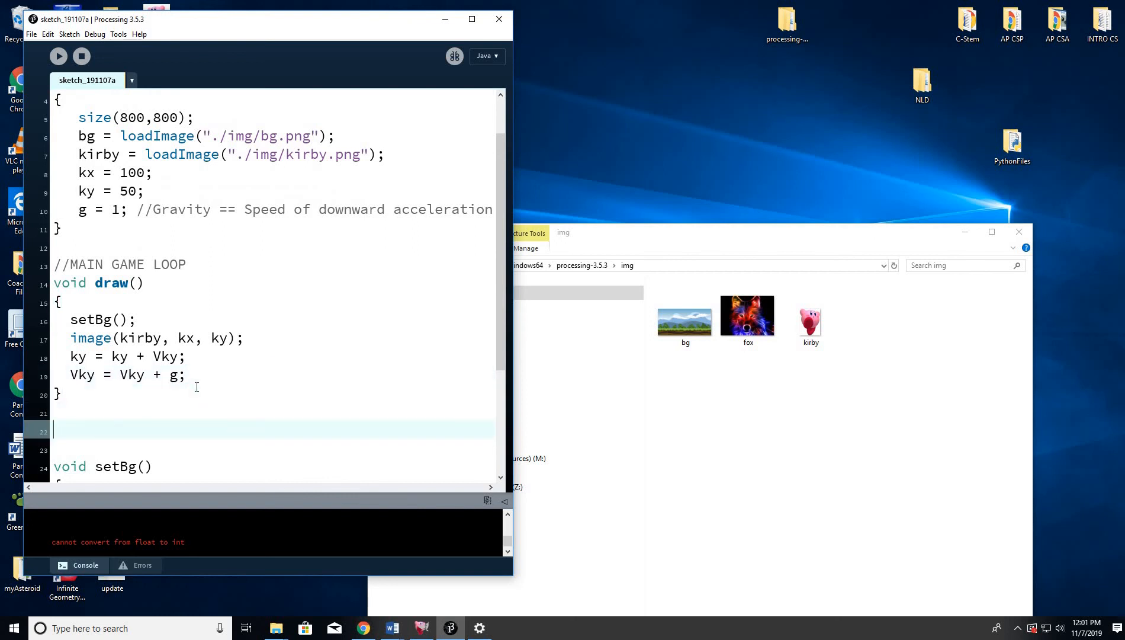
Write an empty void mouseClicked() function with braces after the draw loop
type("void")
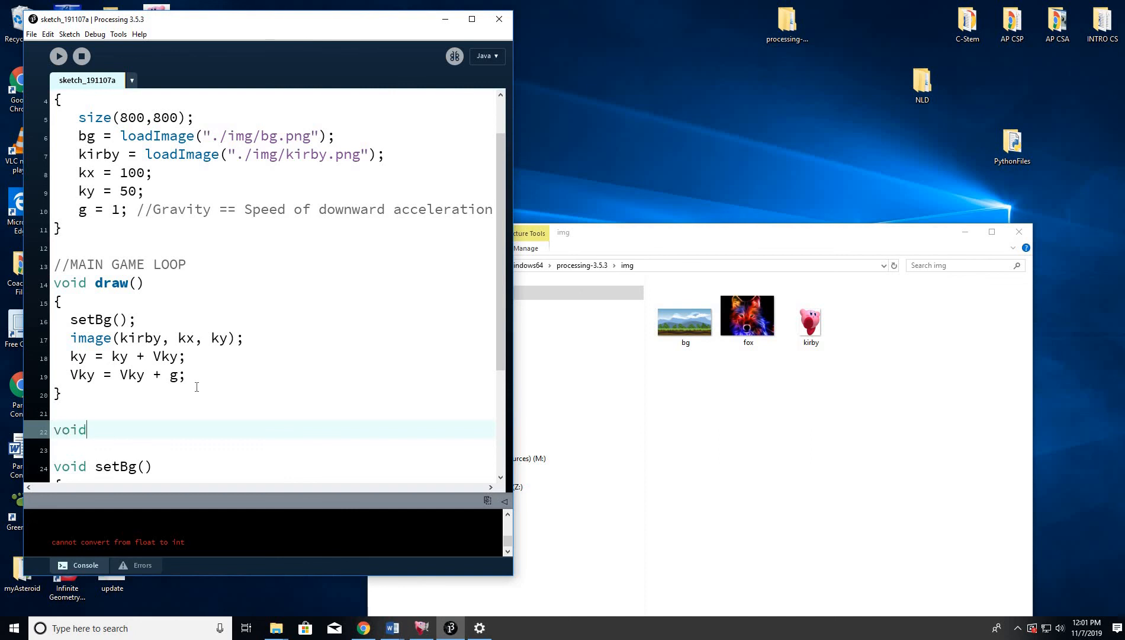
type("mouse")
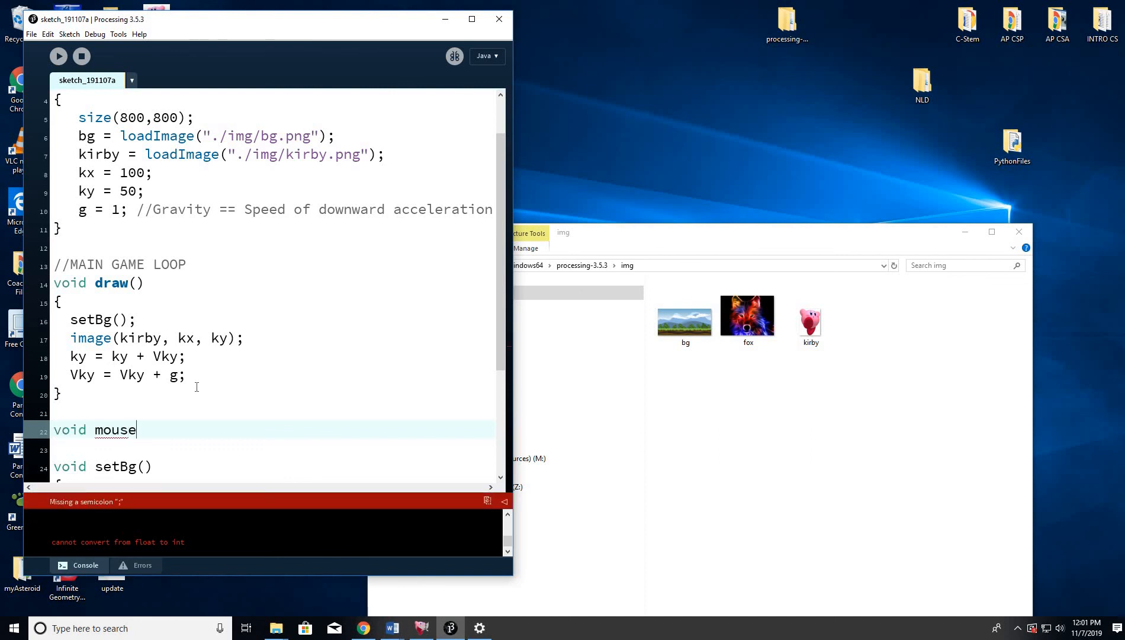
type("Clocked(")
type("{")
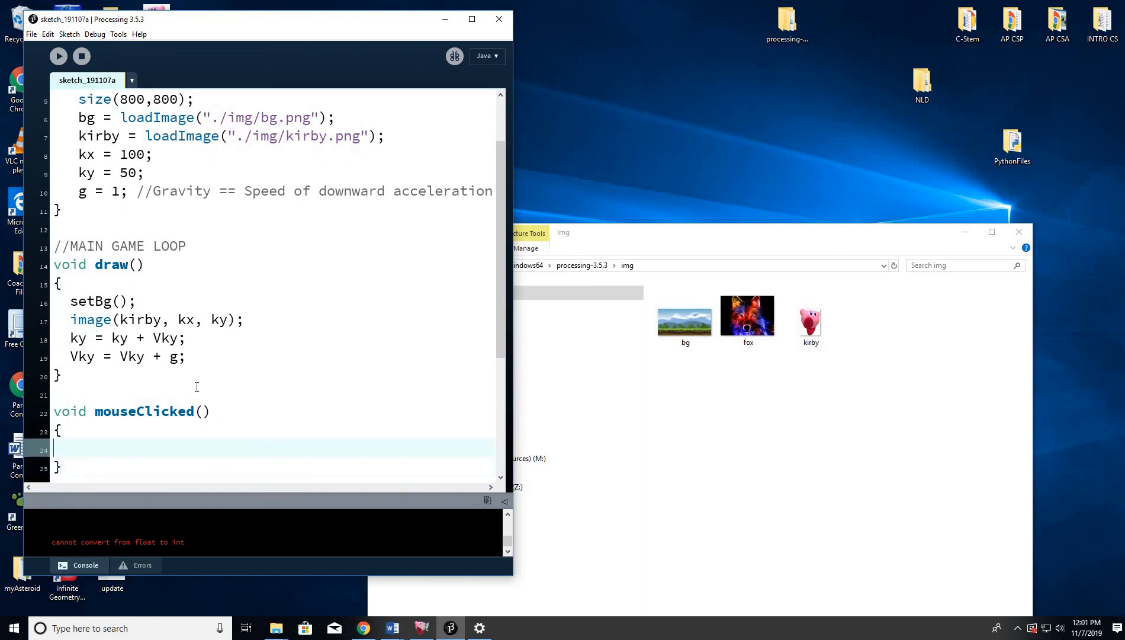
mouse_move(104, 345)
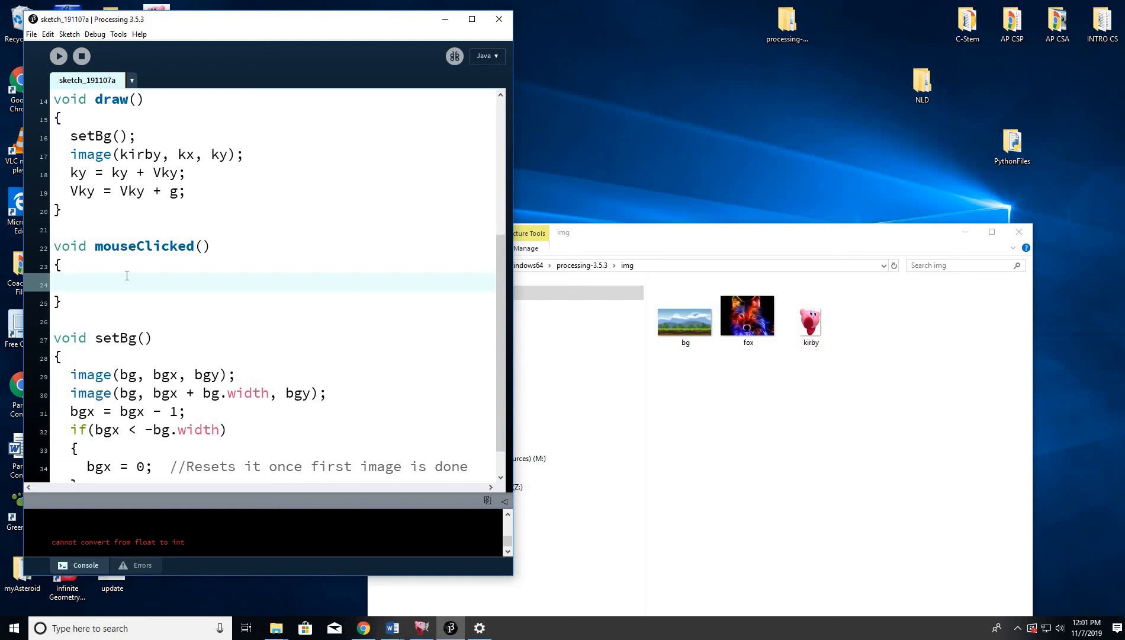
Set Vky = -15 in mouseClicked, run the game and click to make Kirby jump
type("Vky = -")
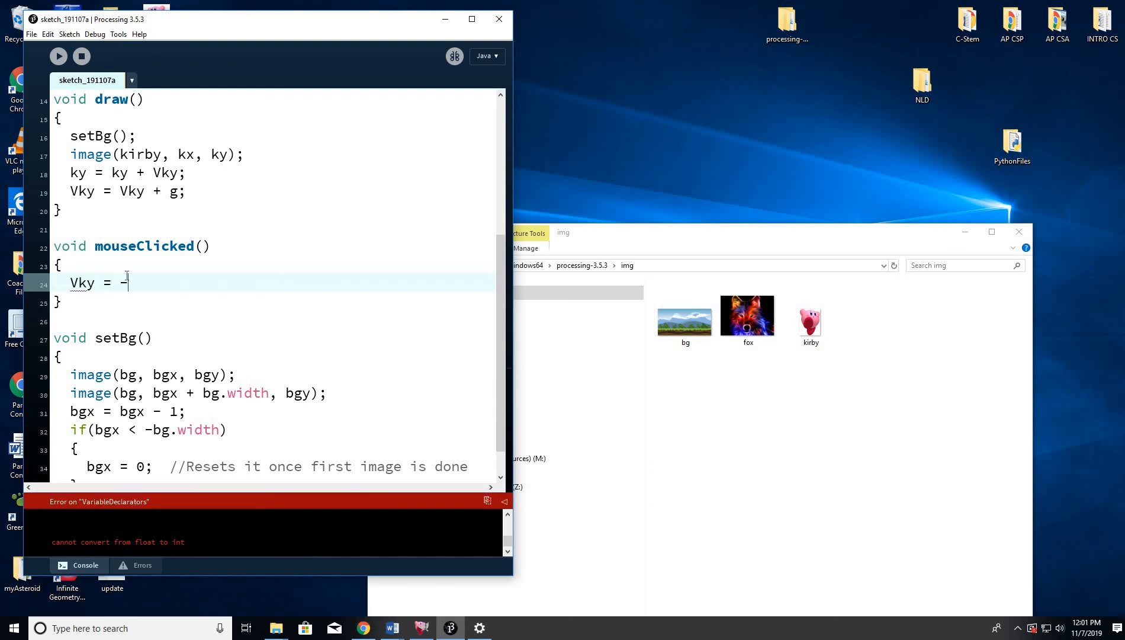
type("15;")
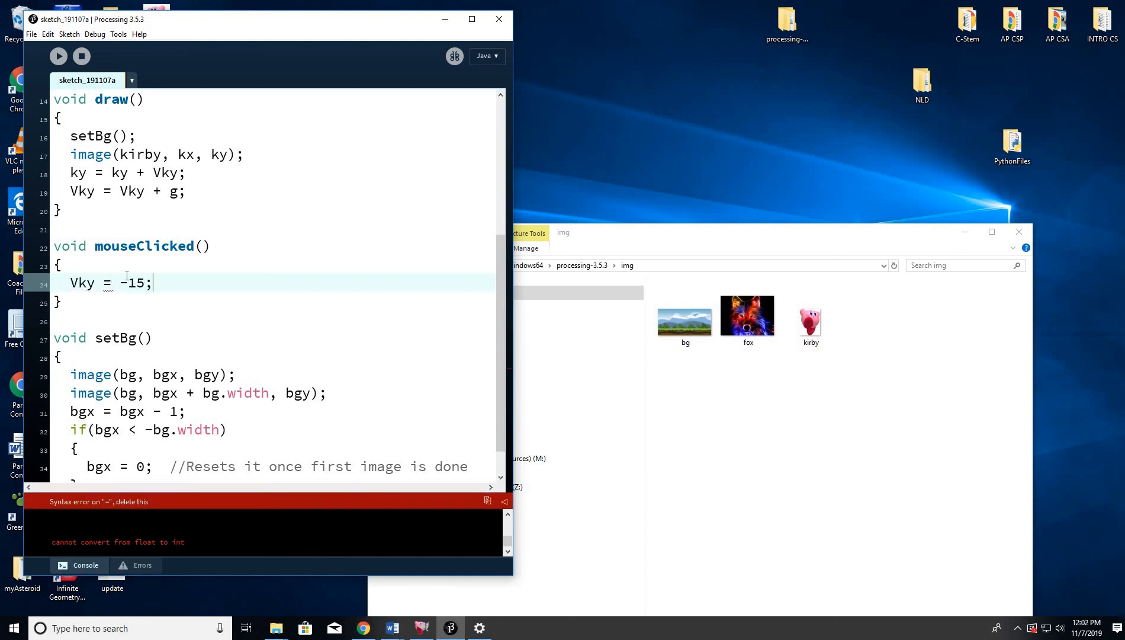
double_click(136, 282)
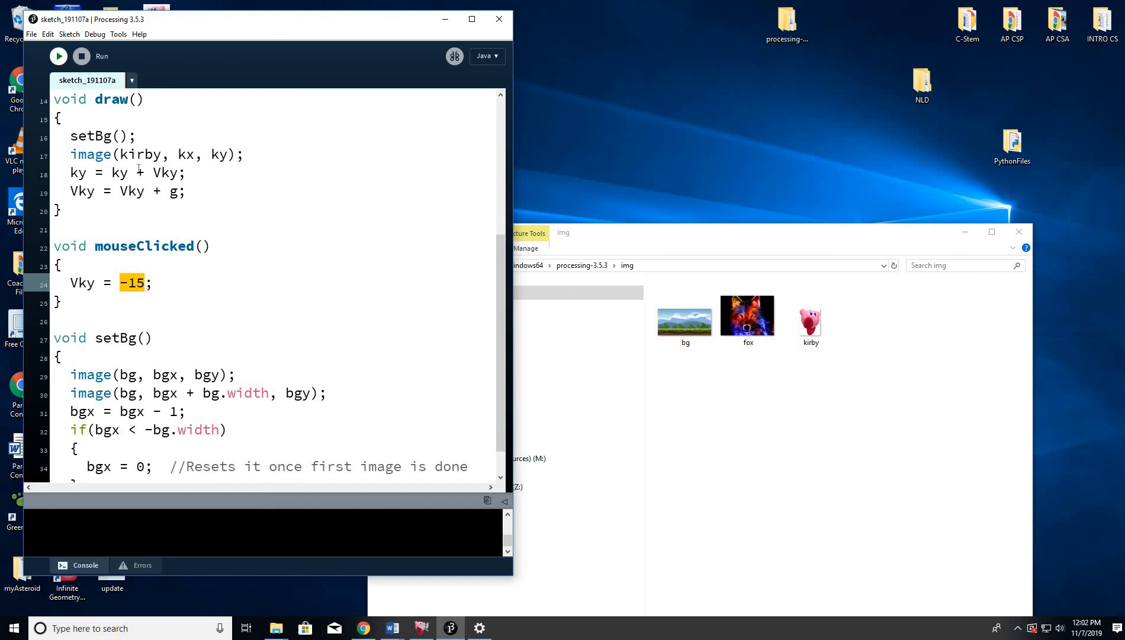
left_click(58, 55)
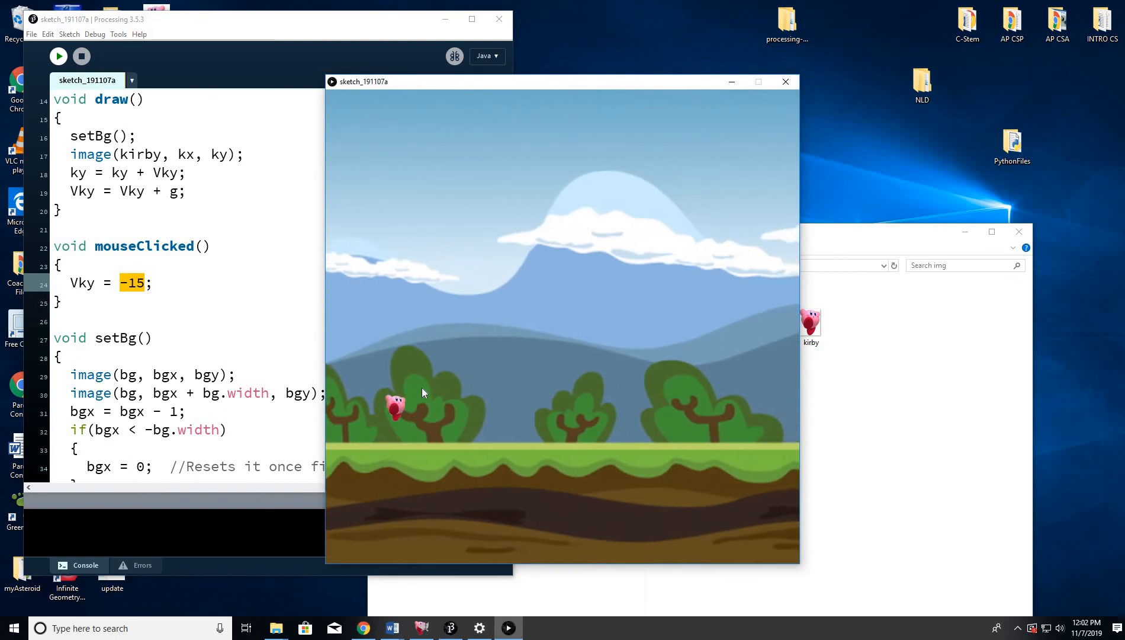
left_click(422, 393)
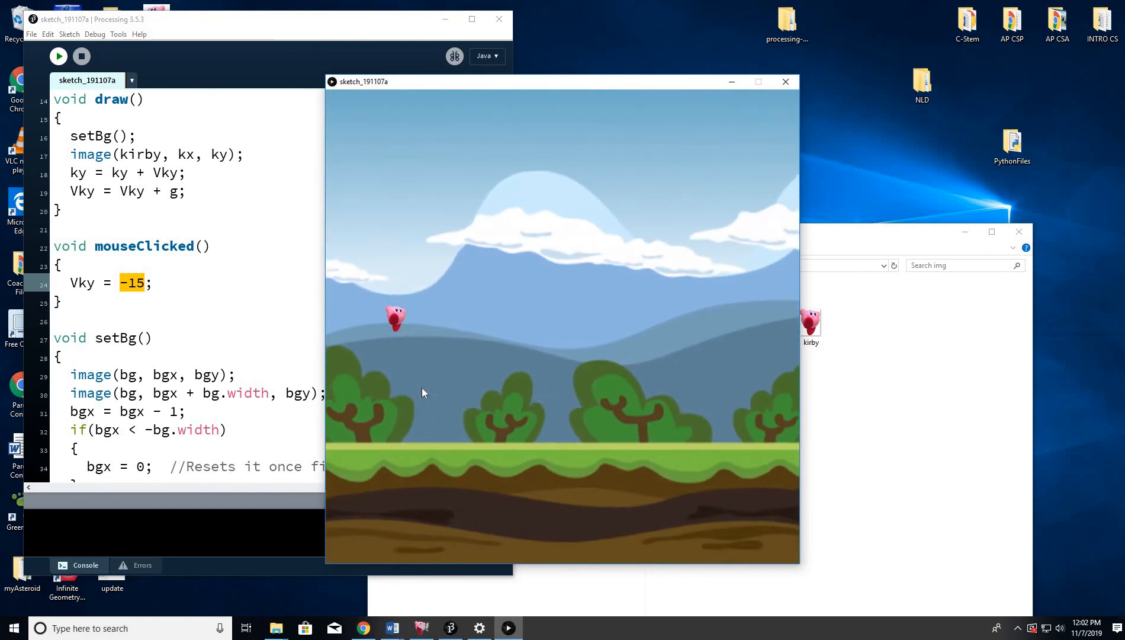